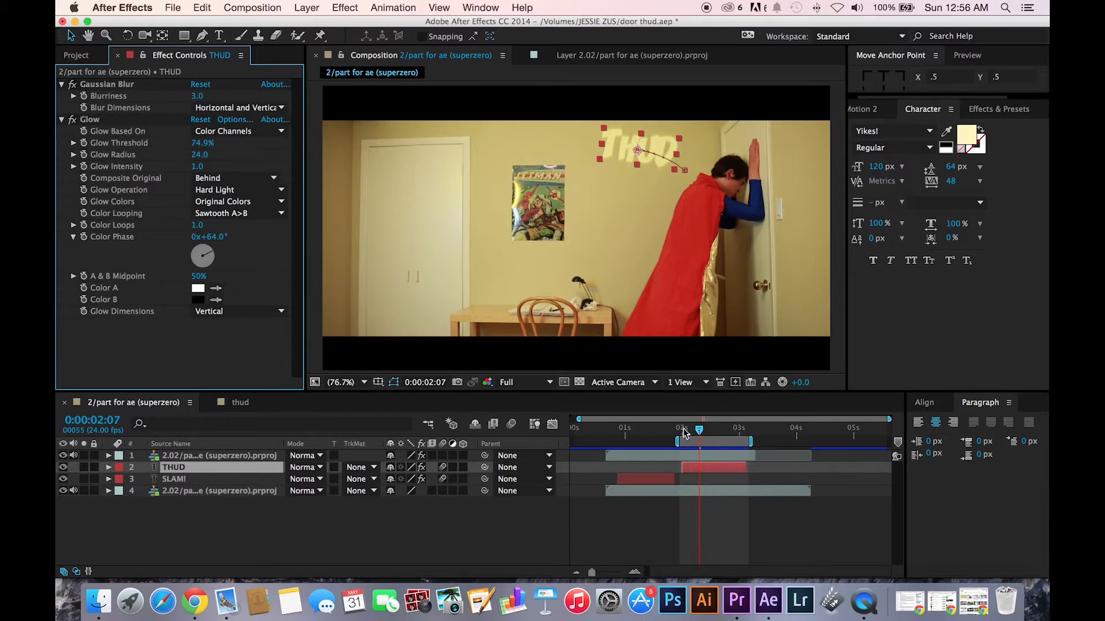
Scrub back and forth through the door impact to review how the THUD! text appears and fades.
left_click_drag(591, 572, 598, 572)
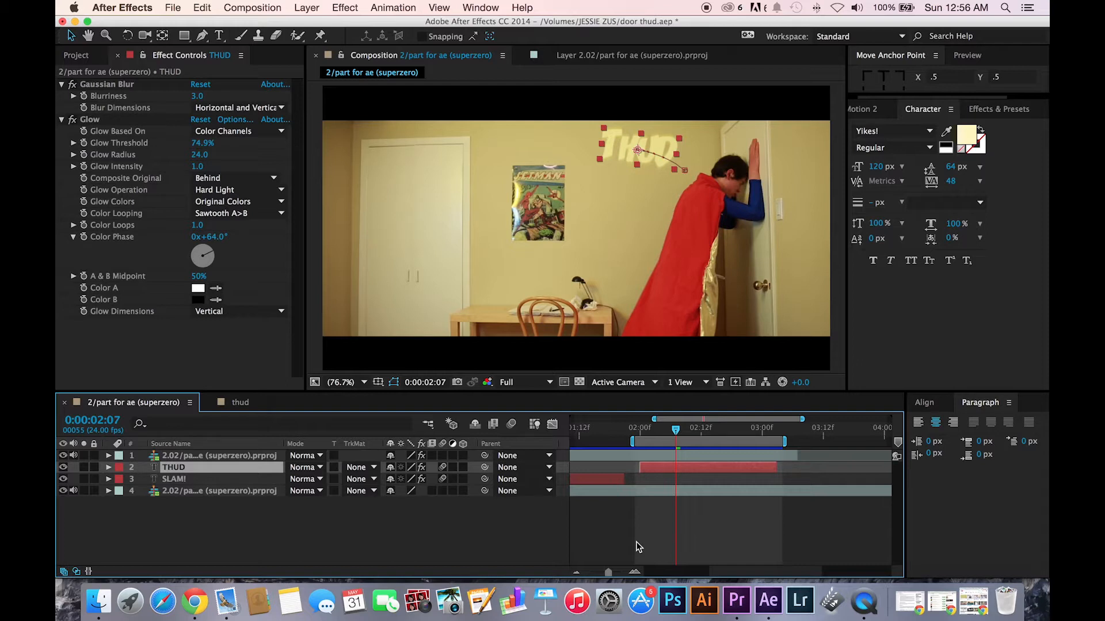
mouse_move(639, 432)
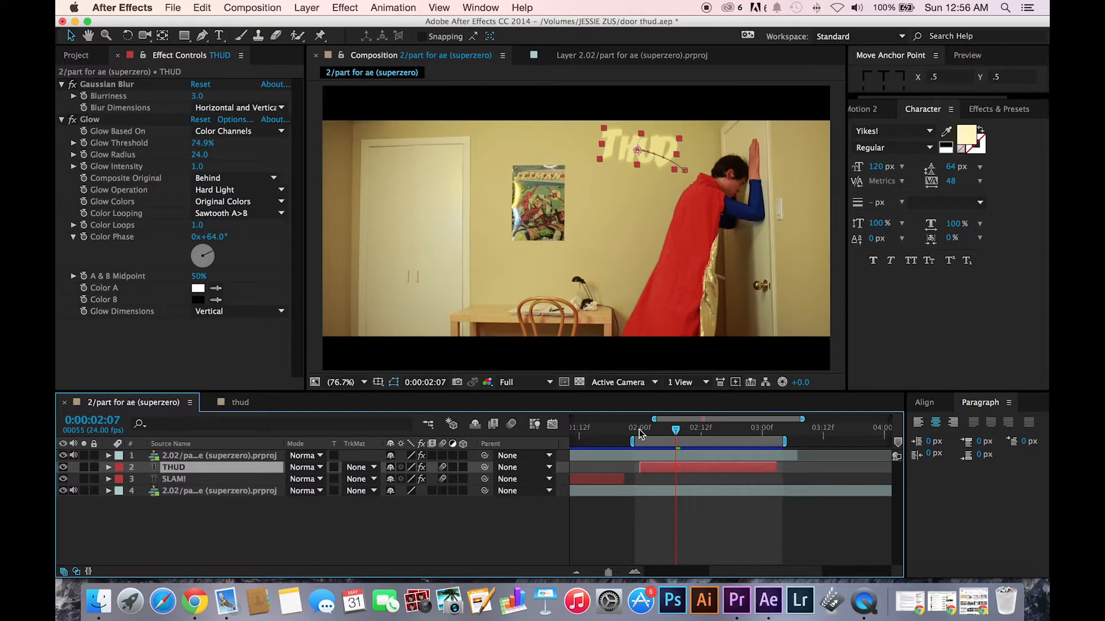
left_click_drag(676, 428, 633, 428)
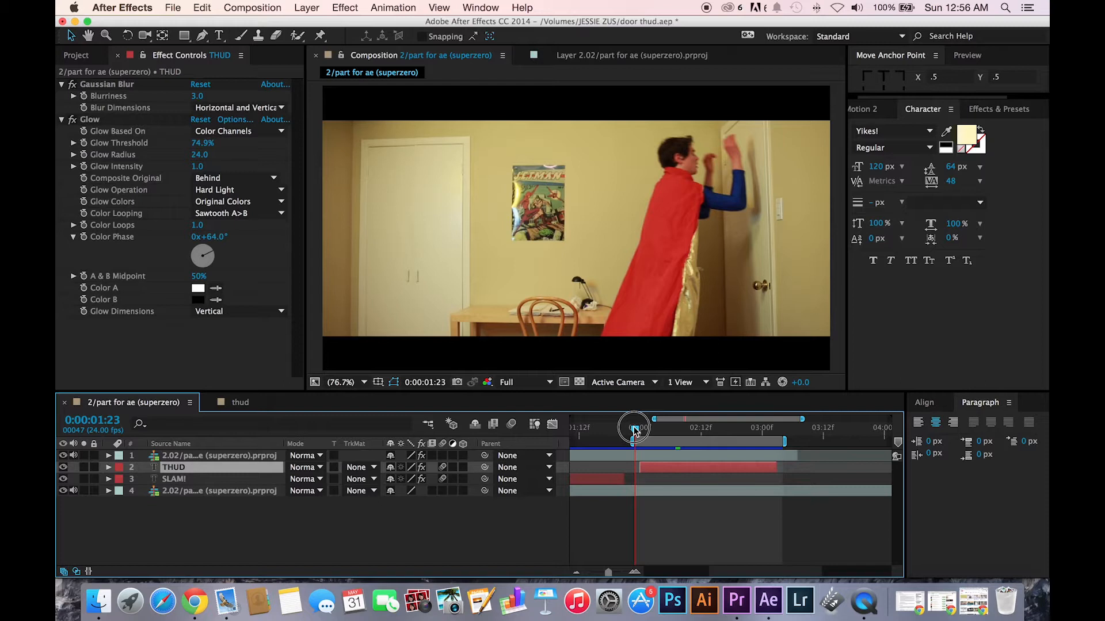
left_click_drag(634, 428, 667, 428)
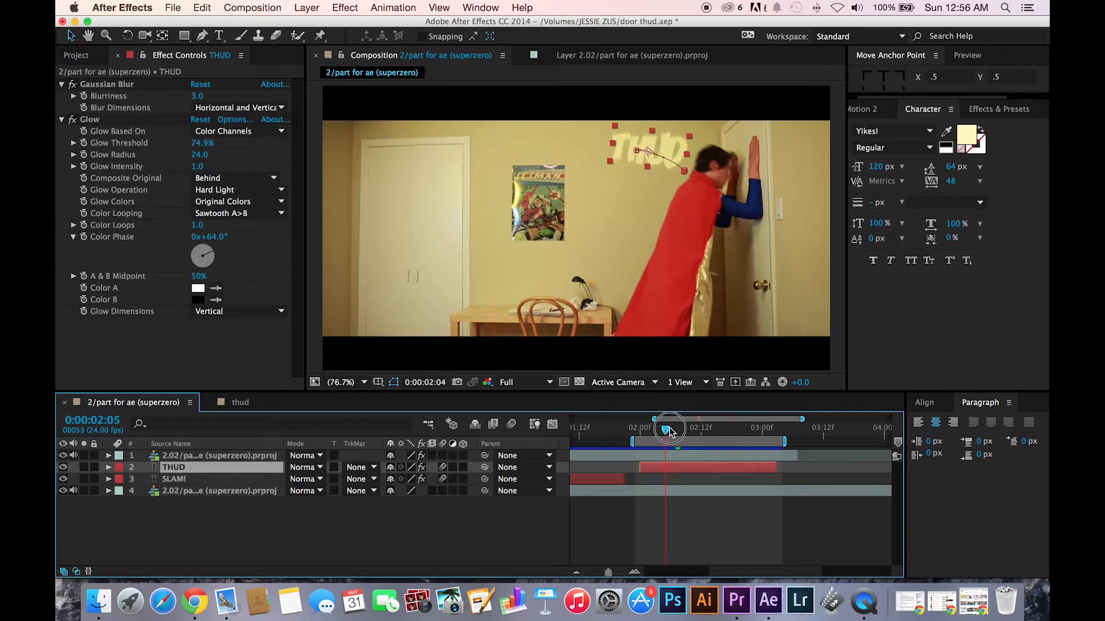
left_click_drag(668, 430, 676, 429)
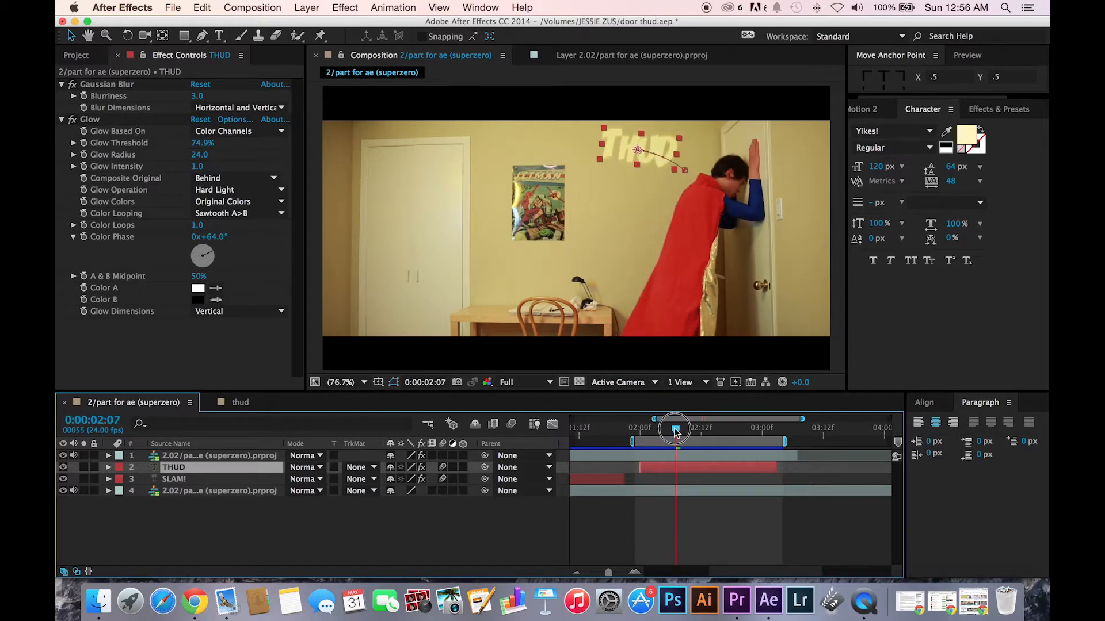
left_click_drag(676, 429, 687, 429)
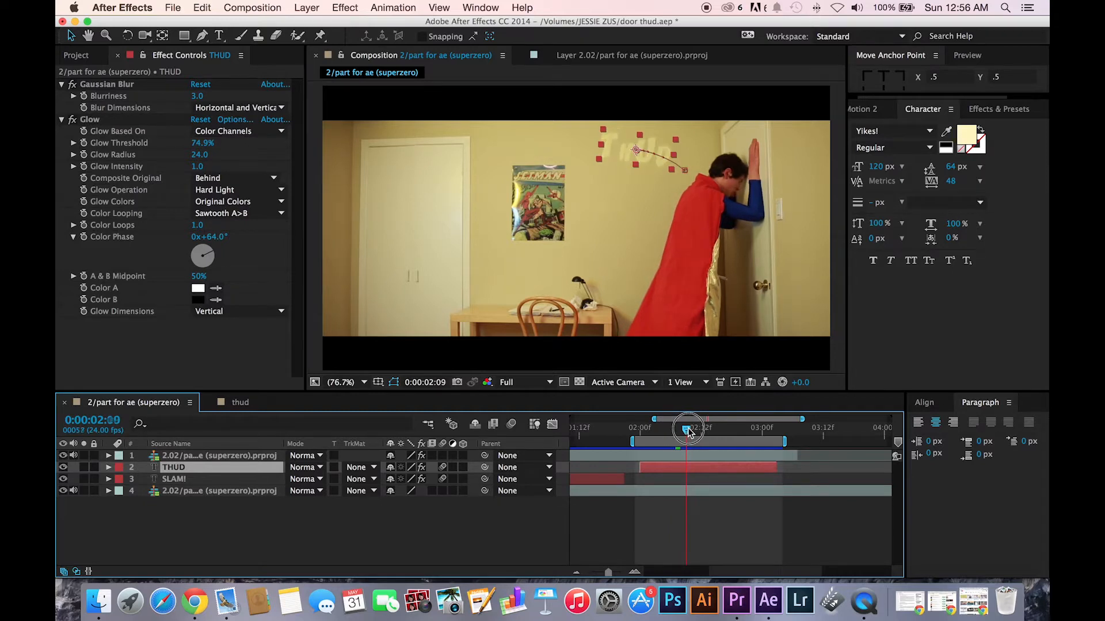
left_click_drag(688, 428, 731, 428)
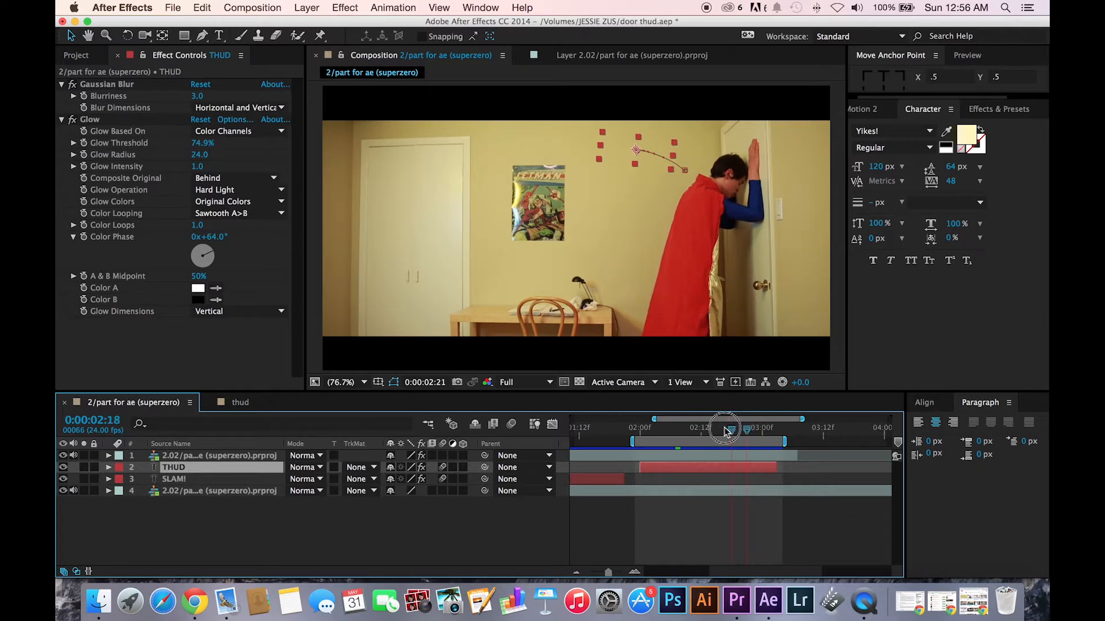
left_click_drag(726, 428, 641, 428)
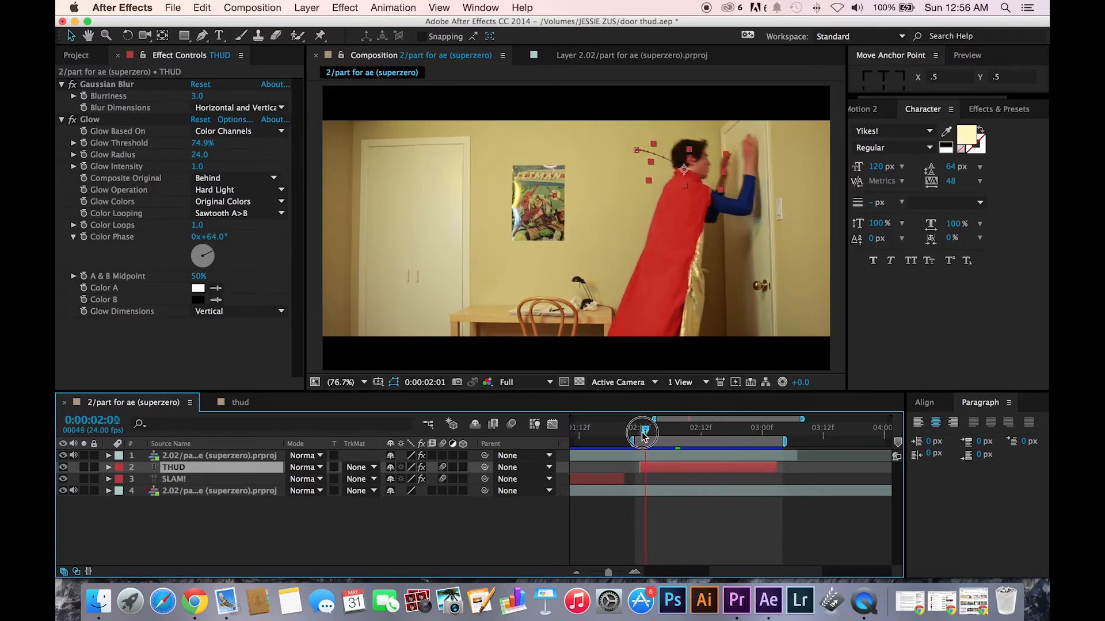
left_click_drag(641, 432, 671, 431)
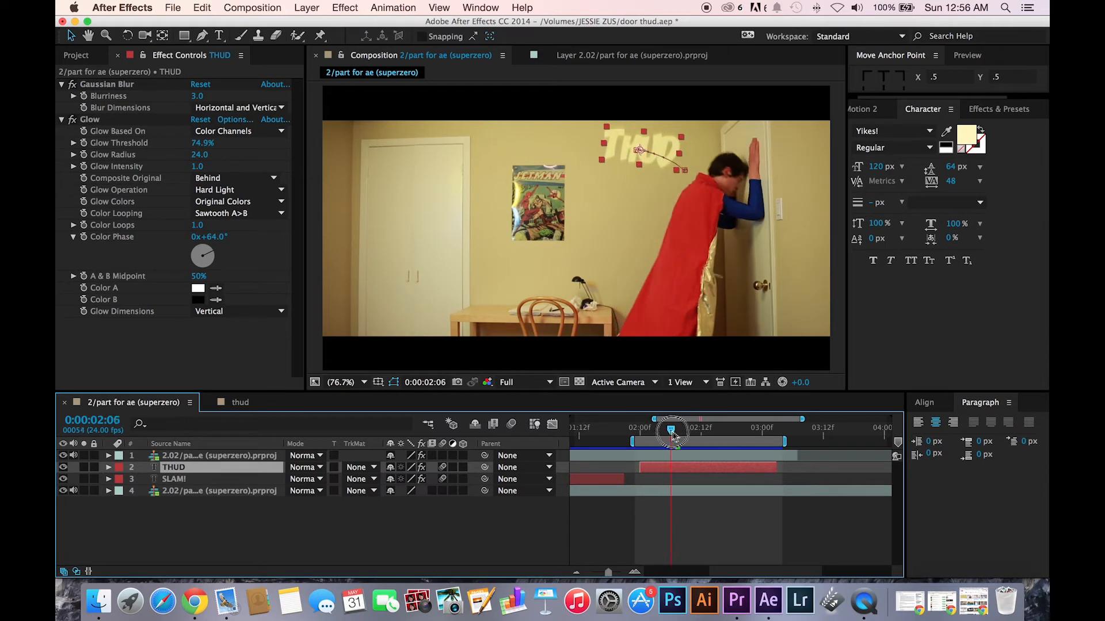
left_click_drag(670, 432, 649, 431)
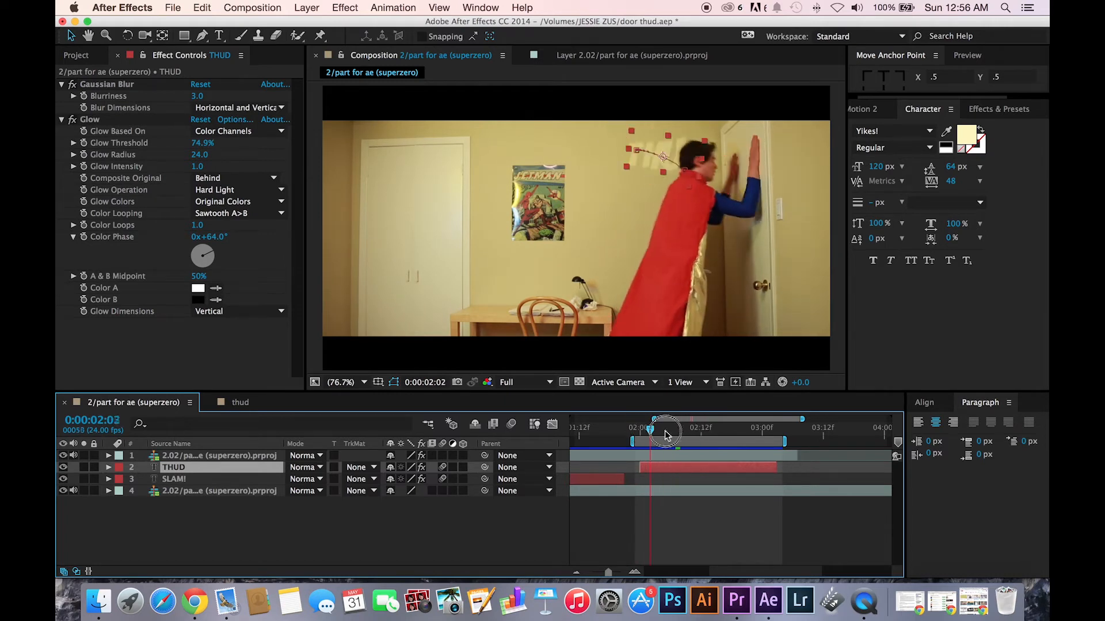
left_click_drag(663, 429, 686, 430)
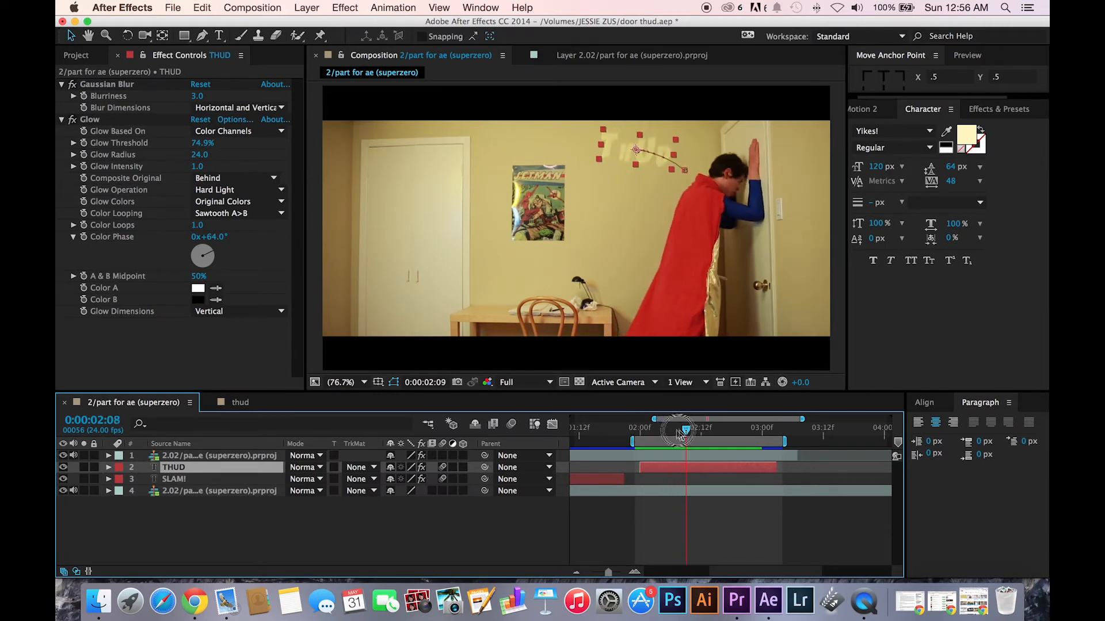
left_click_drag(680, 430, 641, 430)
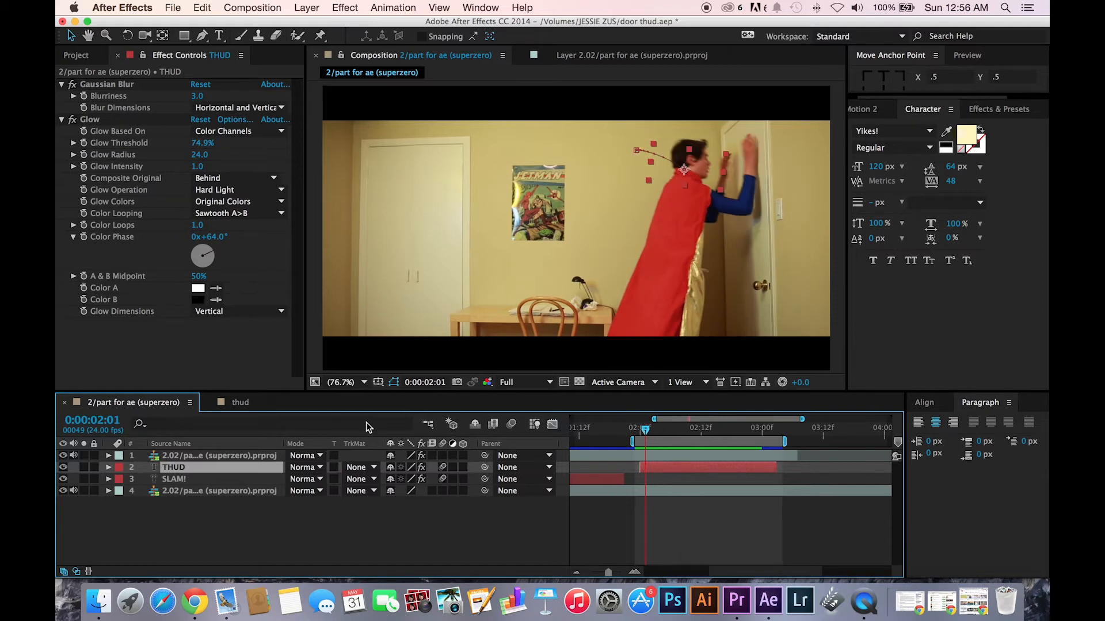
Switch to the thud composition and take the THUD! text layer out of it.
left_click(240, 403)
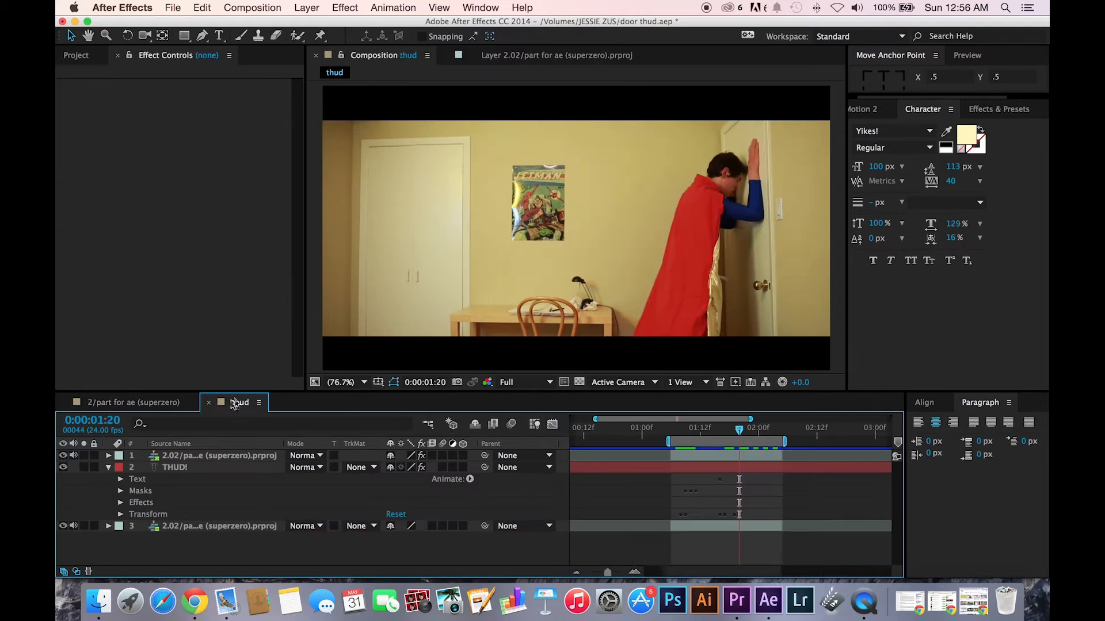
left_click(175, 467)
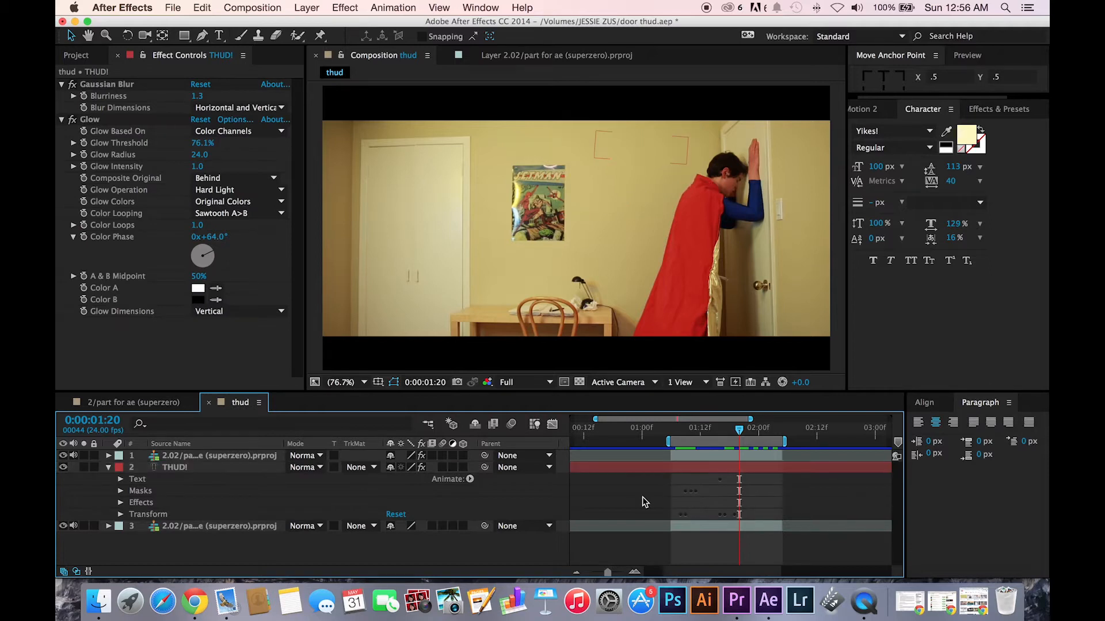
left_click(175, 467)
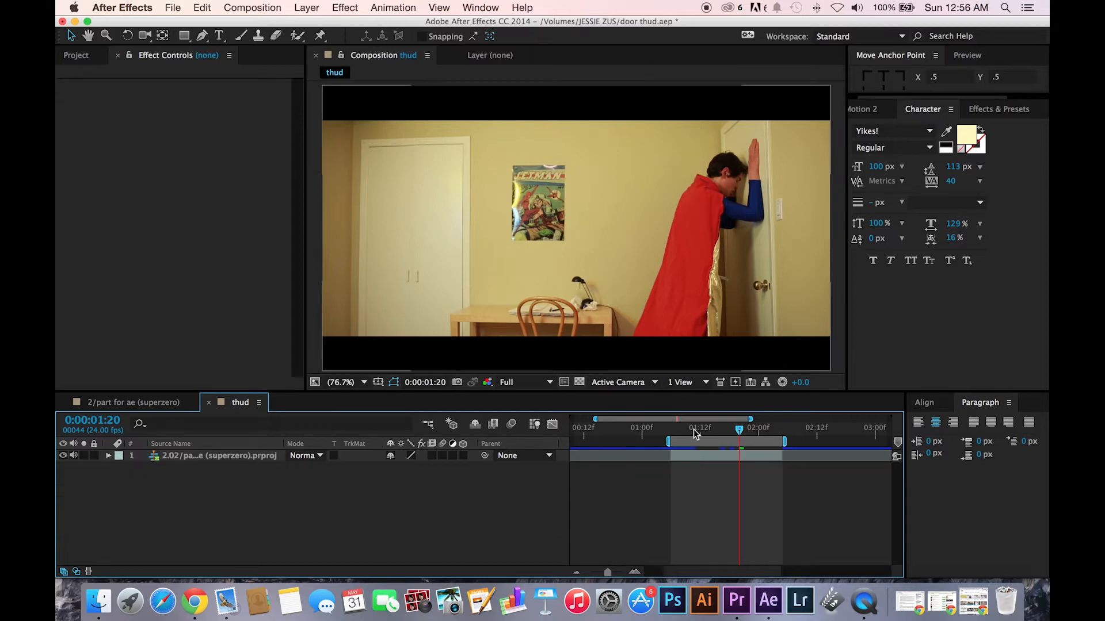
left_click_drag(738, 428, 675, 428)
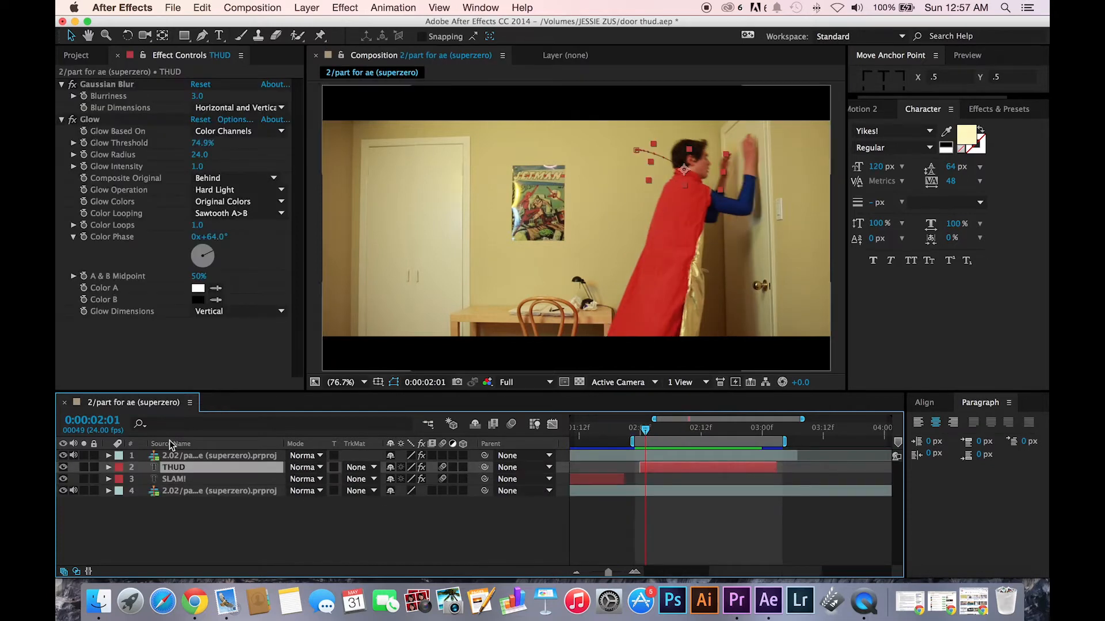
Create and open a new composition from the 2.02/part for ae (superzero) clip.
left_click(76, 56)
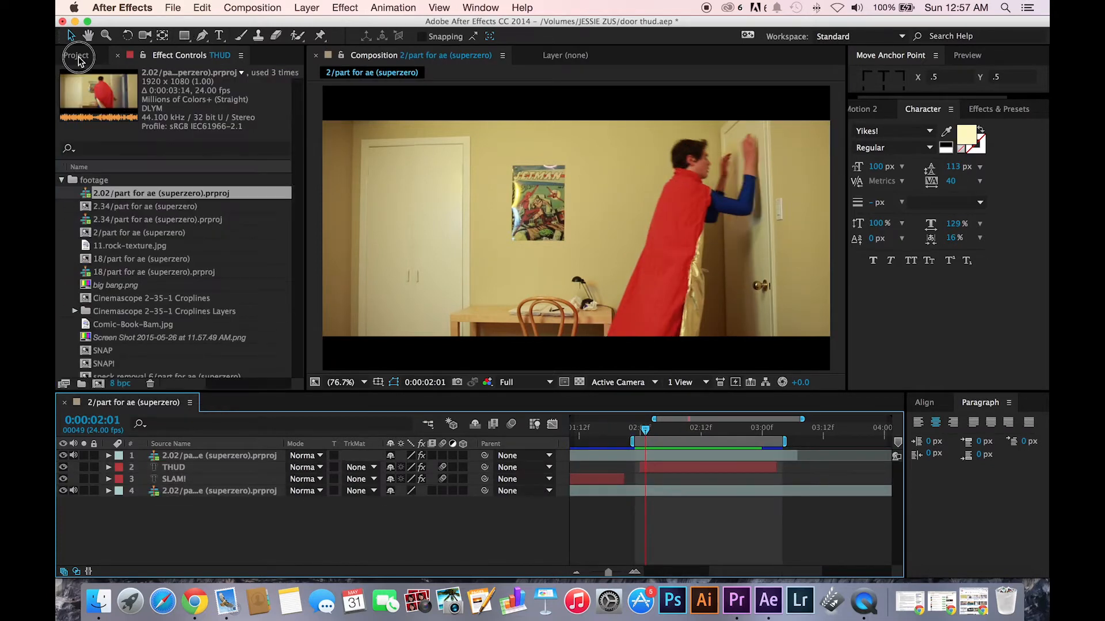
left_click(78, 54)
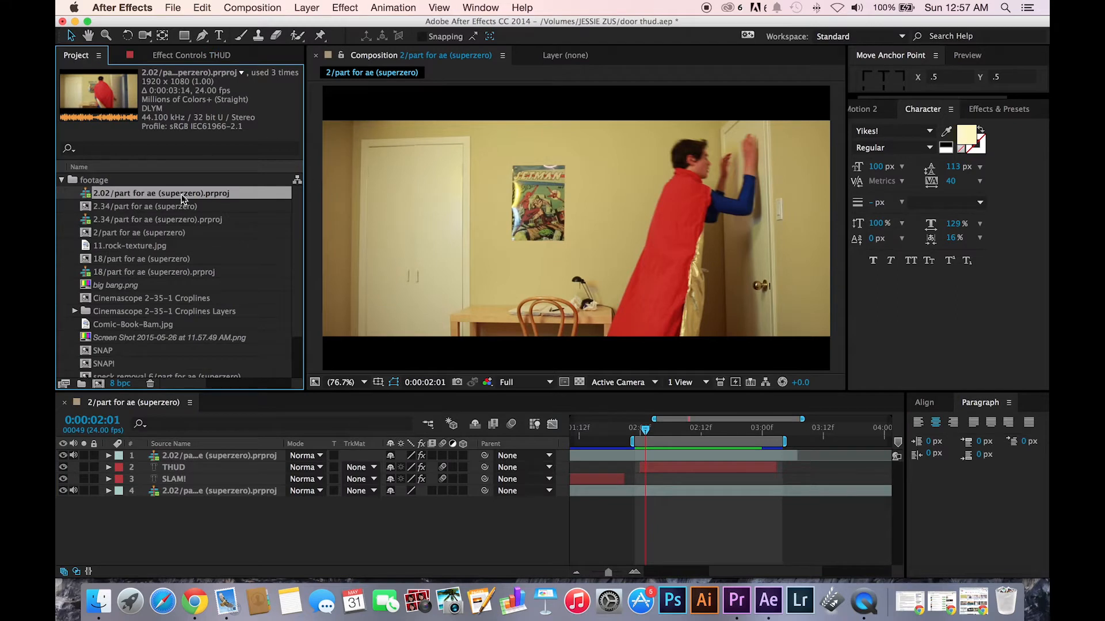
left_click(98, 384)
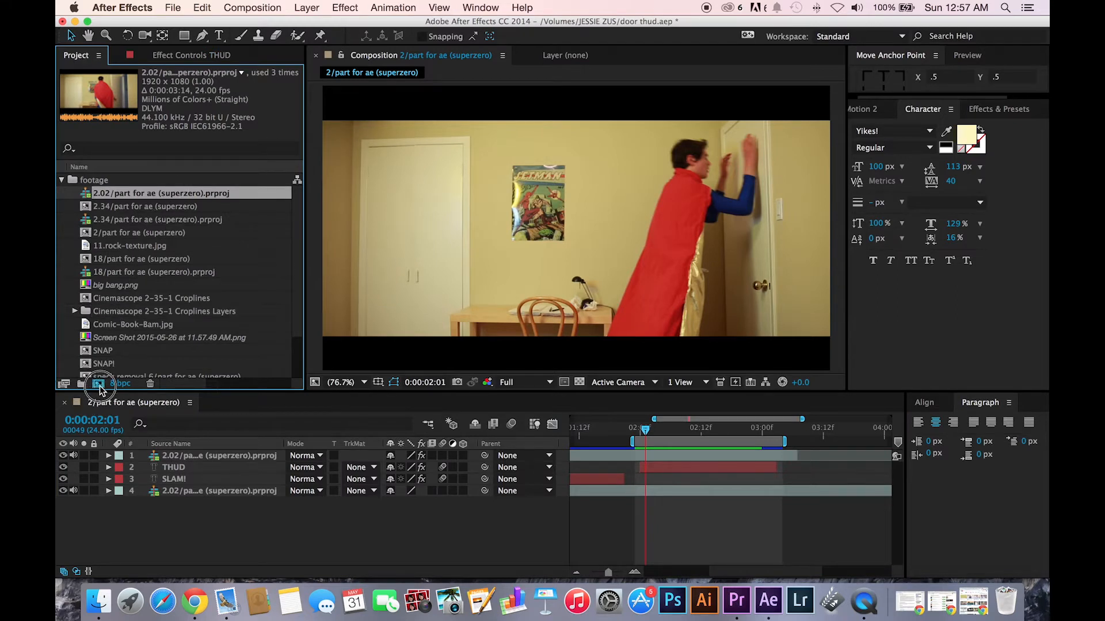
double_click(172, 193)
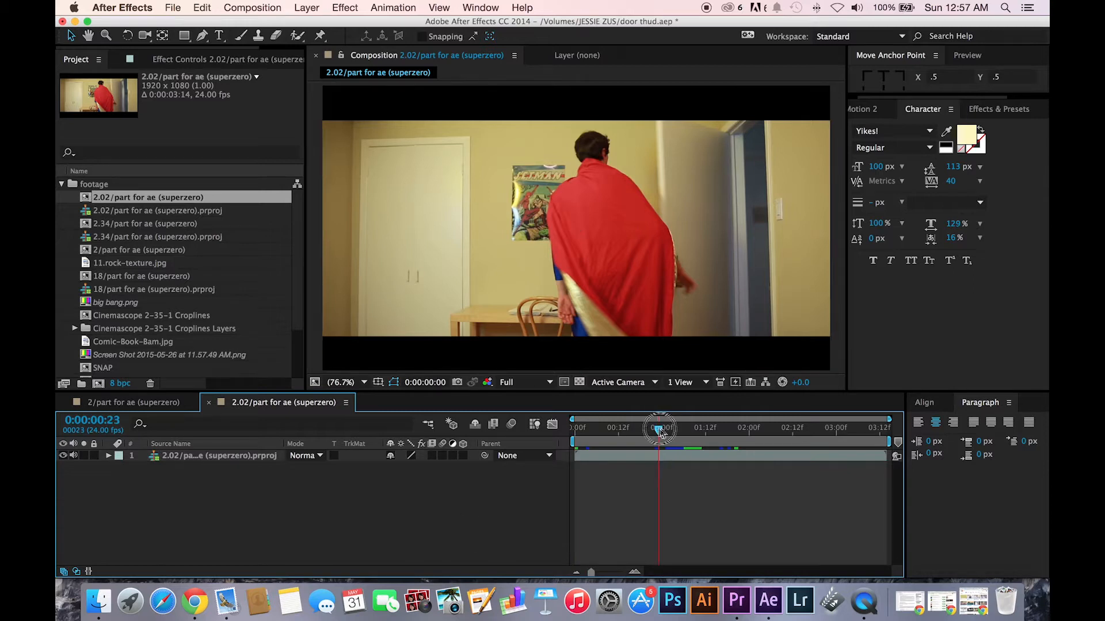
Scrub to the door impact and set the work area tightly around it.
left_click_drag(658, 428, 666, 428)
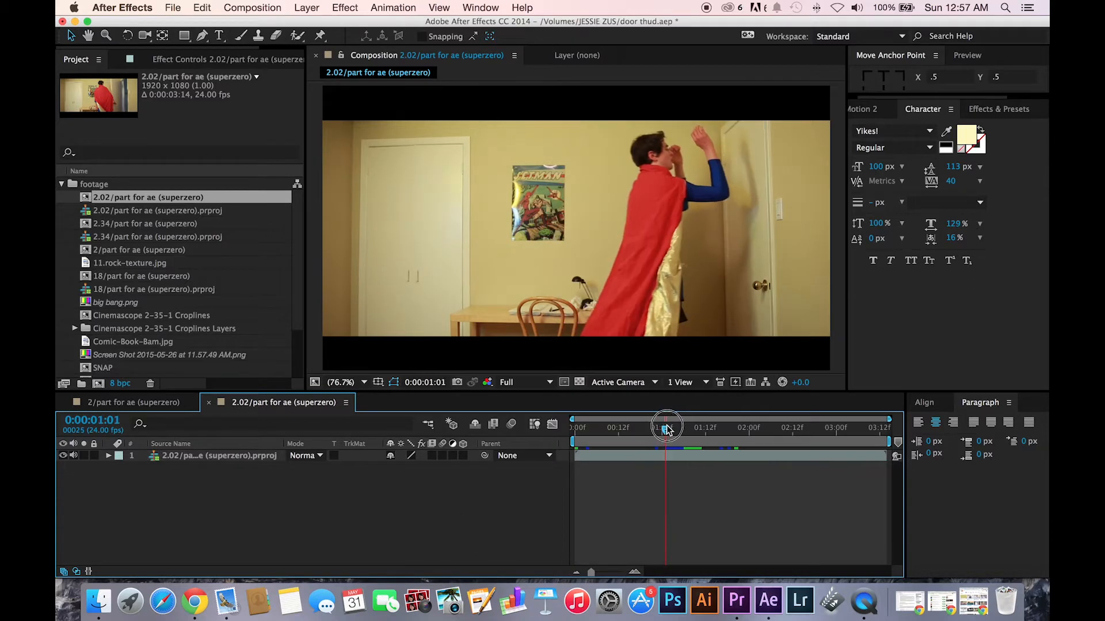
left_click_drag(667, 428, 684, 428)
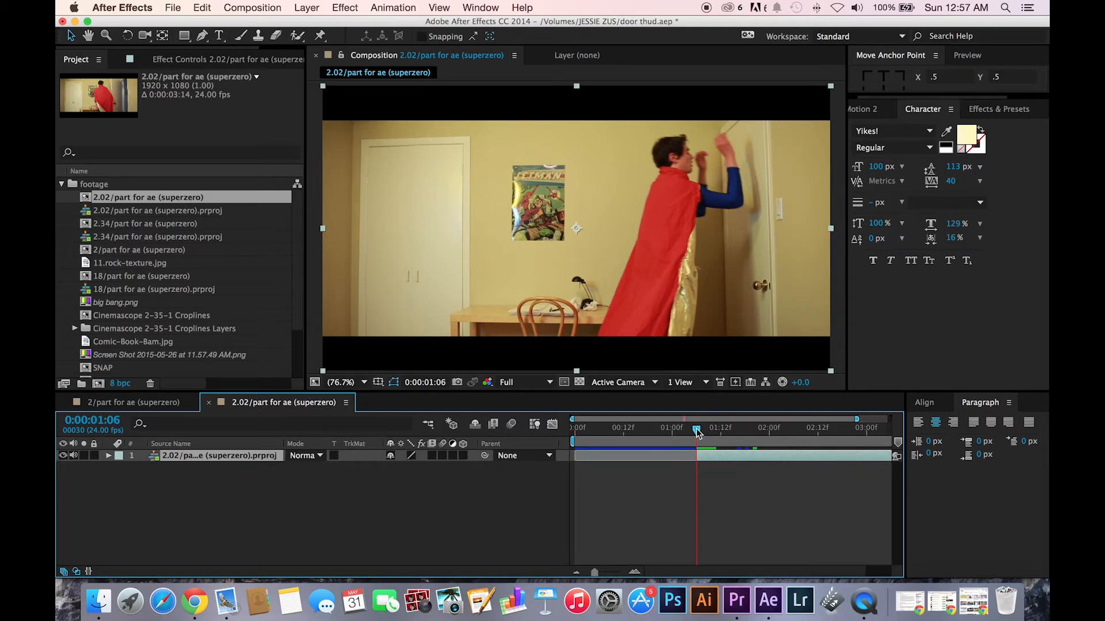
left_click_drag(697, 428, 745, 428)
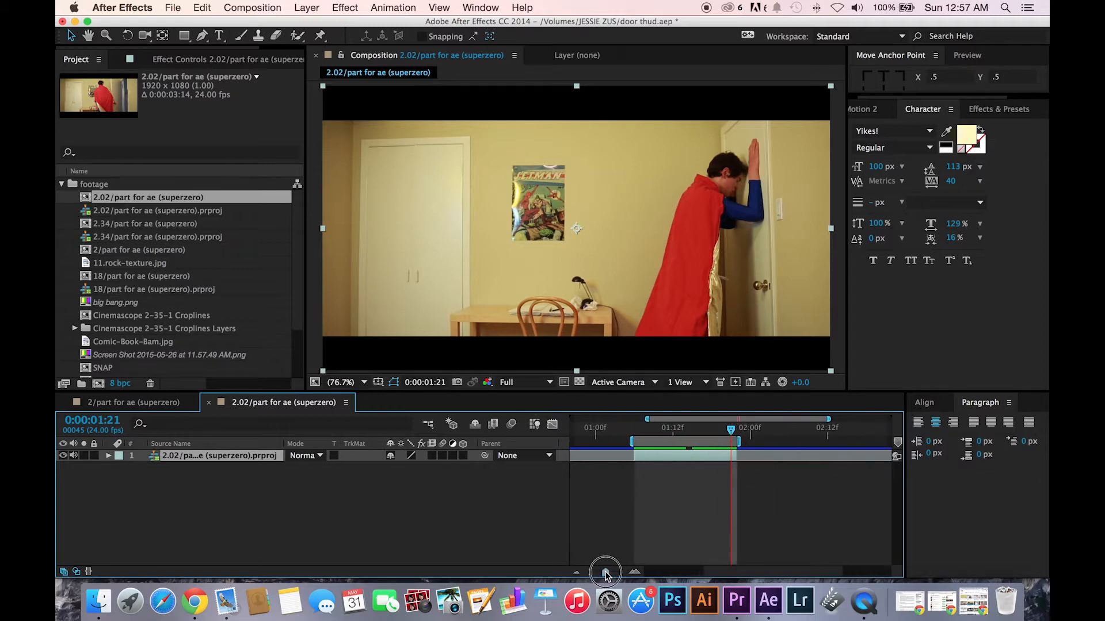
left_click_drag(604, 572, 609, 572)
type("THUD!")
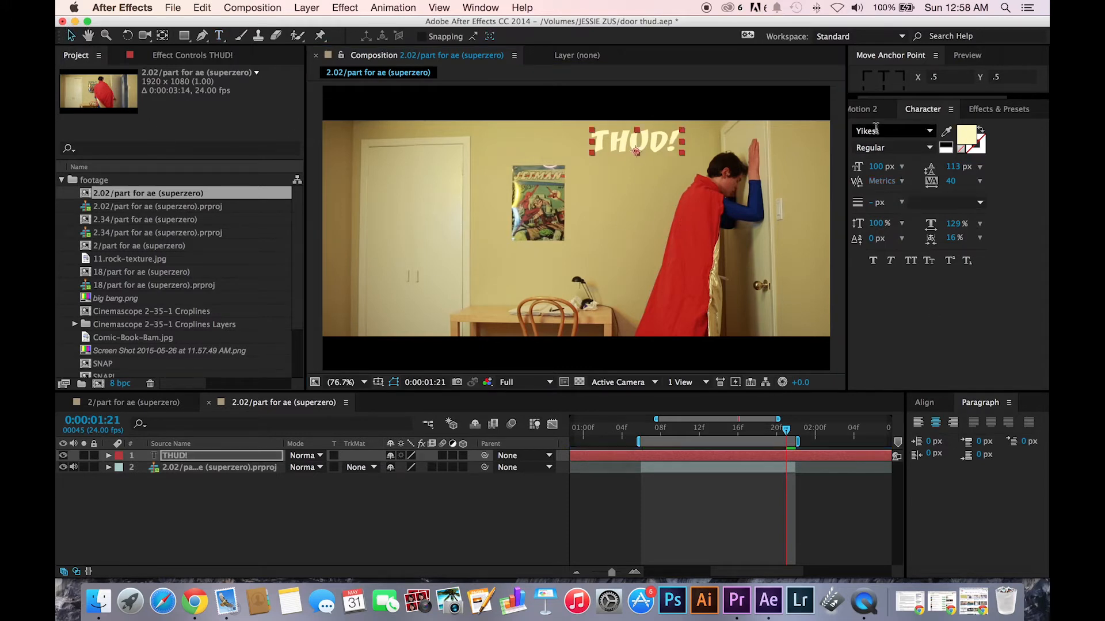
mouse_move(877, 172)
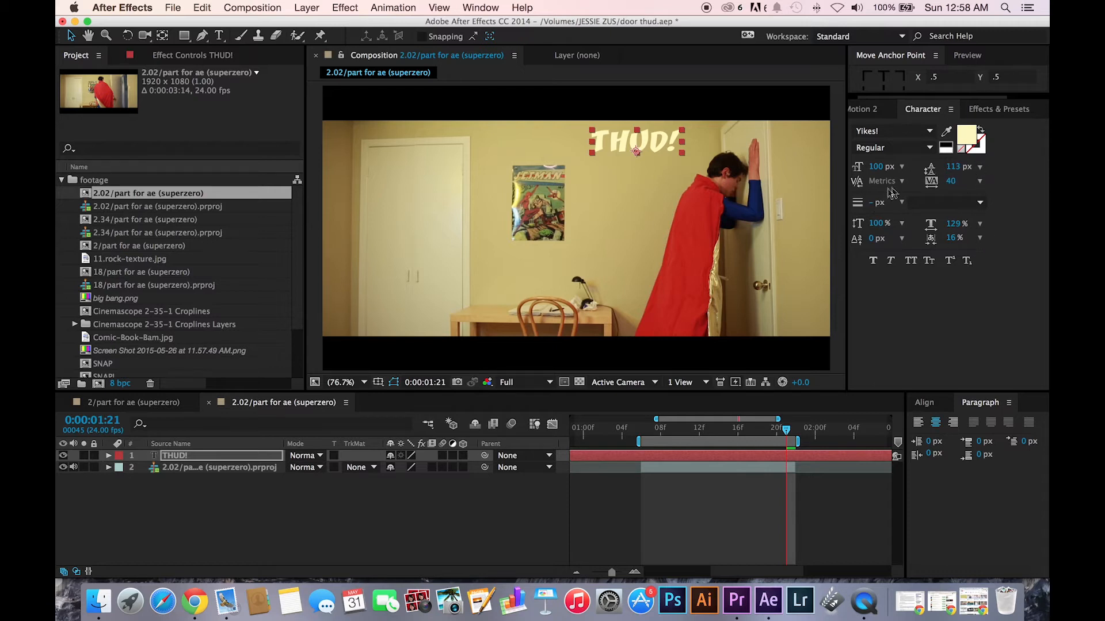
Check the pasted THUD! text's motion toward the door and select the footage layer beneath it.
left_click_drag(636, 142, 666, 184)
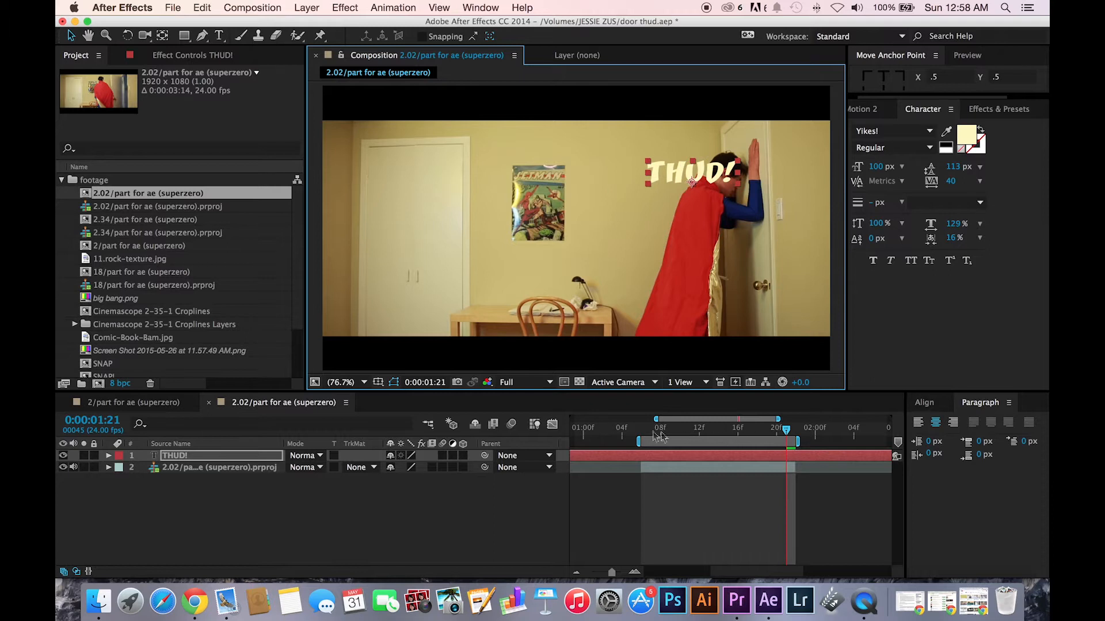
left_click_drag(784, 428, 707, 428)
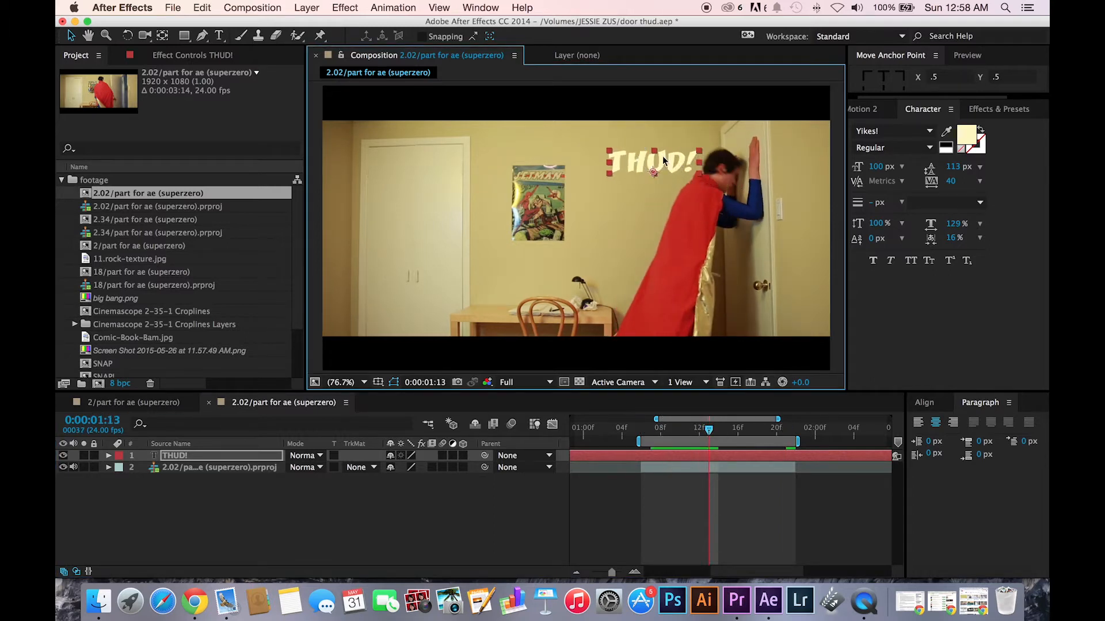
left_click(220, 467)
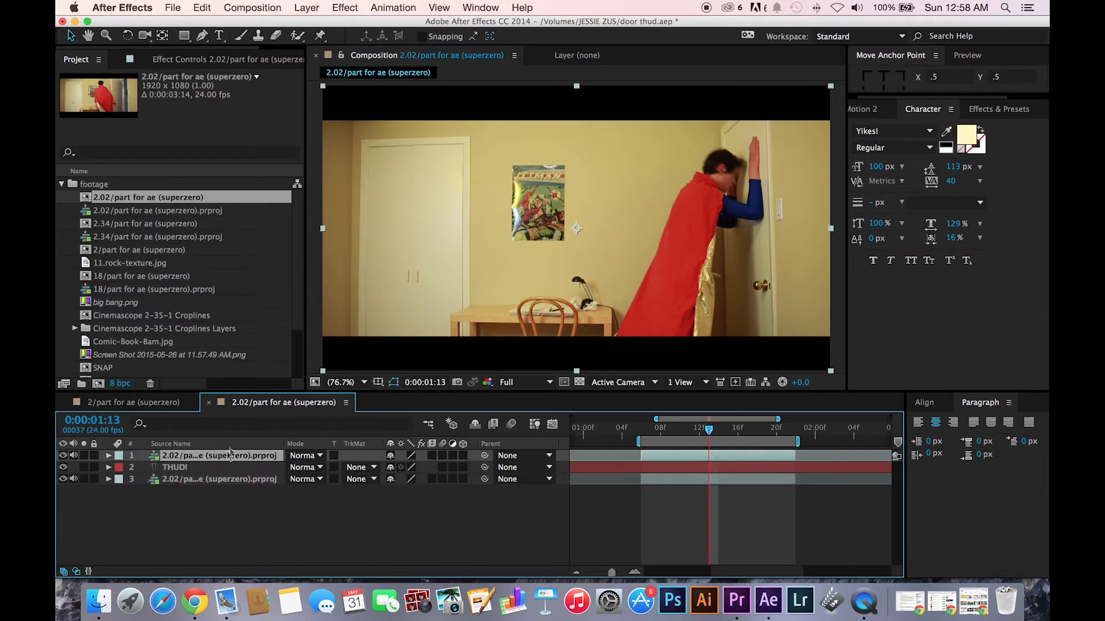
Open the top footage copy in the Layer panel and scrub frames so Roto Brush propagates the character's outline.
left_click(248, 455)
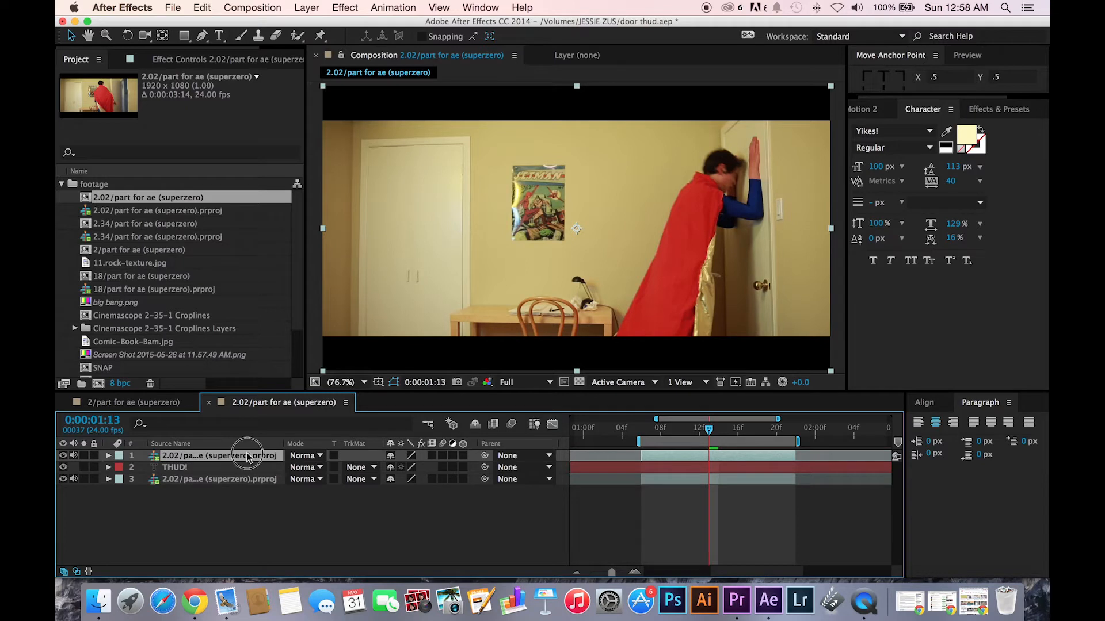
double_click(246, 455)
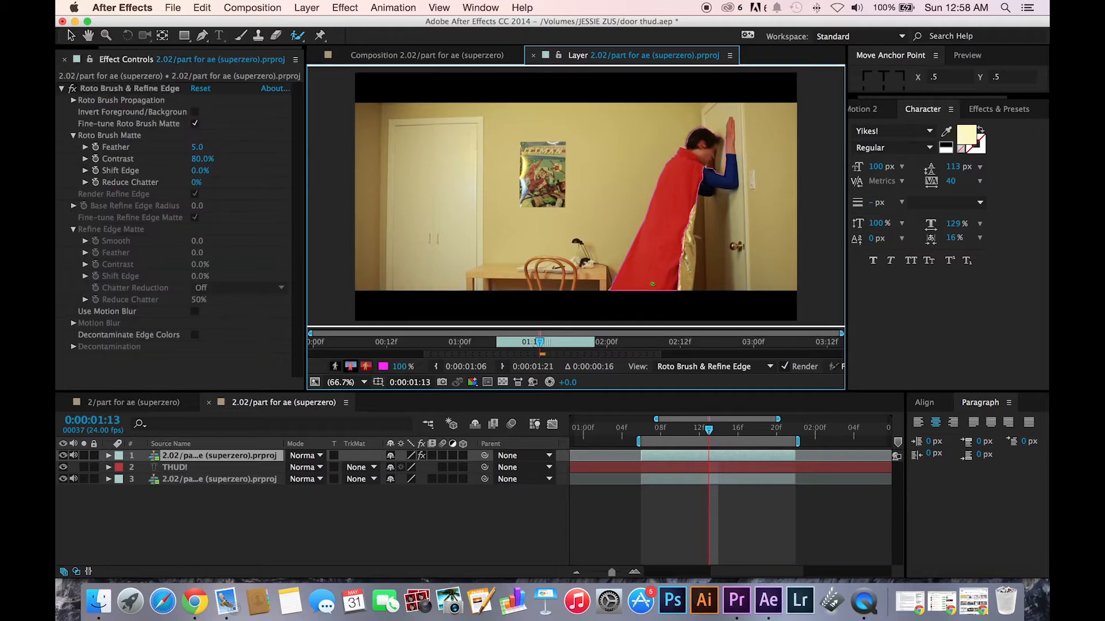
left_click_drag(542, 342, 513, 342)
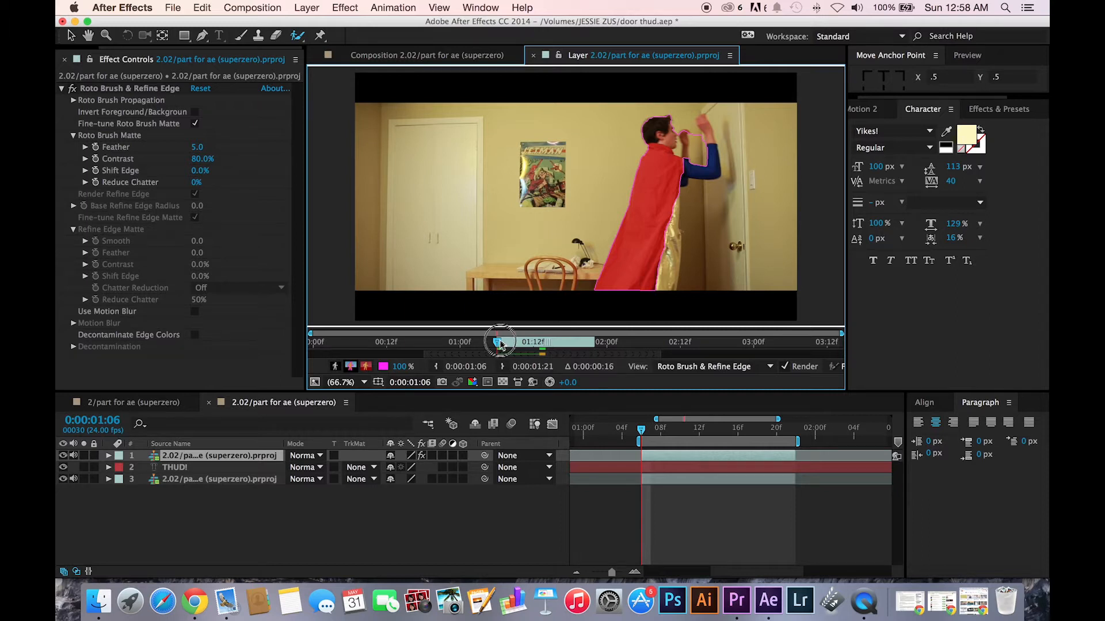
left_click_drag(501, 341, 513, 342)
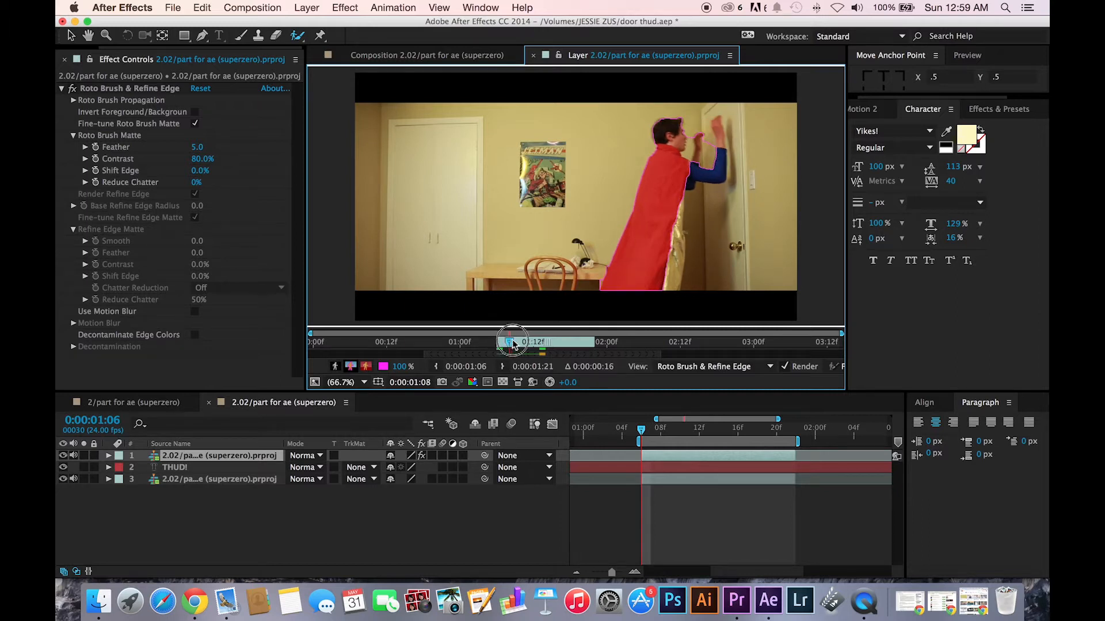
left_click_drag(511, 343, 526, 343)
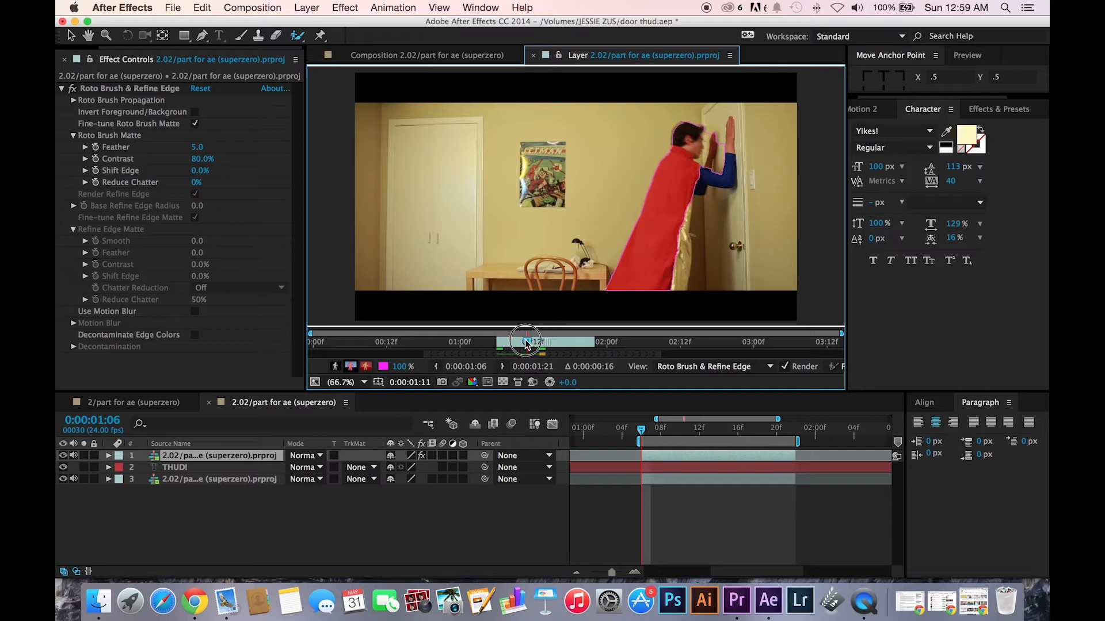
left_click_drag(527, 341, 548, 342)
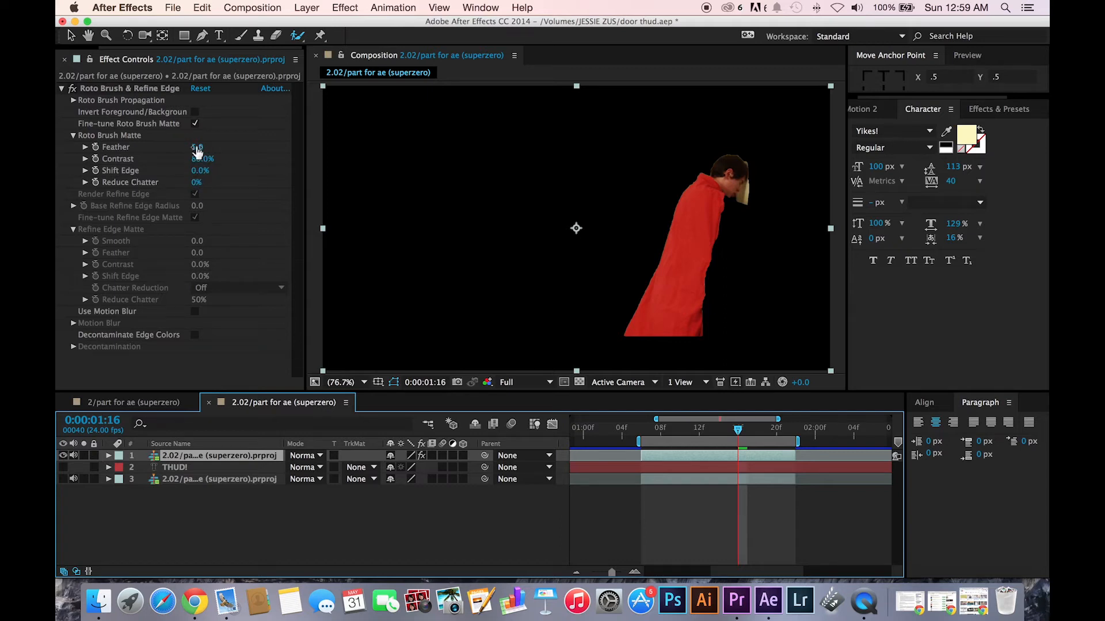
Raise the Roto Brush matte feather to 9 and shift the edge inward to about -2%.
left_click_drag(196, 146, 225, 146)
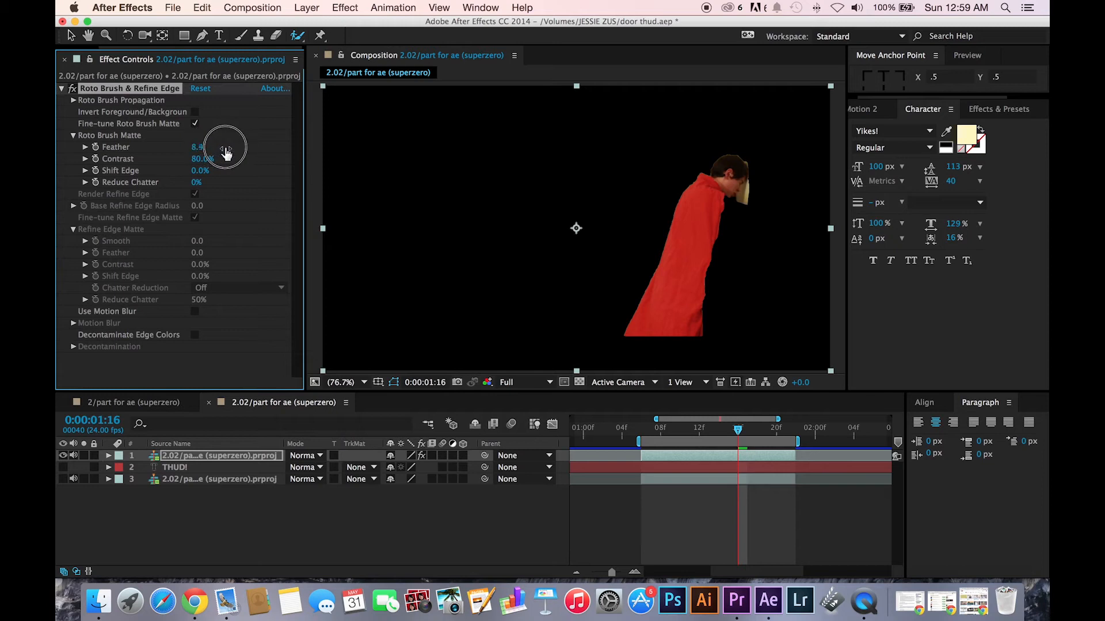
left_click_drag(199, 146, 262, 153)
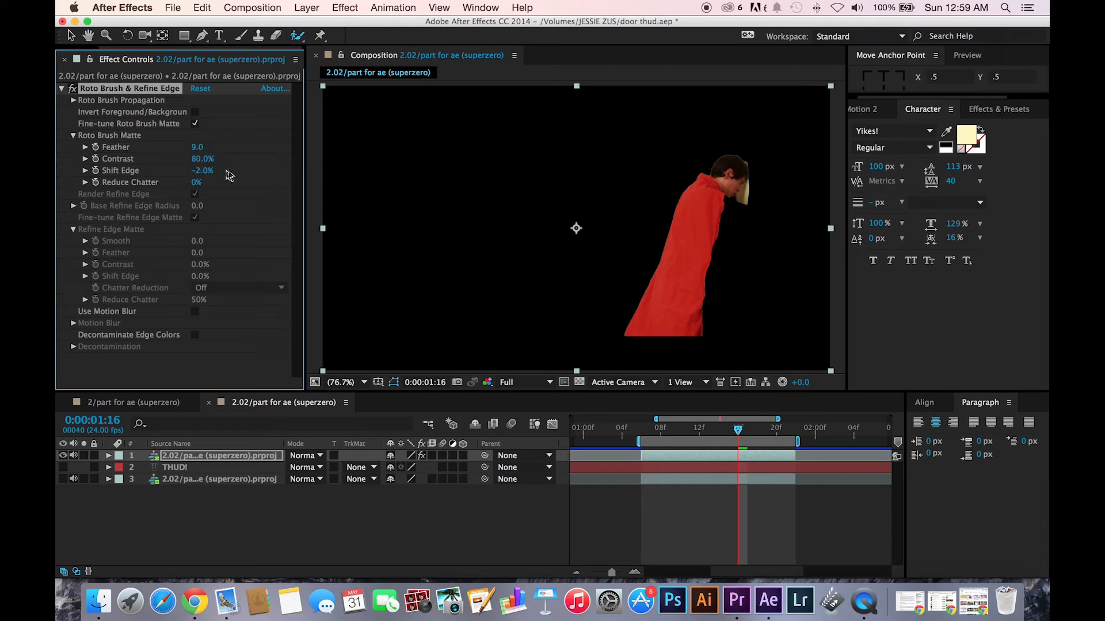
left_click_drag(204, 159, 219, 159)
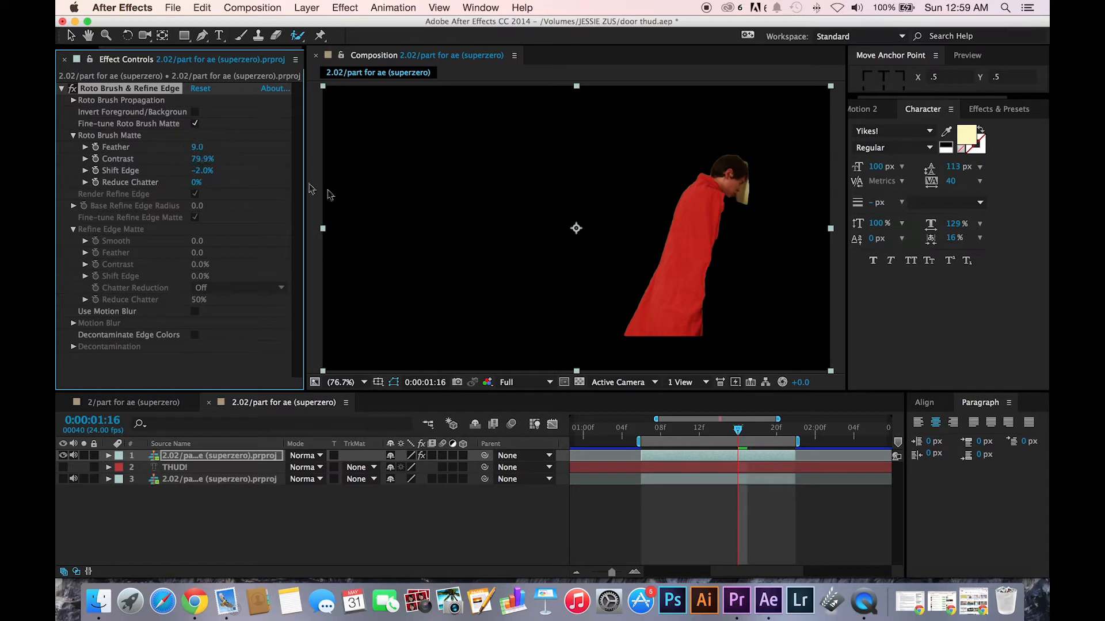
mouse_move(264, 168)
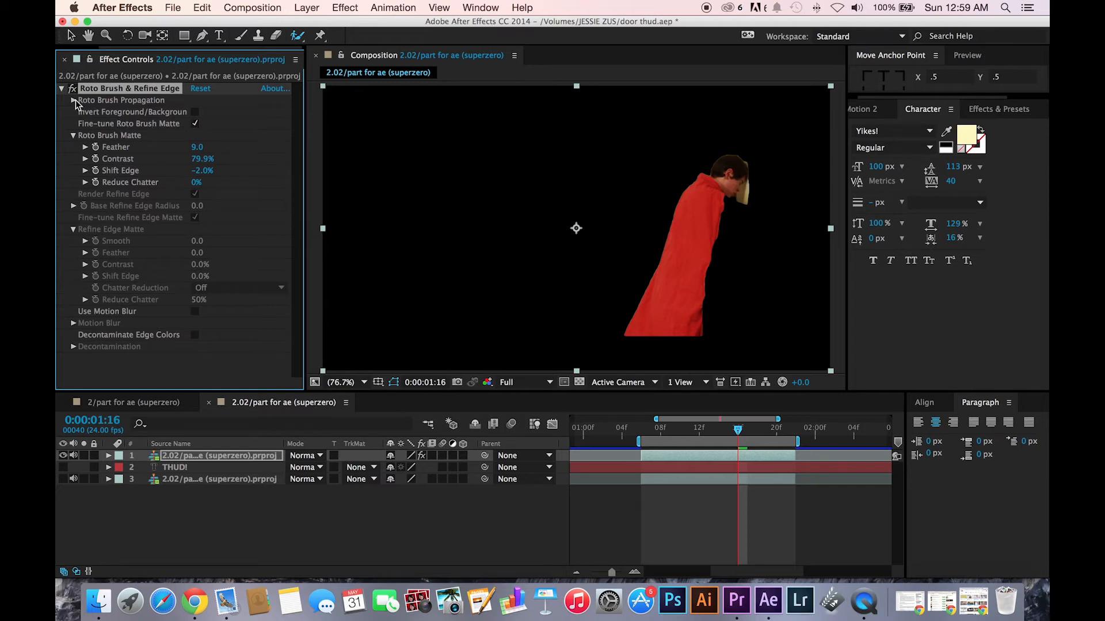
Enable Use Motion Blur on the matte and preview the cut-out on an earlier frame.
left_click(72, 100)
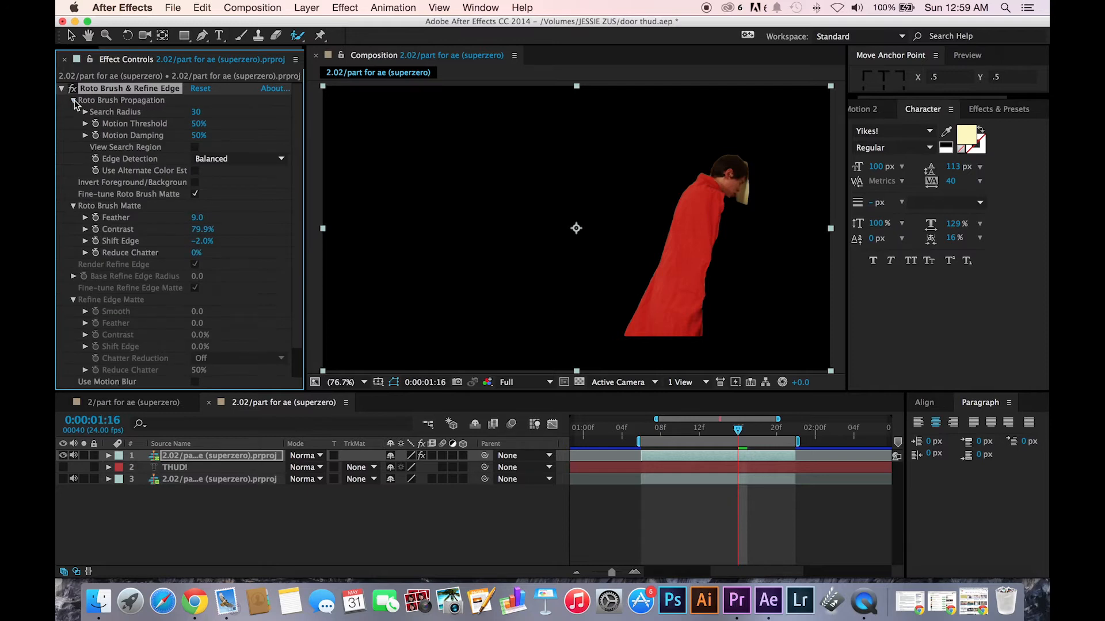
left_click(72, 100)
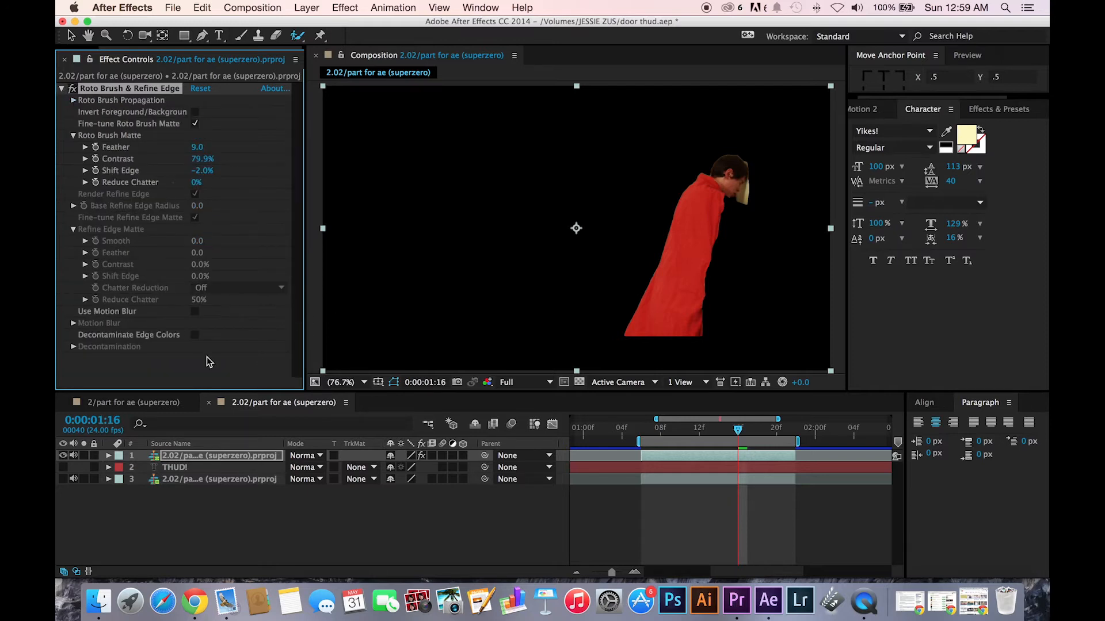
left_click(195, 311)
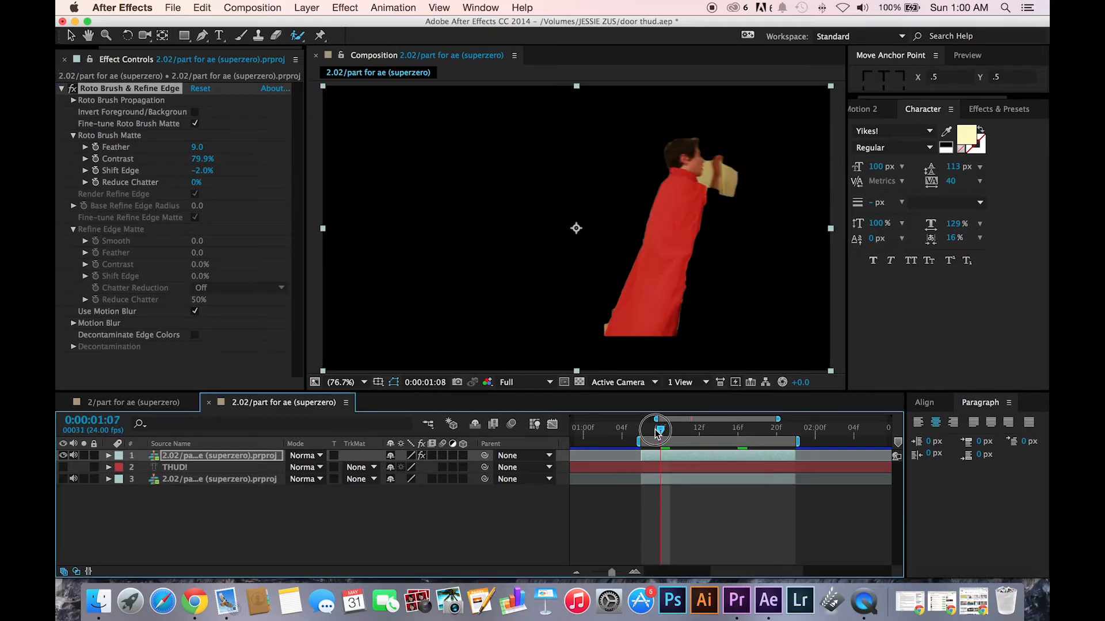
left_click_drag(655, 428, 641, 428)
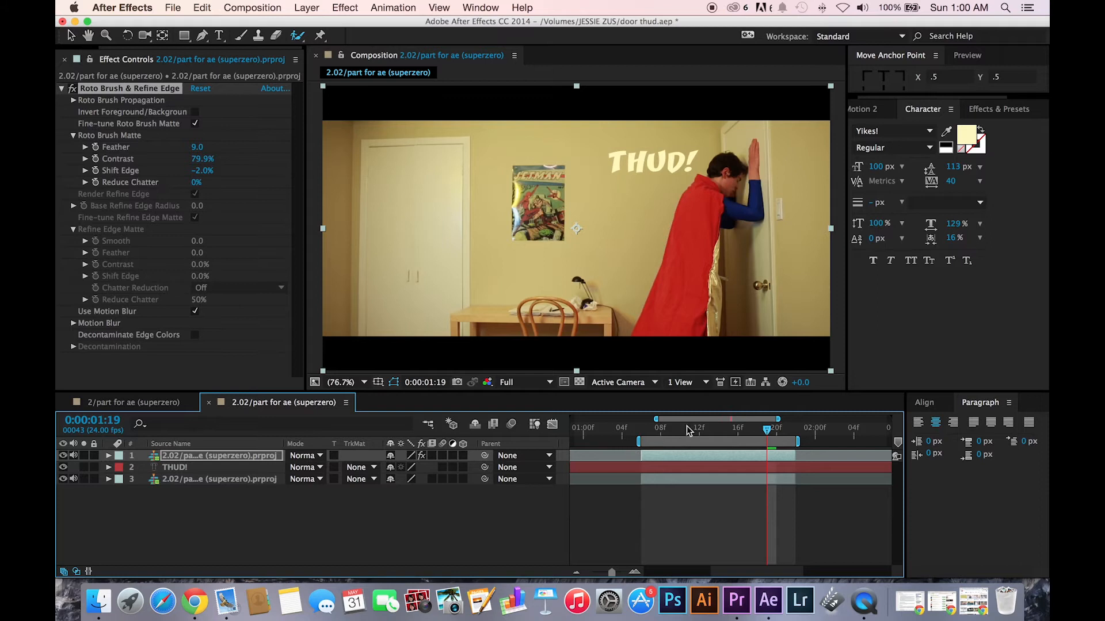
Reveal THUD!'s transform properties and start Position and Rotation keyframes at 1:14 with a 5° tilt.
left_click_drag(767, 428, 663, 428)
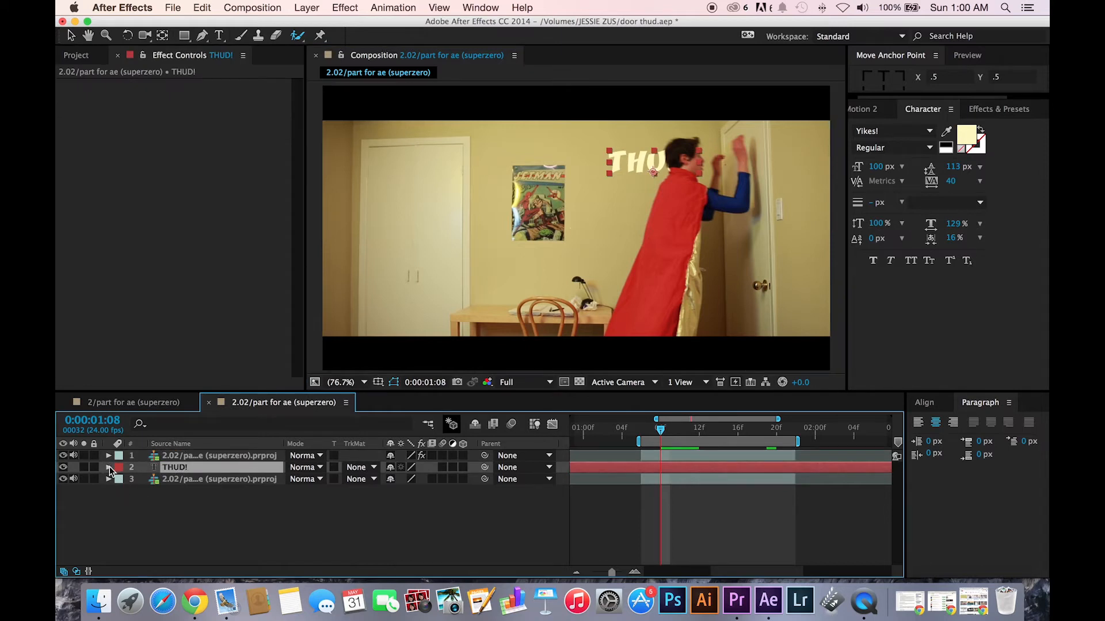
left_click(108, 467)
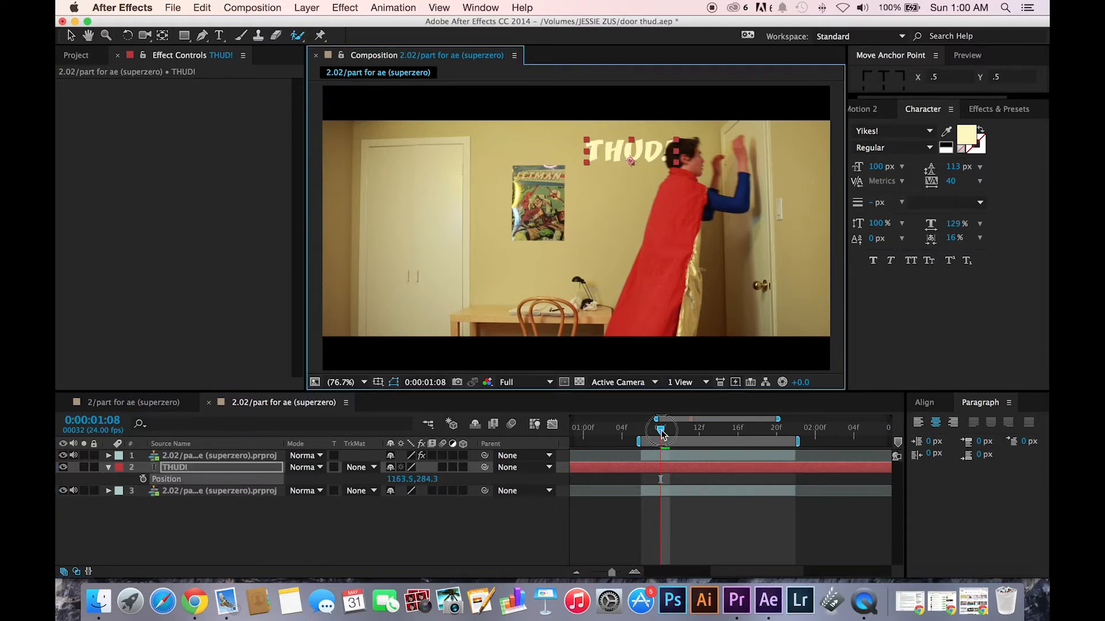
left_click_drag(660, 430, 708, 429)
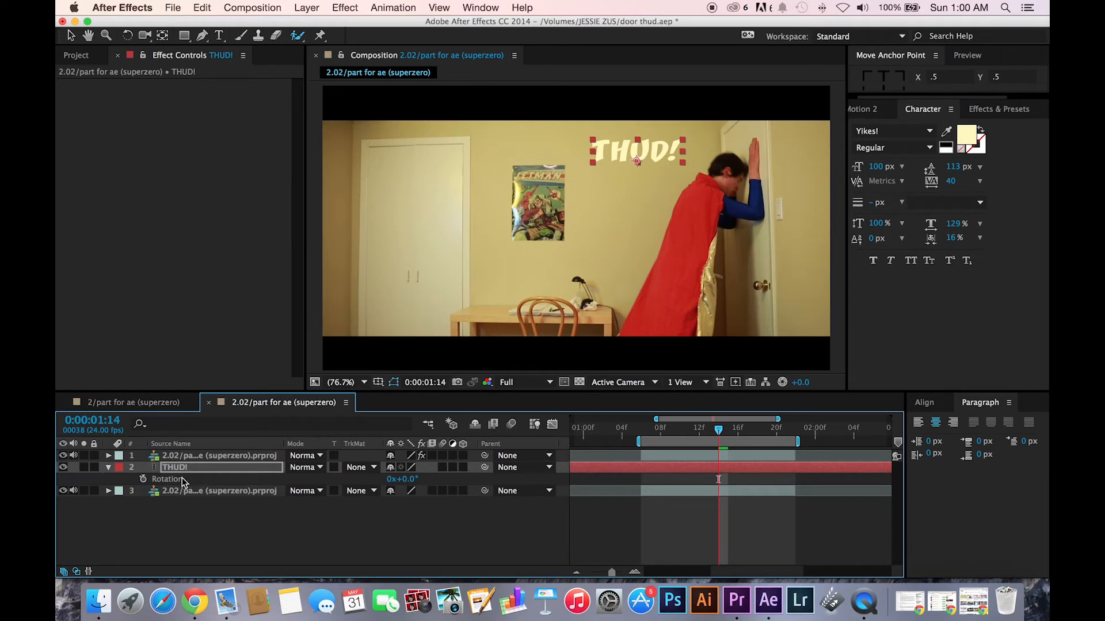
mouse_move(156, 482)
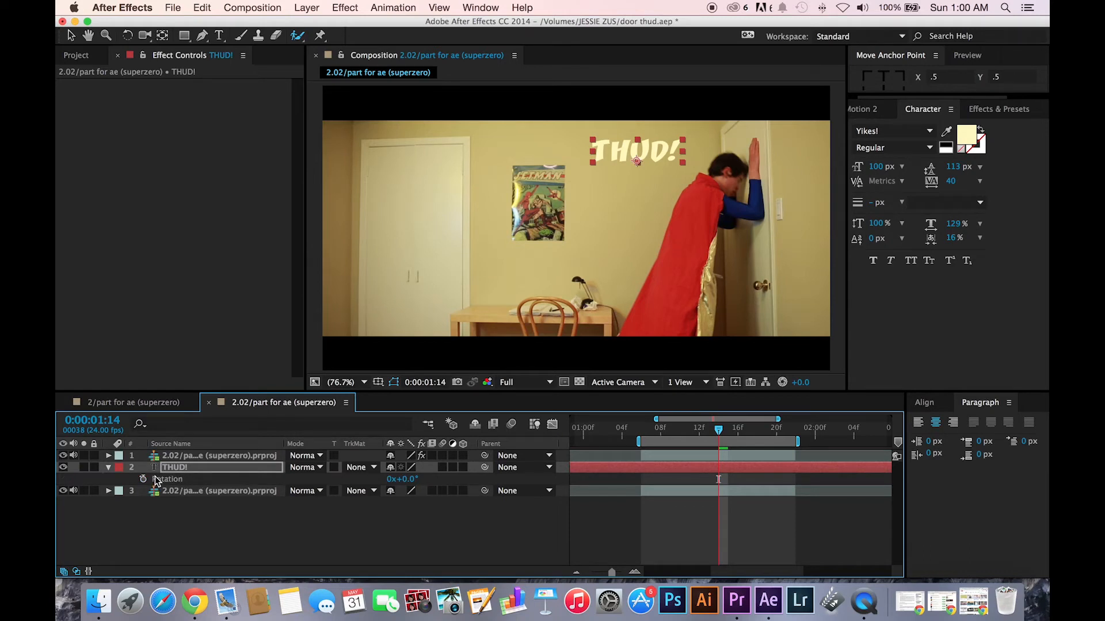
left_click(143, 478)
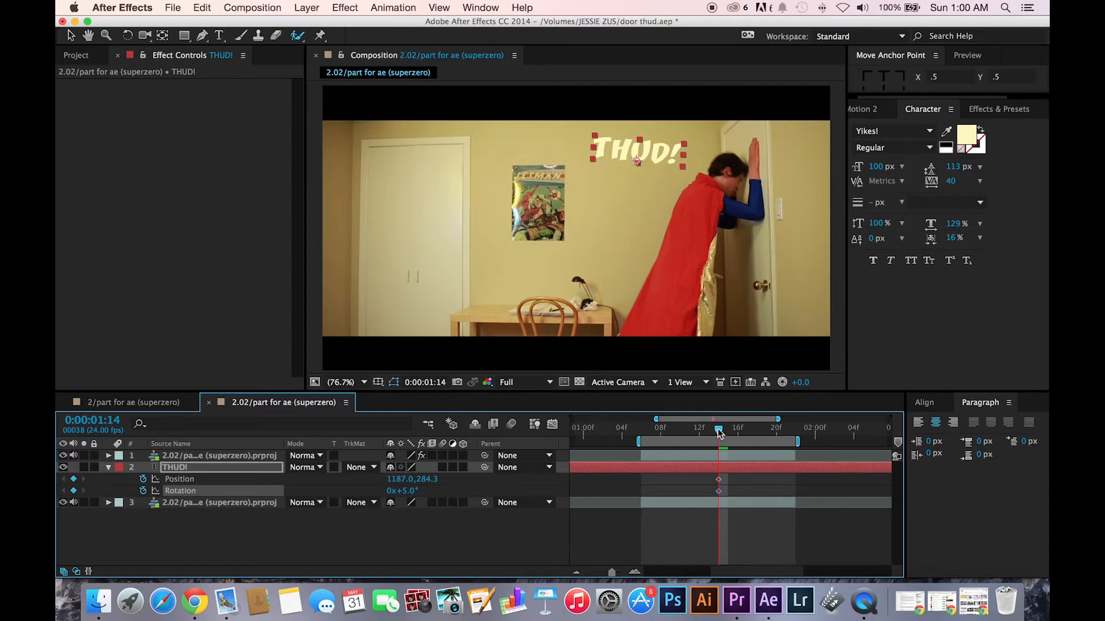
At 1:09 tuck THUD! behind the character's head and magnify the composition view.
left_click_drag(718, 430, 670, 430)
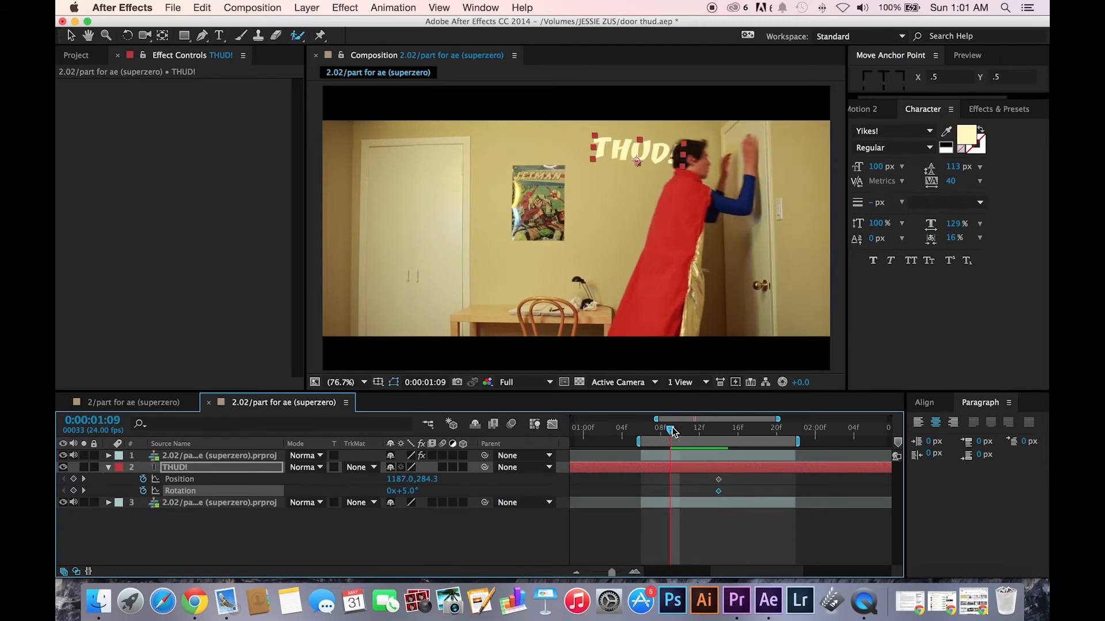
left_click_drag(638, 149, 713, 159)
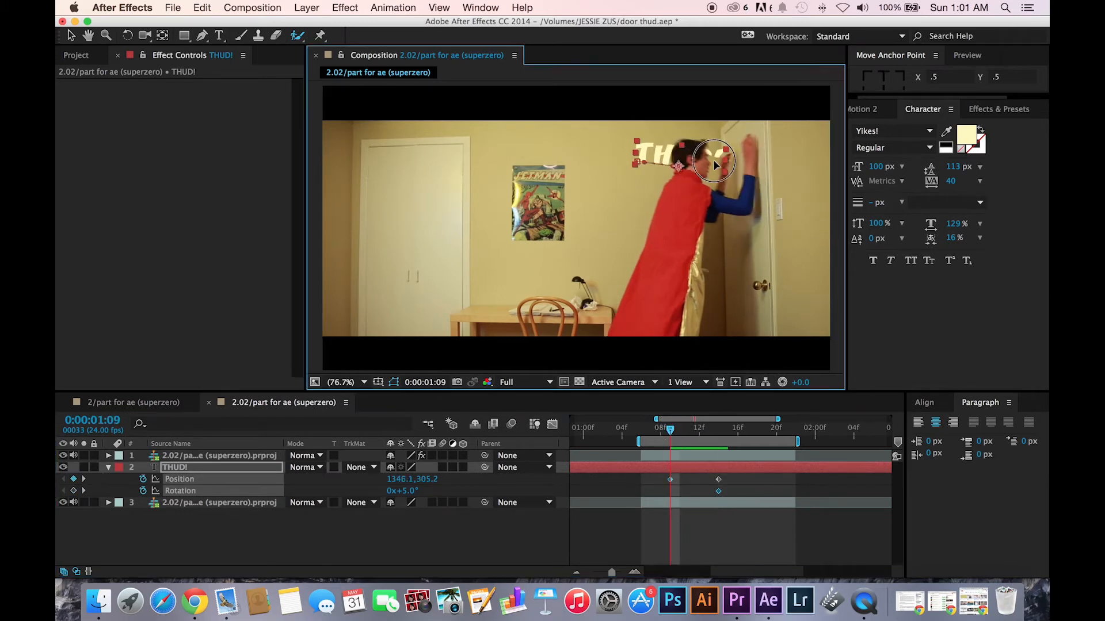
left_click_drag(713, 158, 731, 175)
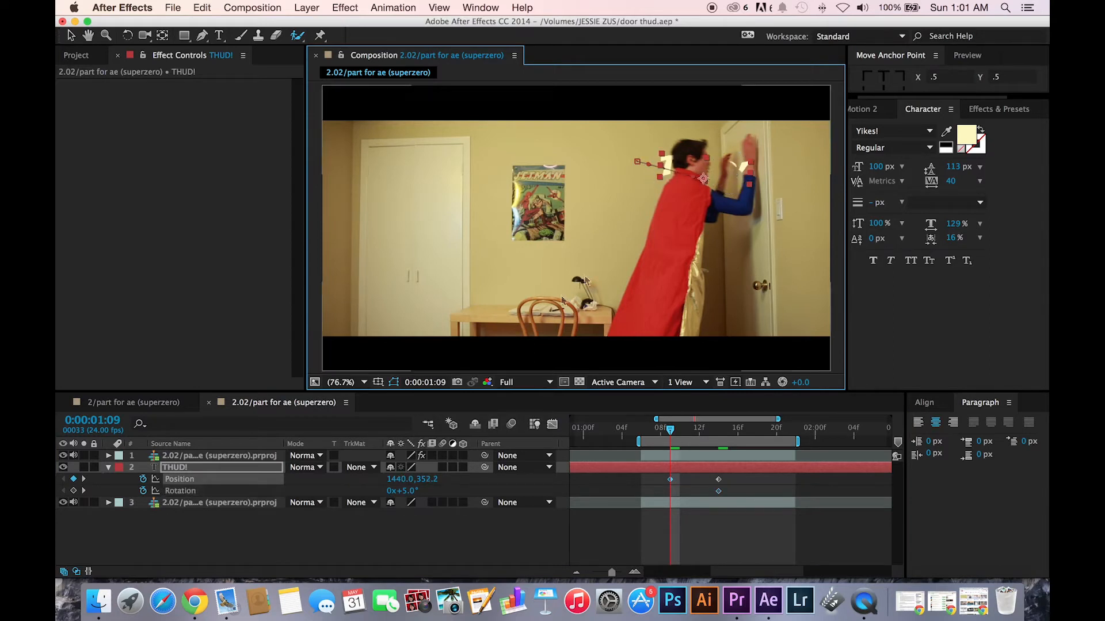
mouse_move(525, 225)
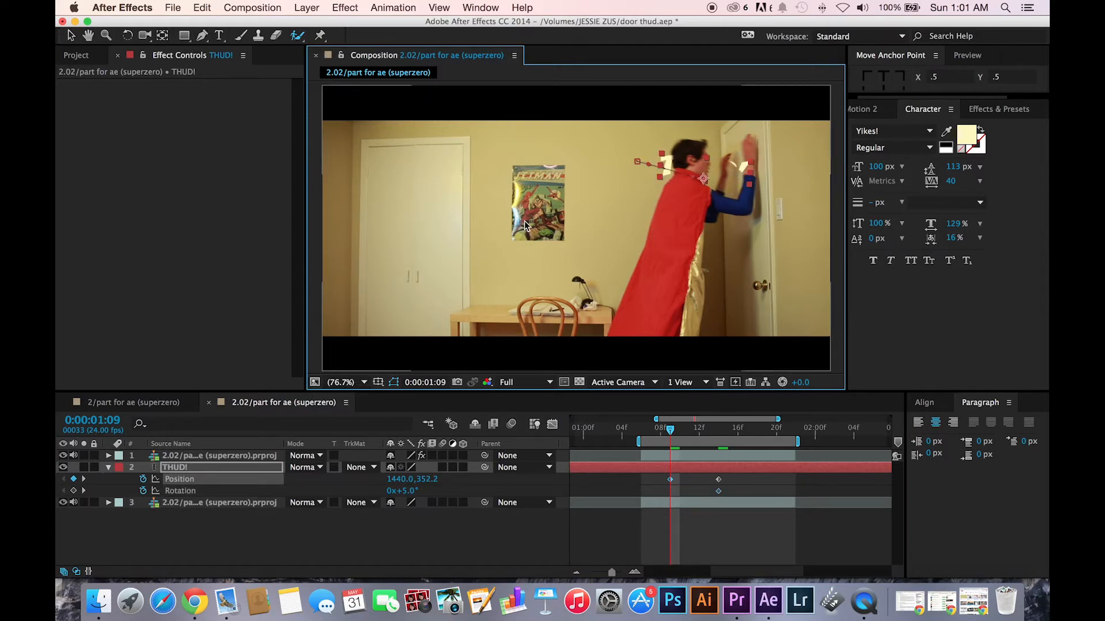
left_click(104, 36)
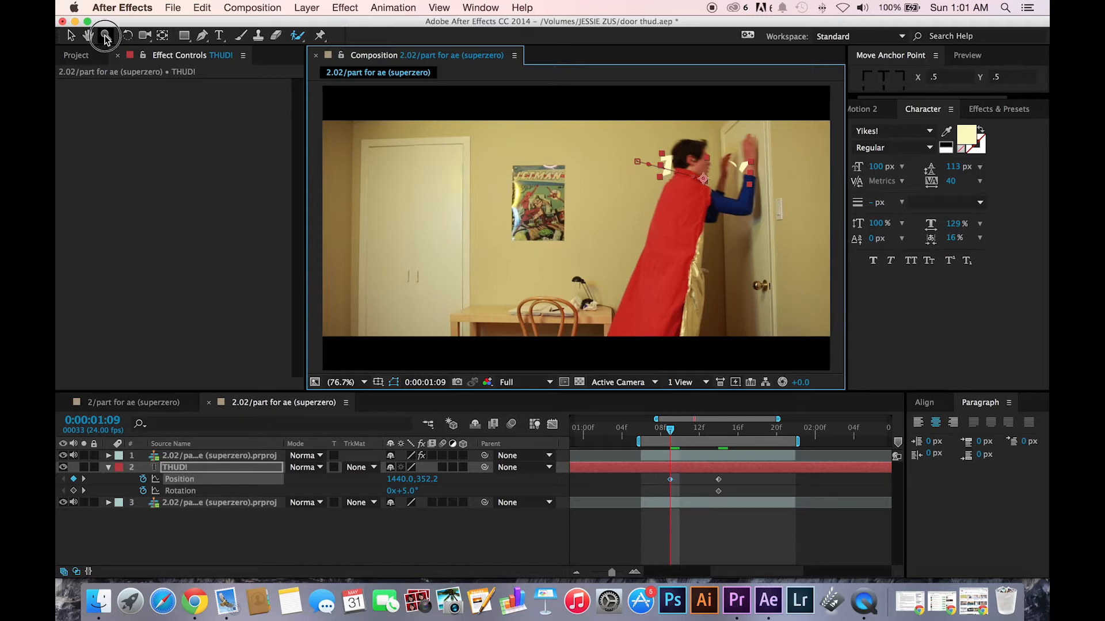
left_click(104, 36)
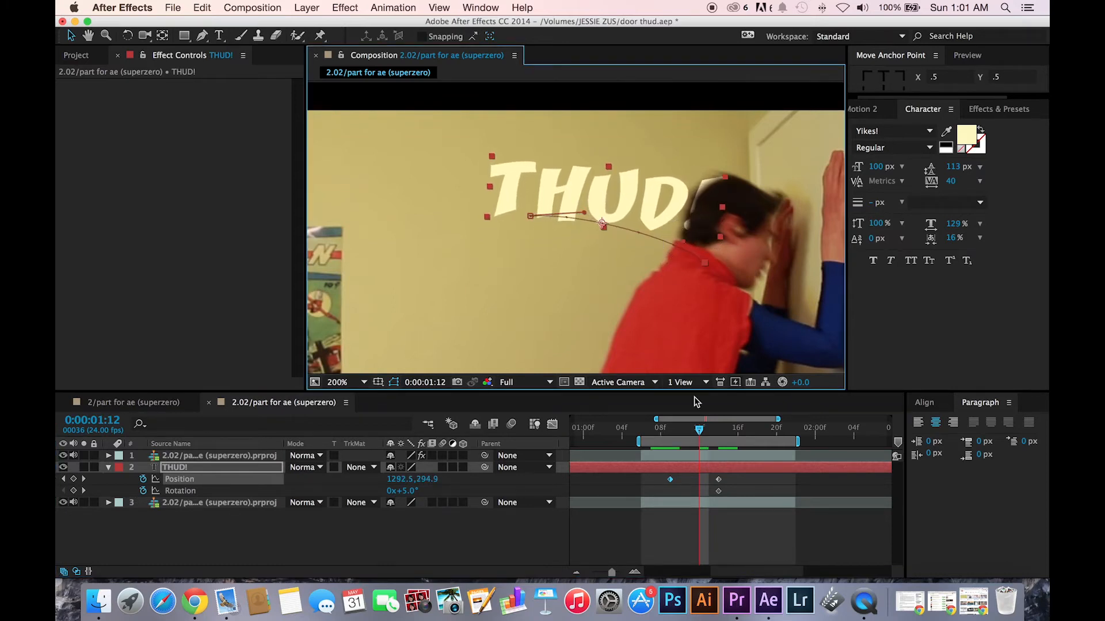
Reshape THUD!'s motion path into a curve arcing out from behind the head.
left_click_drag(698, 430, 661, 429)
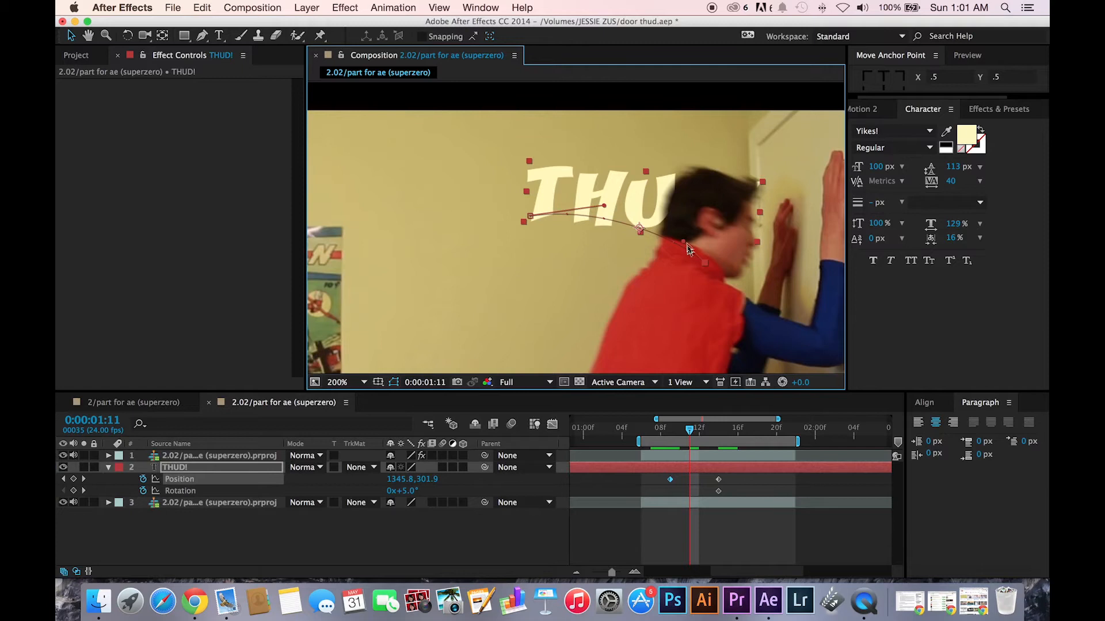
left_click_drag(689, 429, 694, 429)
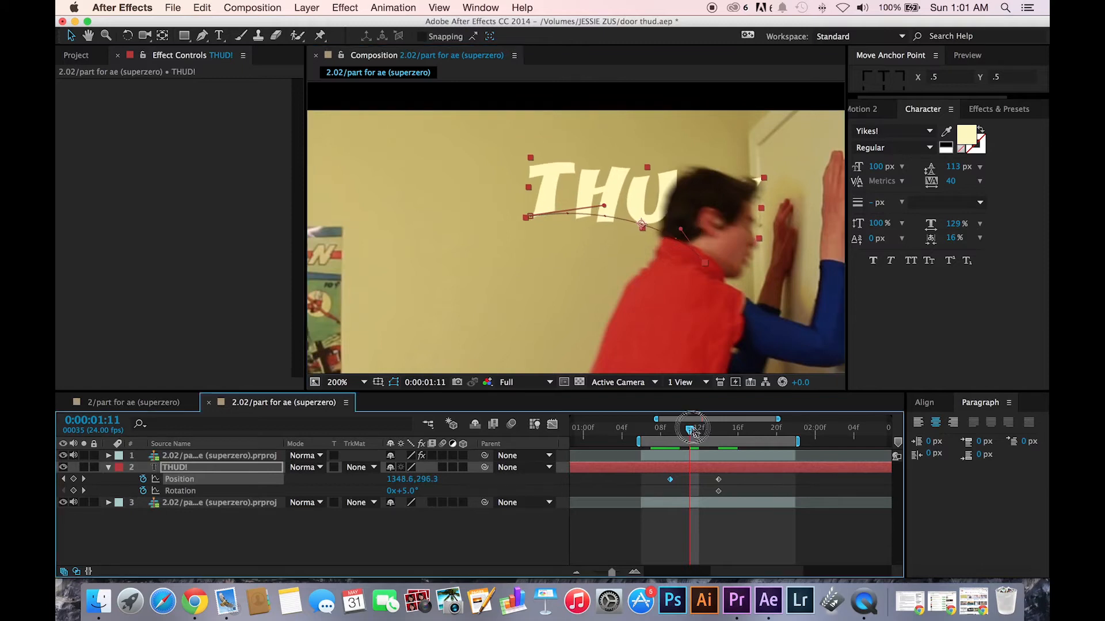
left_click_drag(690, 428, 658, 428)
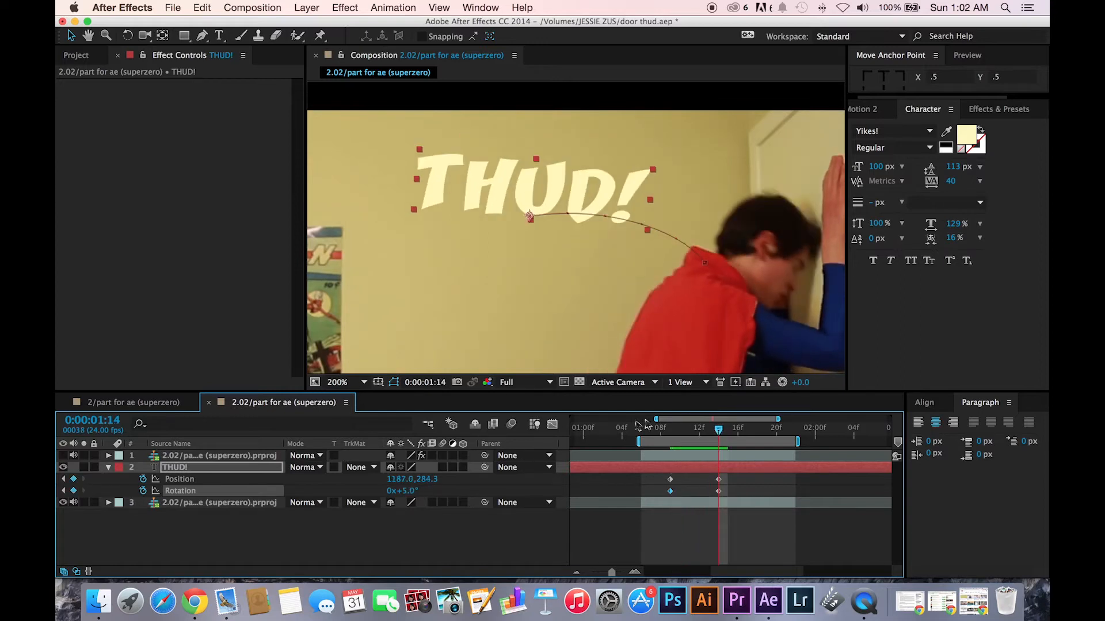
Add a Rotation keyframe at 1:09 matching the starting Position keyframe.
left_click_drag(718, 428, 707, 428)
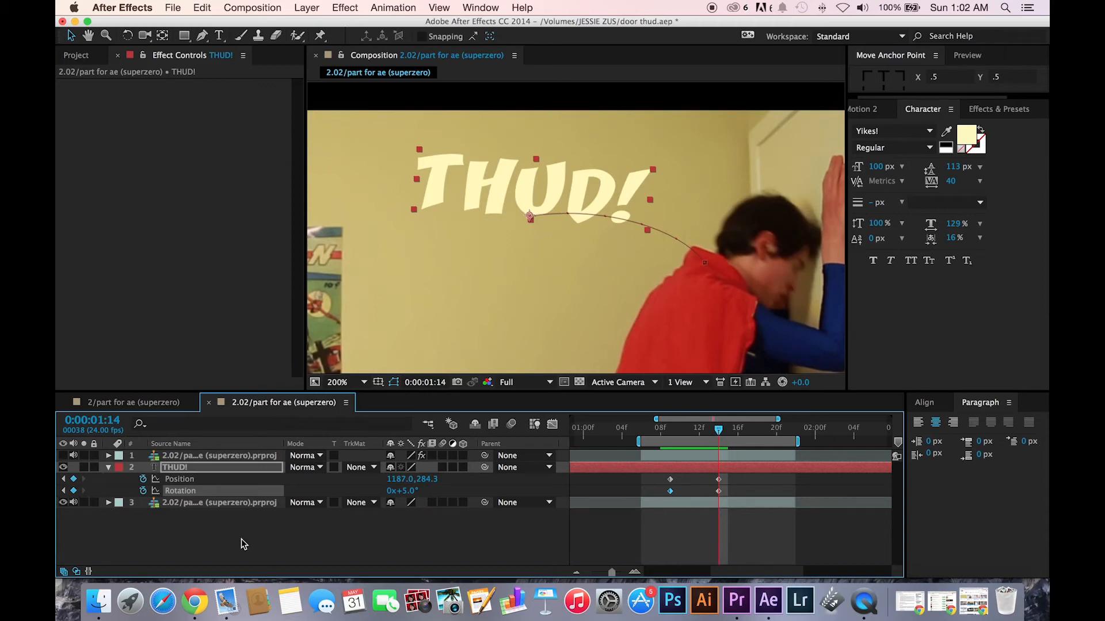
mouse_move(608, 482)
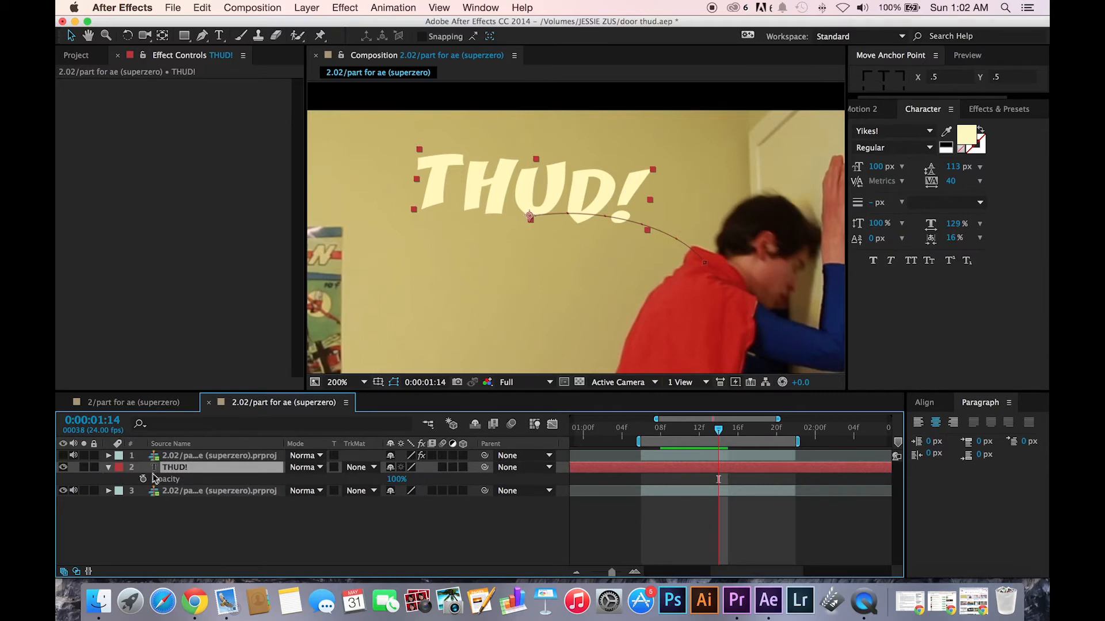
Start animating THUD!'s opacity and lower its starting rotation from 31° to about 26°.
left_click(108, 467)
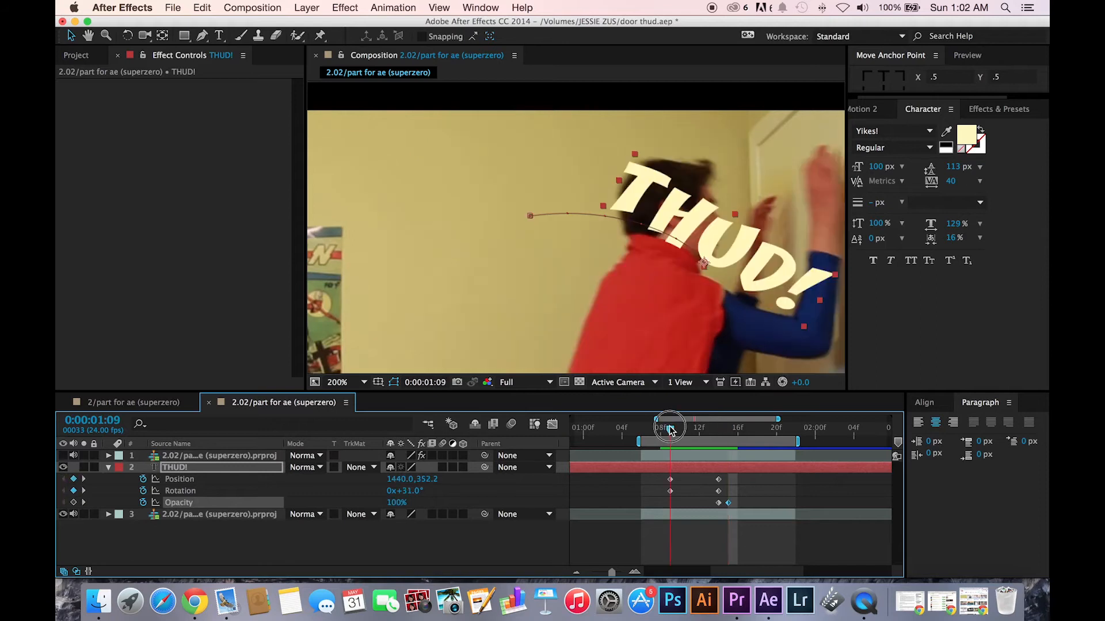
mouse_move(167, 429)
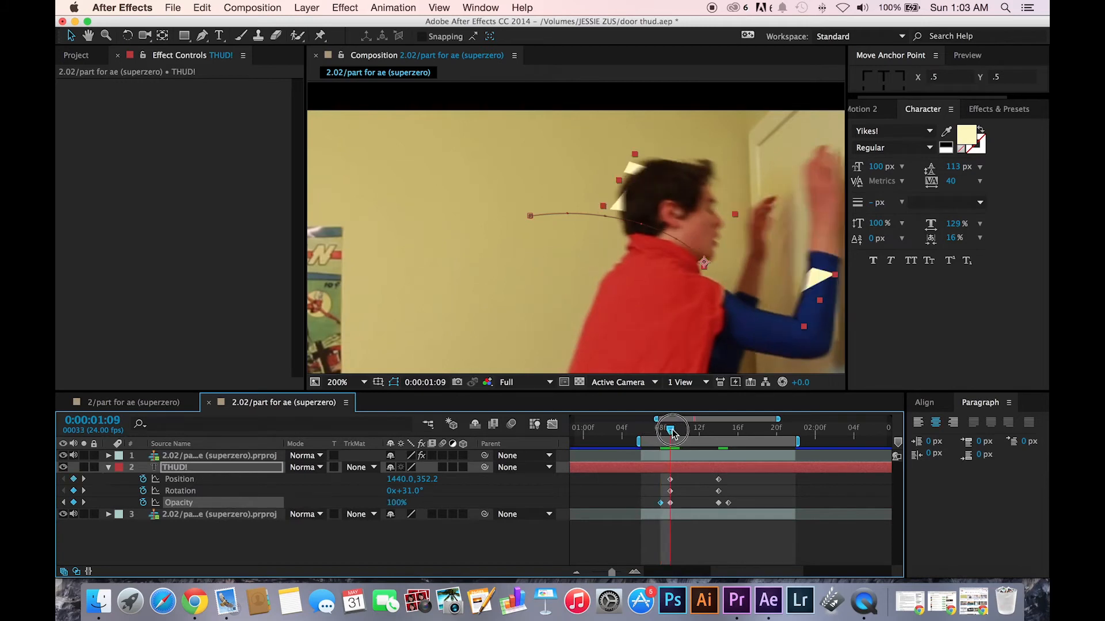
left_click_drag(669, 429, 718, 429)
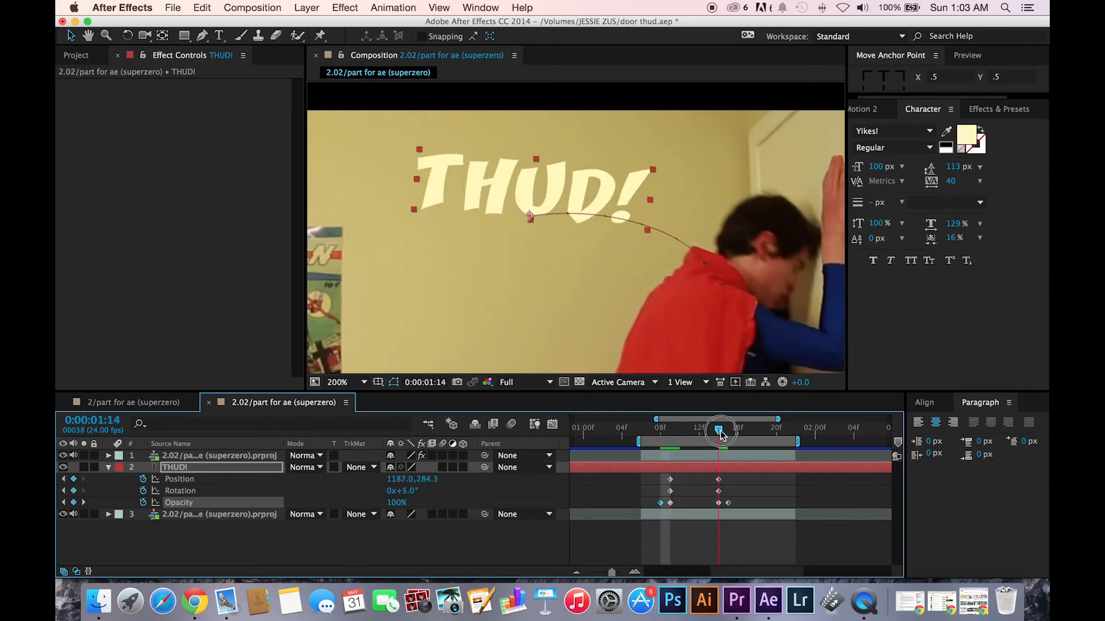
left_click_drag(718, 431, 668, 431)
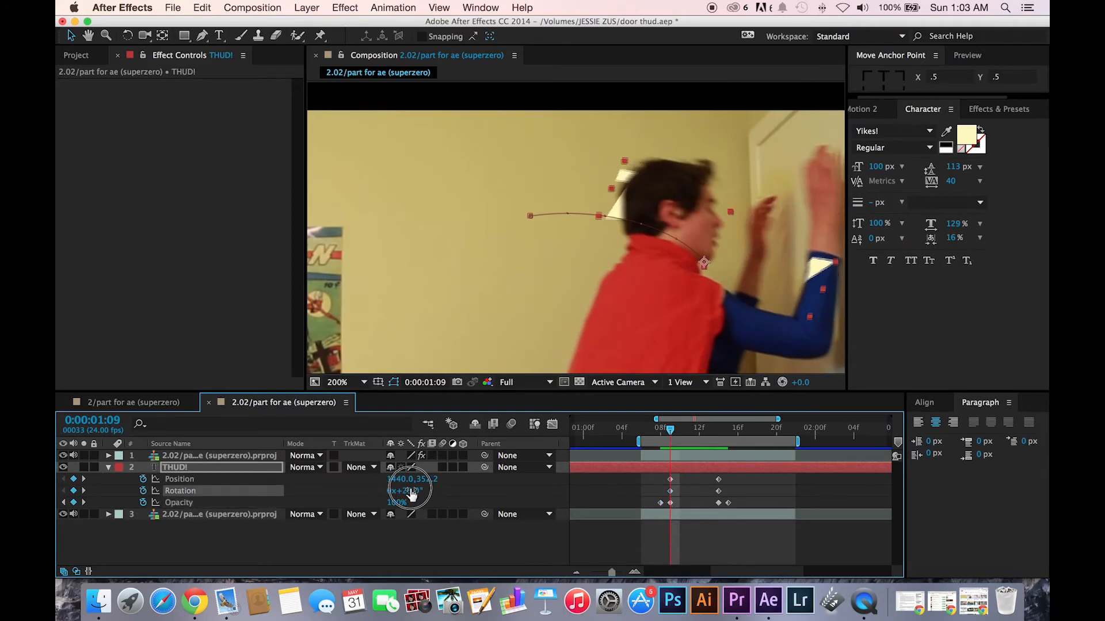
left_click_drag(669, 429, 690, 429)
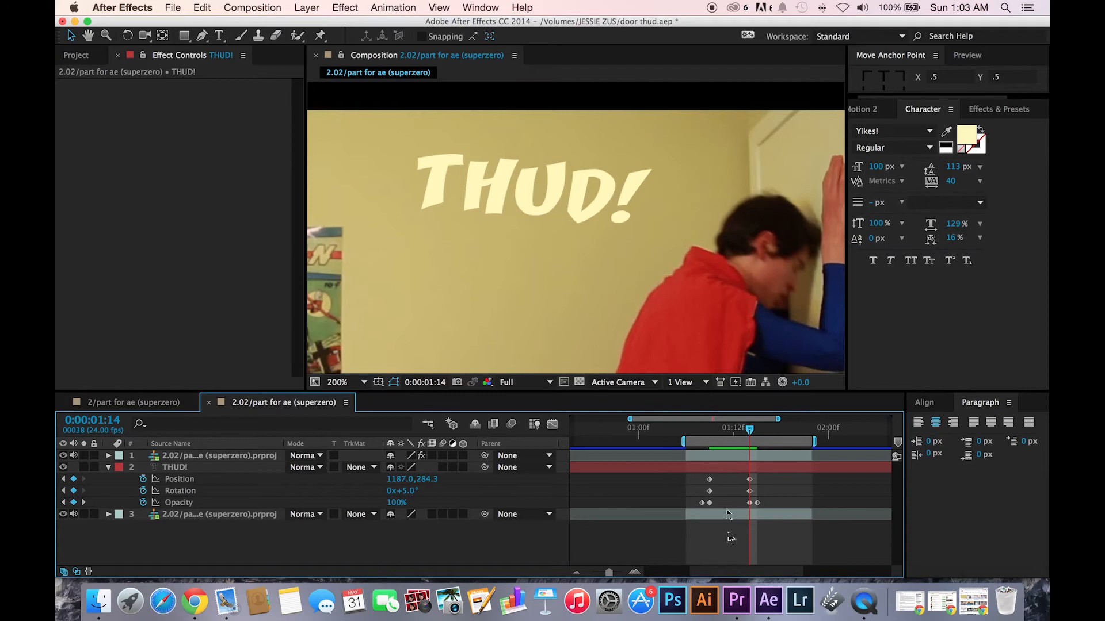
Move THUD!'s ending Position, Rotation and Opacity keyframes later and replay the entrance to confirm.
left_click(693, 427)
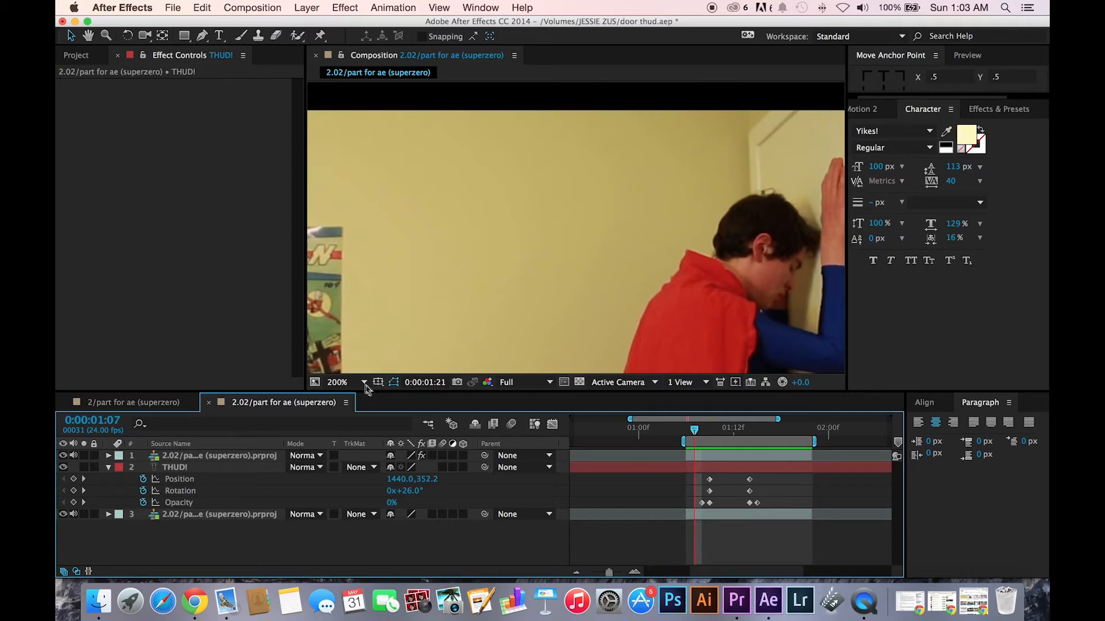
mouse_move(362, 387)
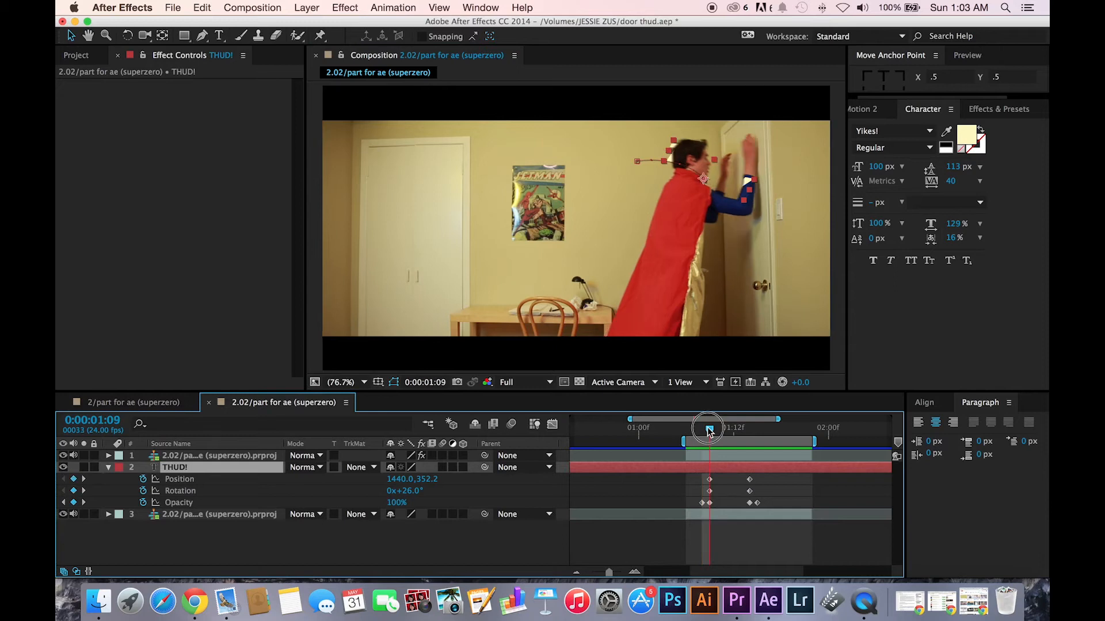
left_click_drag(709, 429, 735, 429)
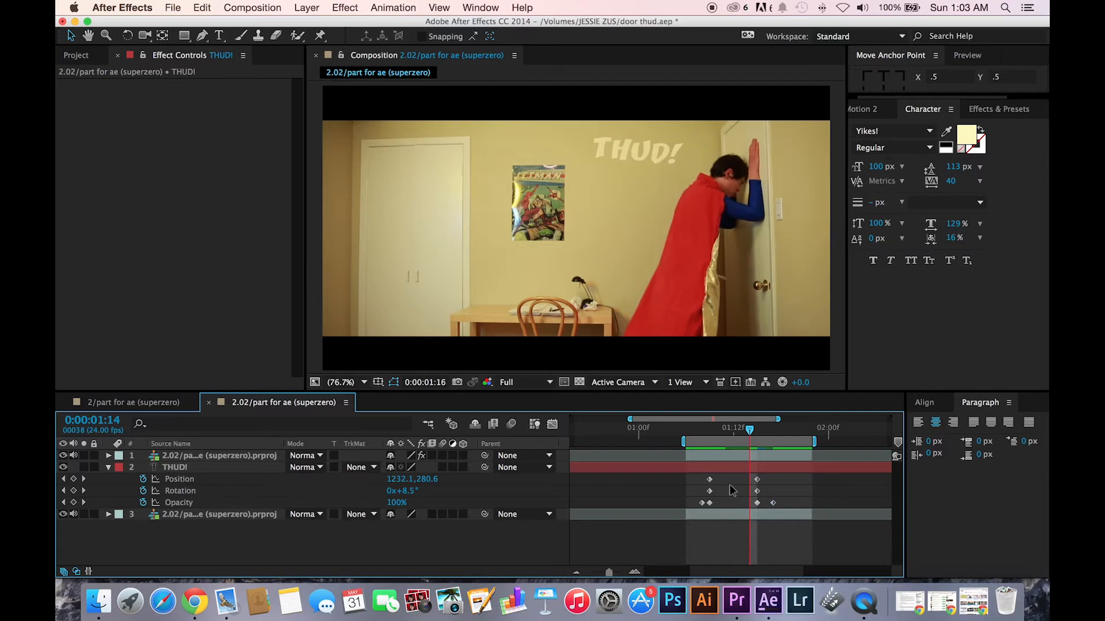
left_click_drag(749, 431, 780, 432)
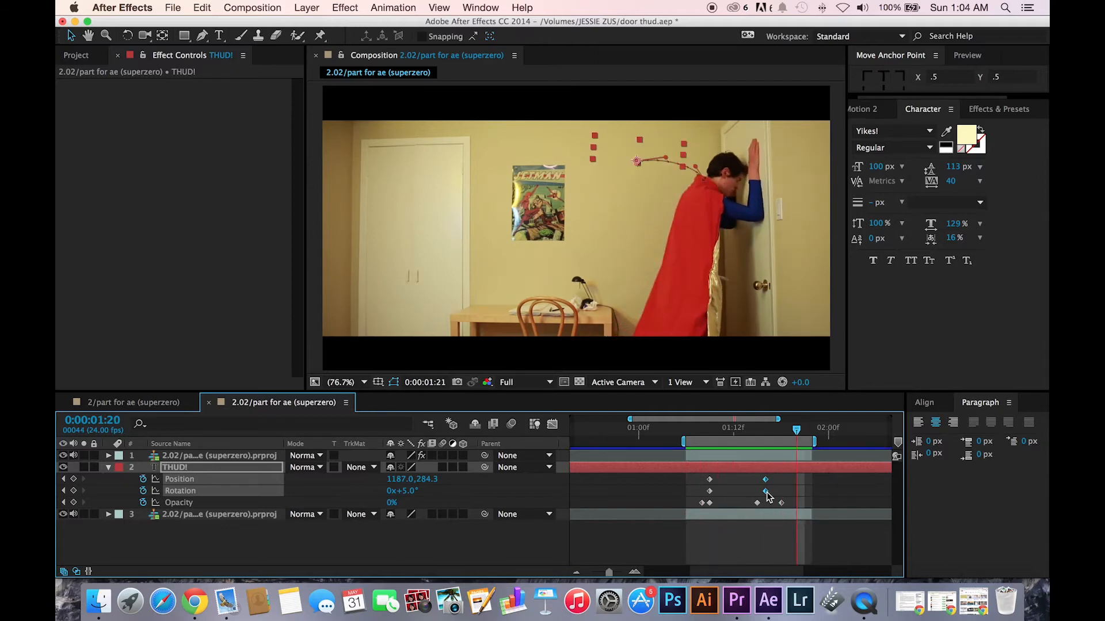
left_click_drag(796, 430, 708, 430)
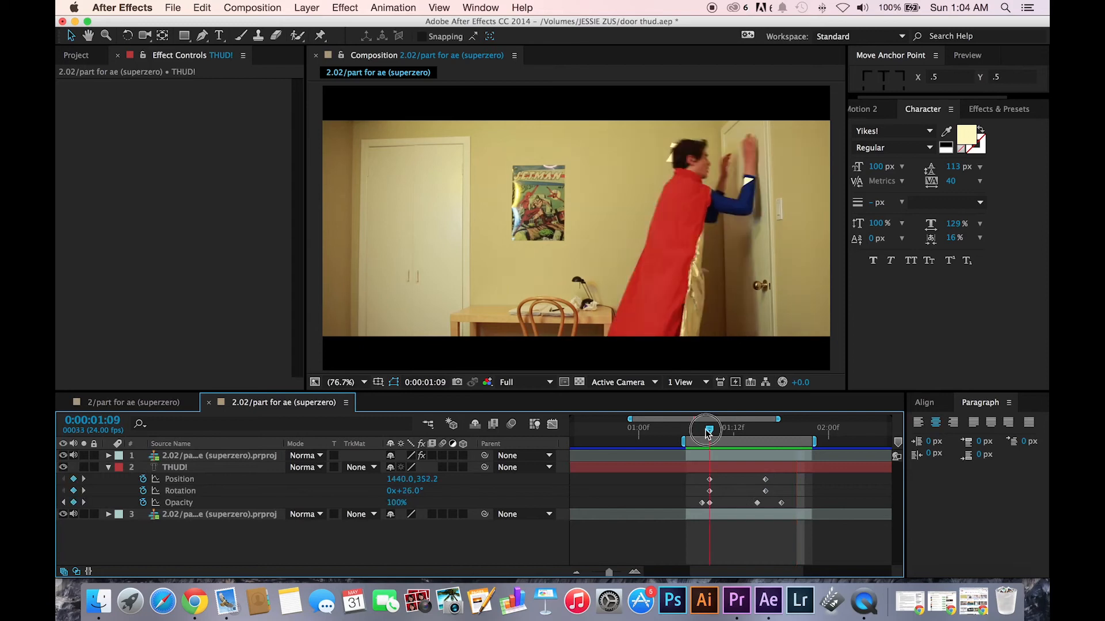
left_click_drag(708, 431, 764, 430)
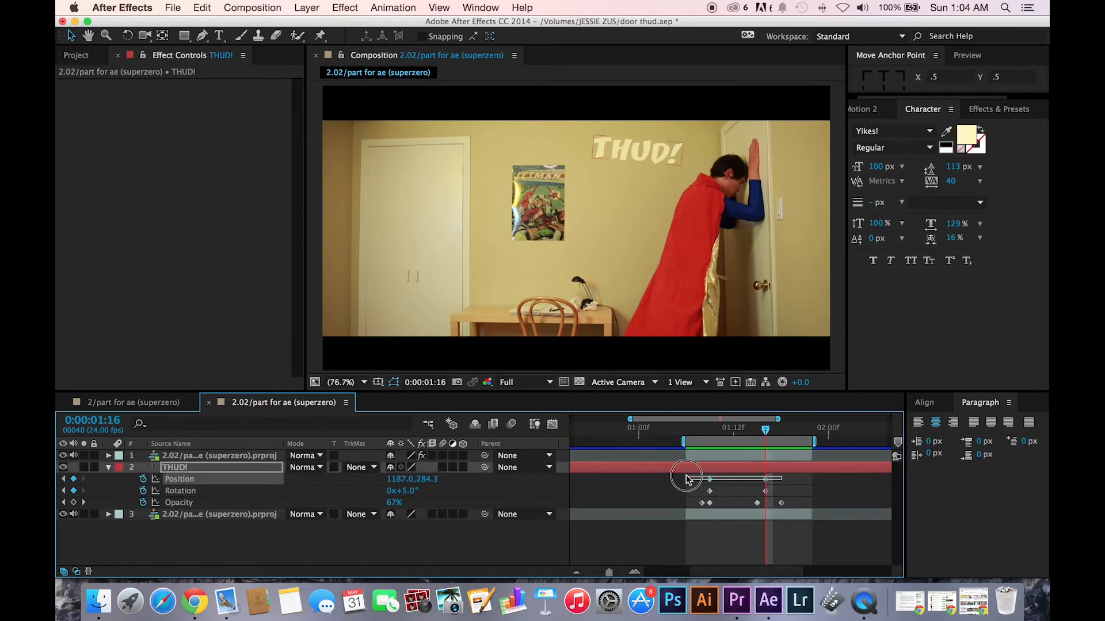
Shape the Position speed curve so THUD! rushes in fast then eases to a stop.
left_click(552, 423)
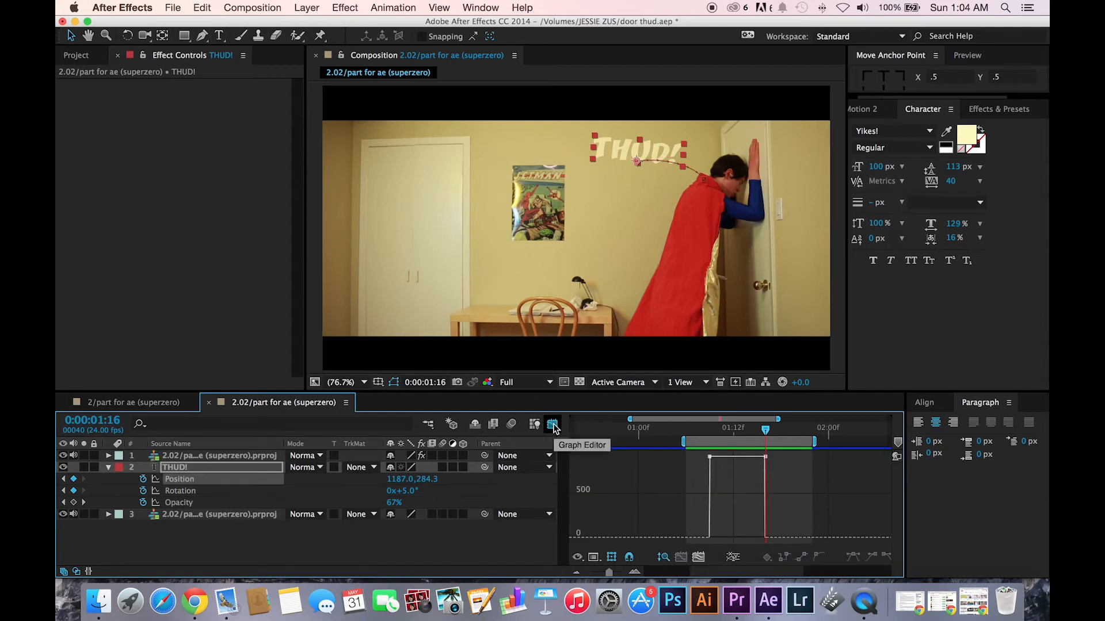
left_click(552, 423)
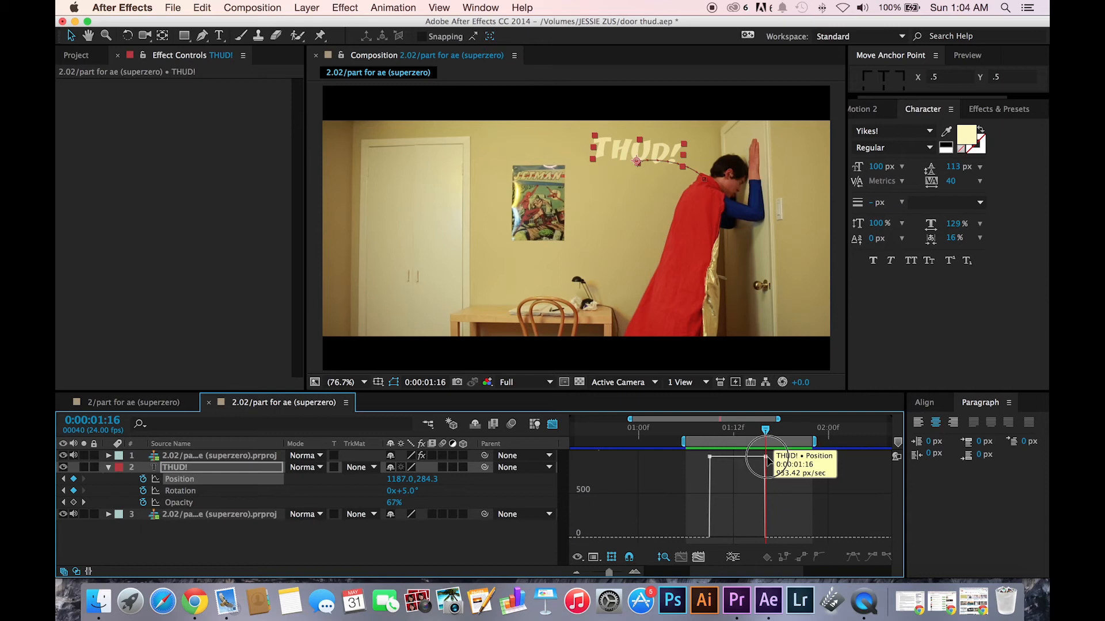
left_click_drag(764, 464, 764, 539)
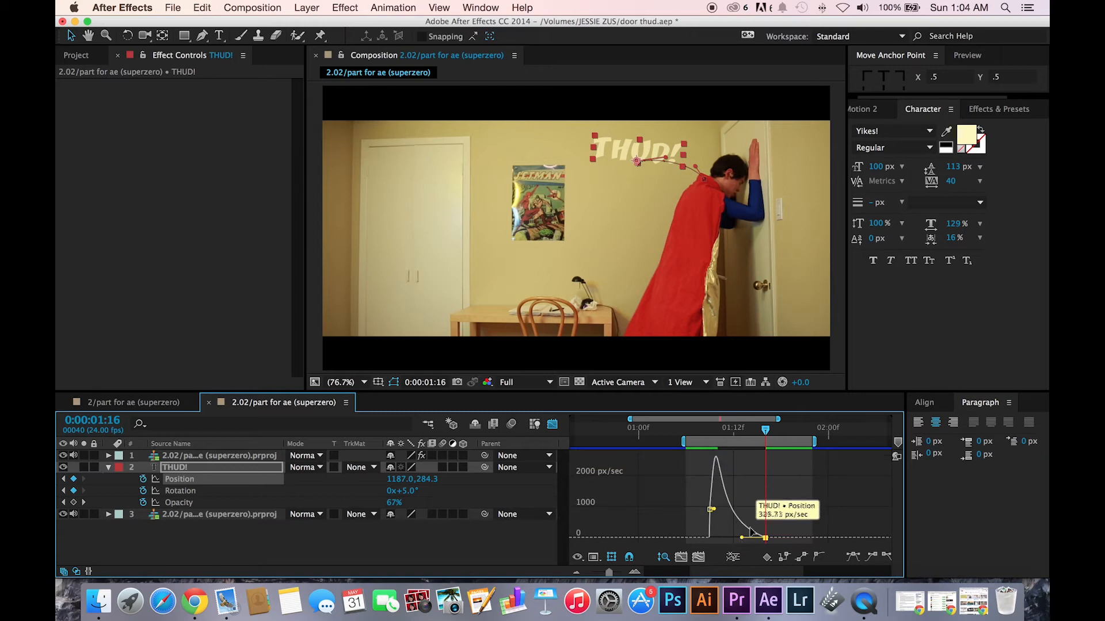
mouse_move(566, 435)
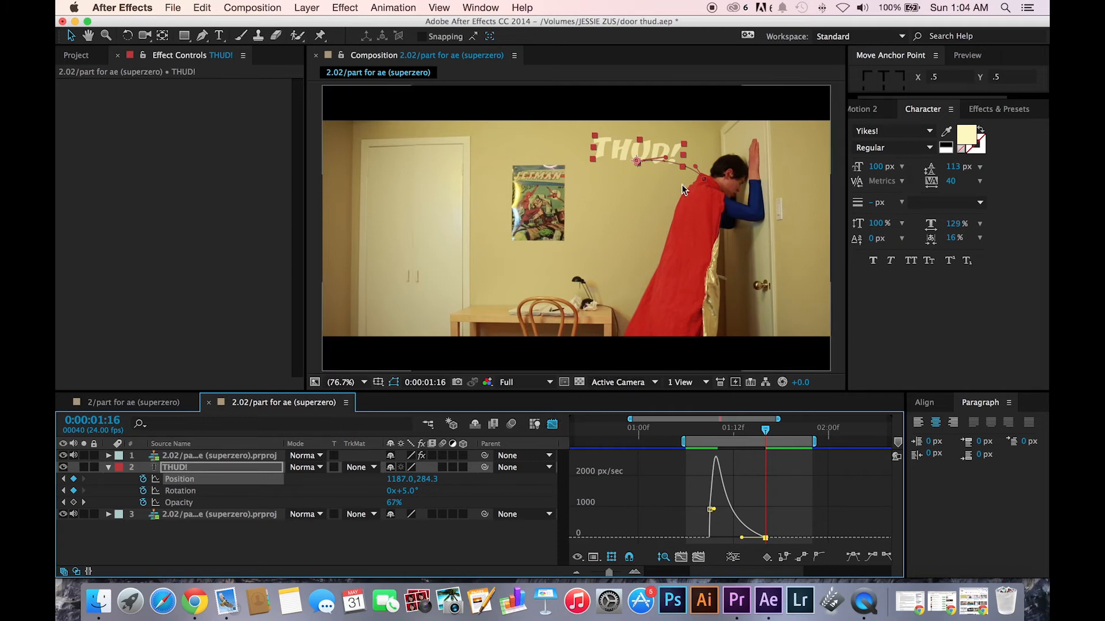
left_click(551, 424)
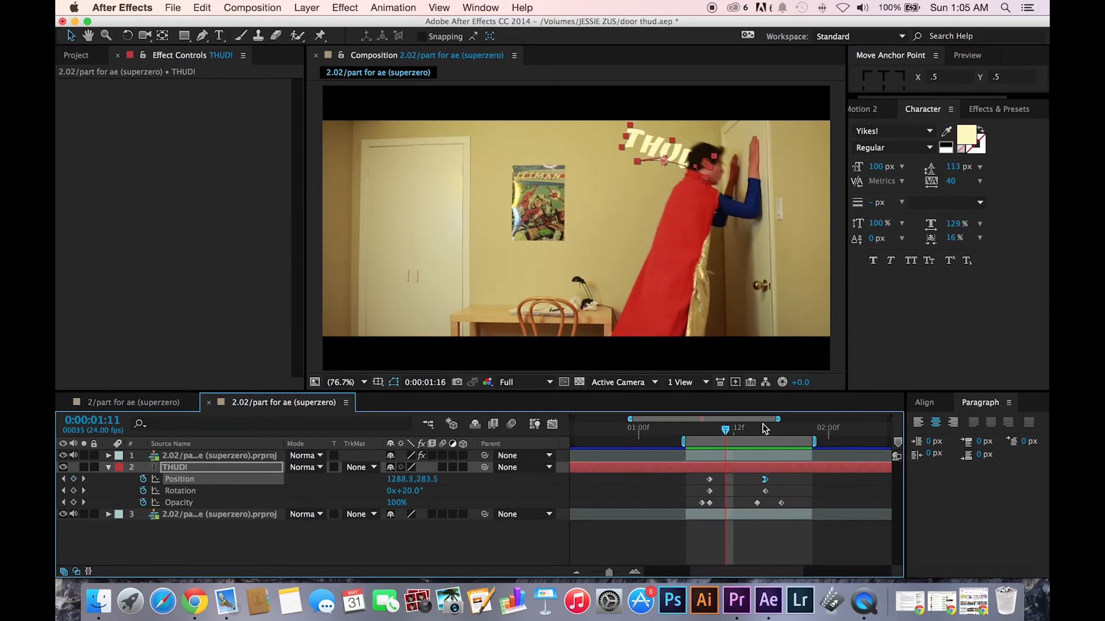
At the end of the motion, set THUD!'s final Rotation tilt value.
left_click(764, 428)
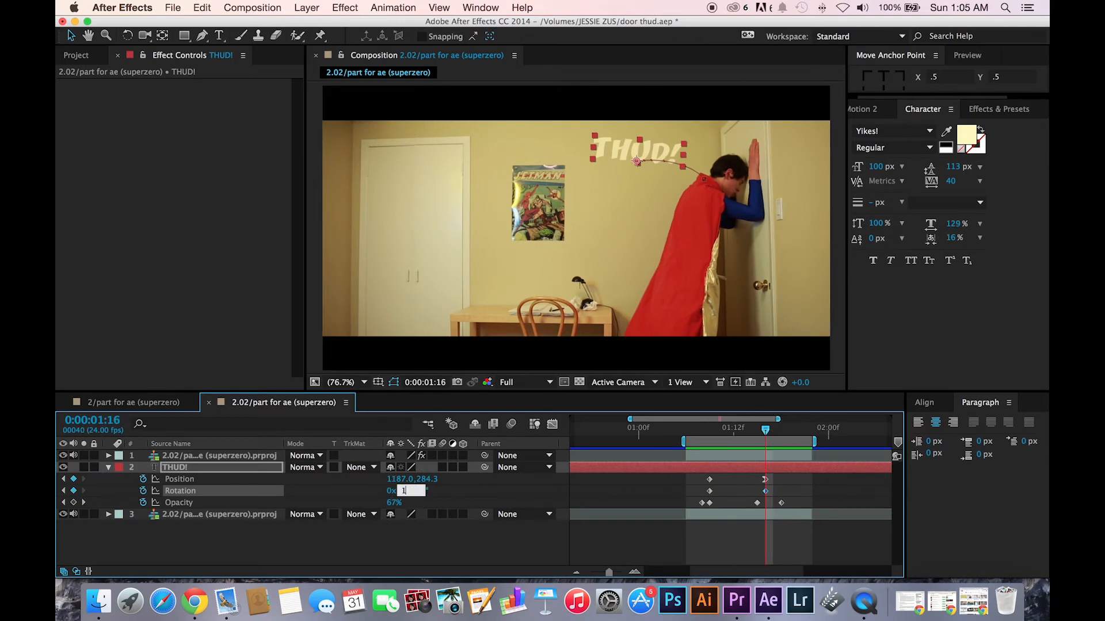
type("15")
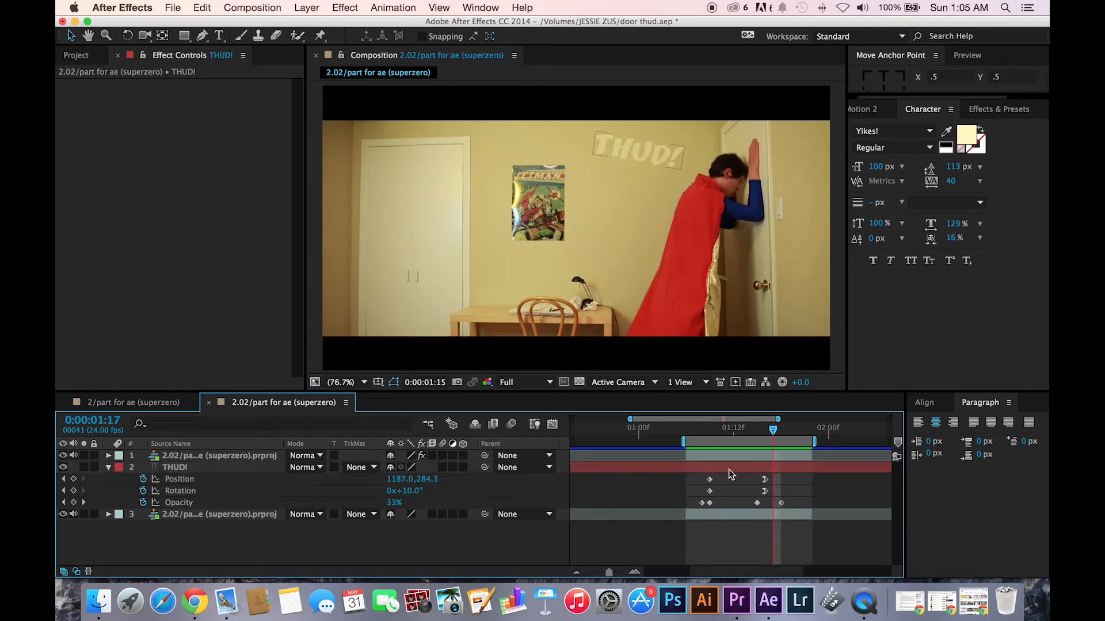
left_click(175, 467)
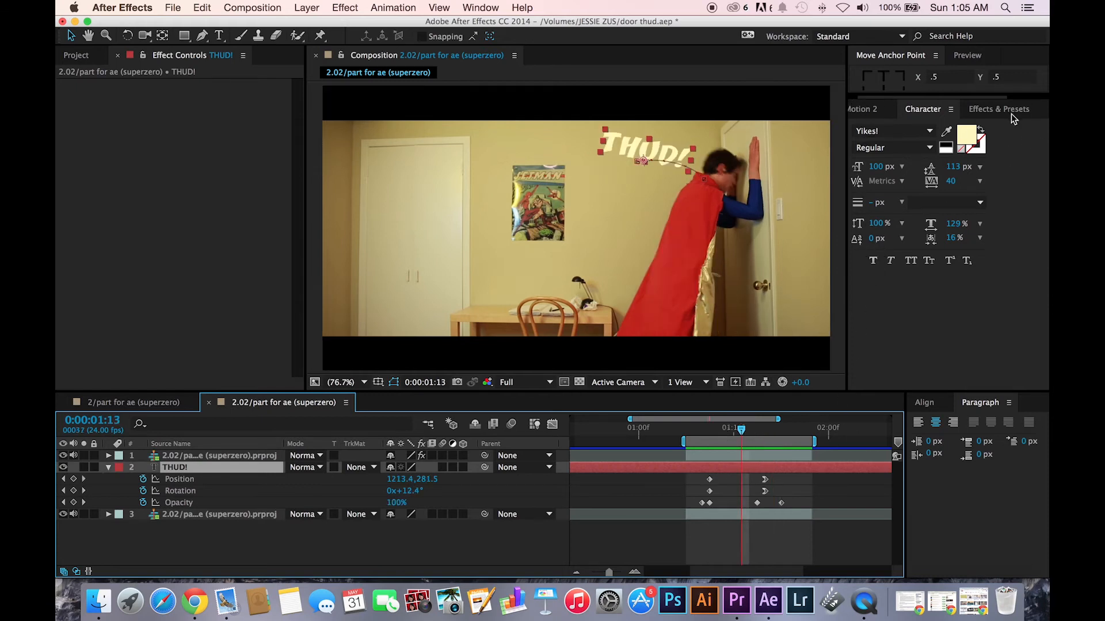
Search 'wi' in Effects & Presets and apply Wiggly Scale Wipe to THUD!
type("wiggly")
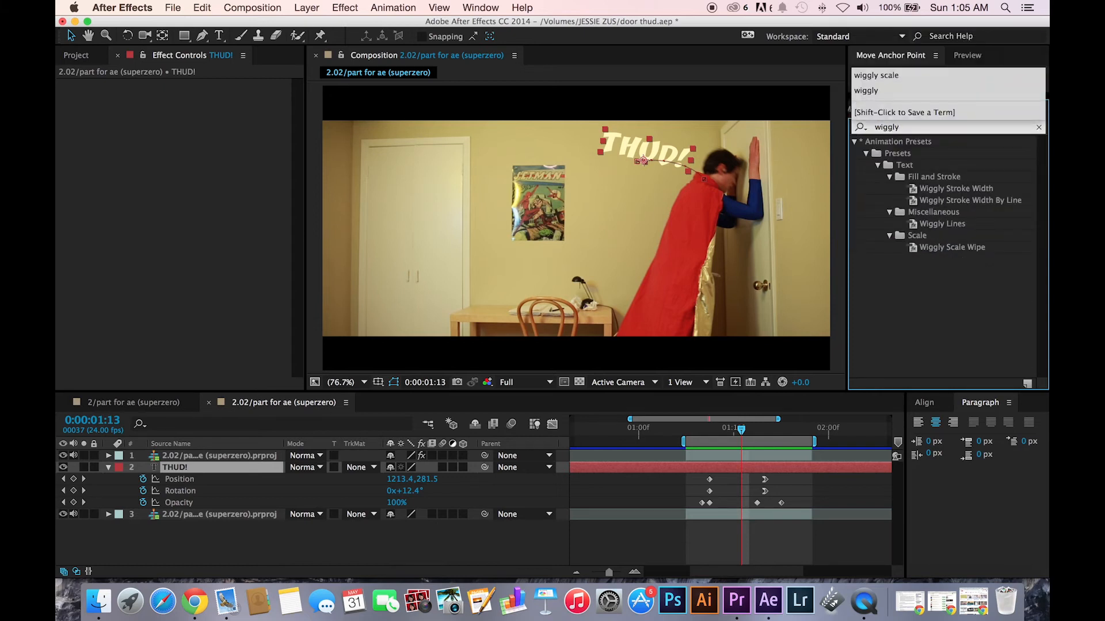
mouse_move(987, 255)
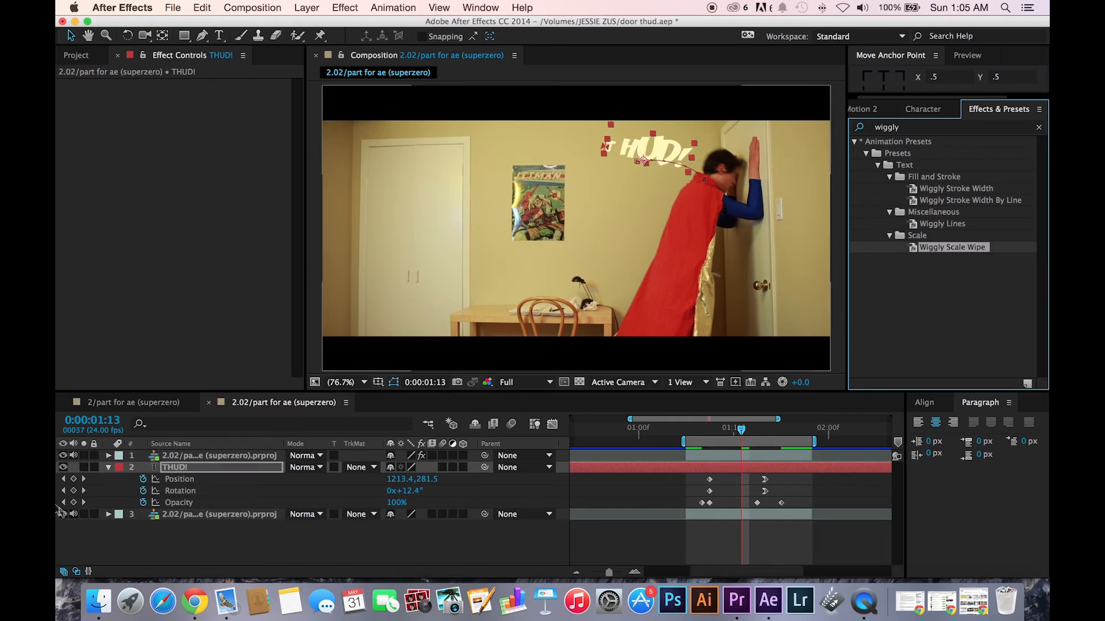
left_click(108, 467)
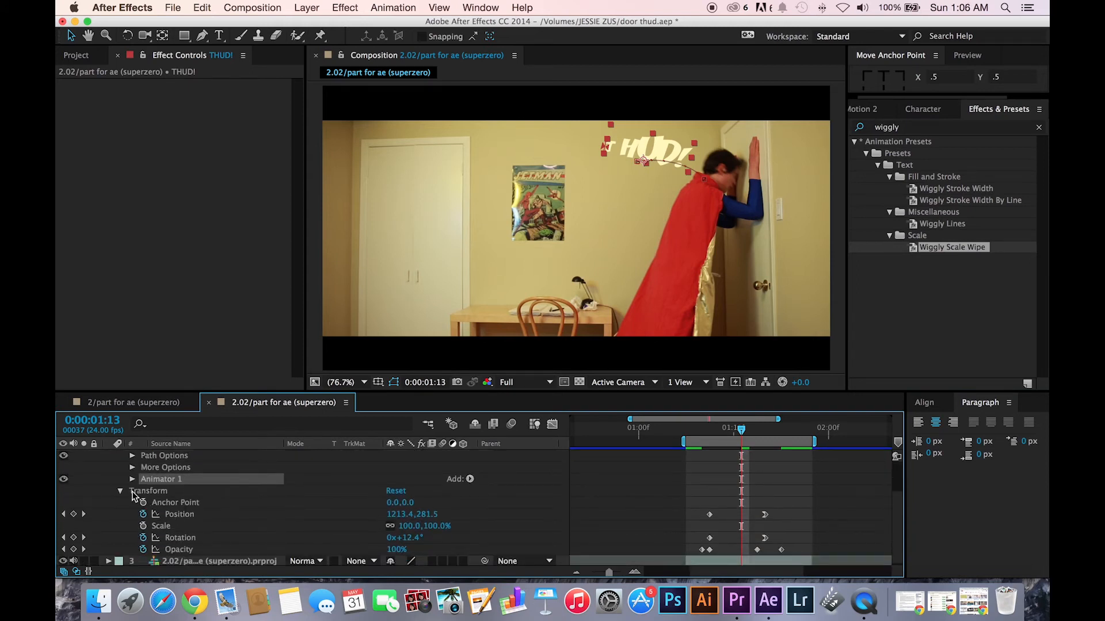
Expand Animator 1 and its Wiggly Selector 1 settings on the THUD! layer.
left_click(131, 479)
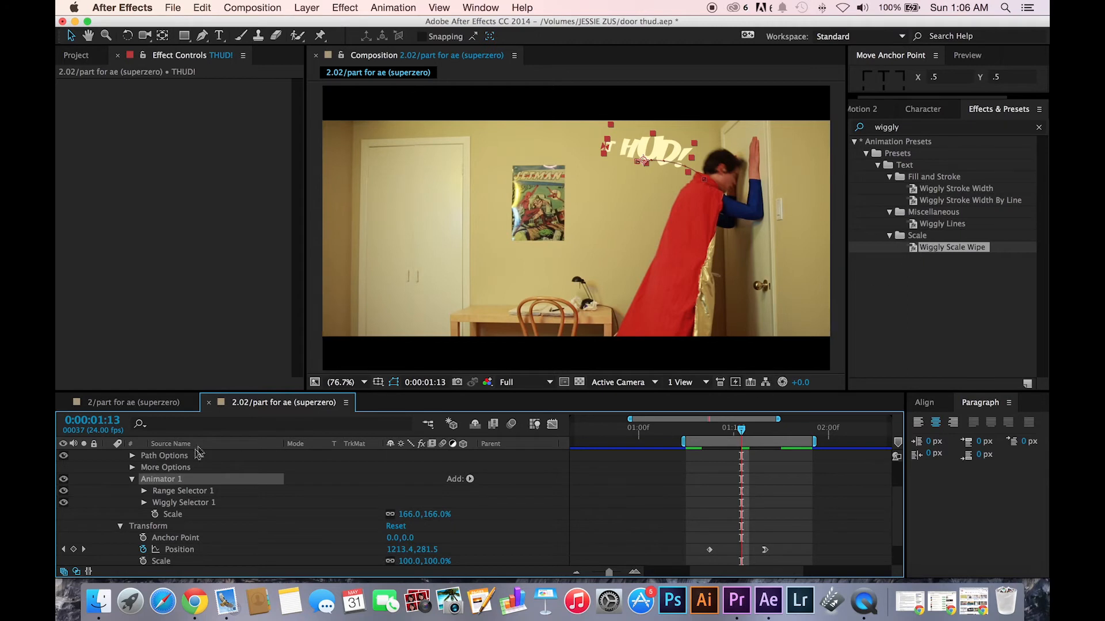
left_click(145, 501)
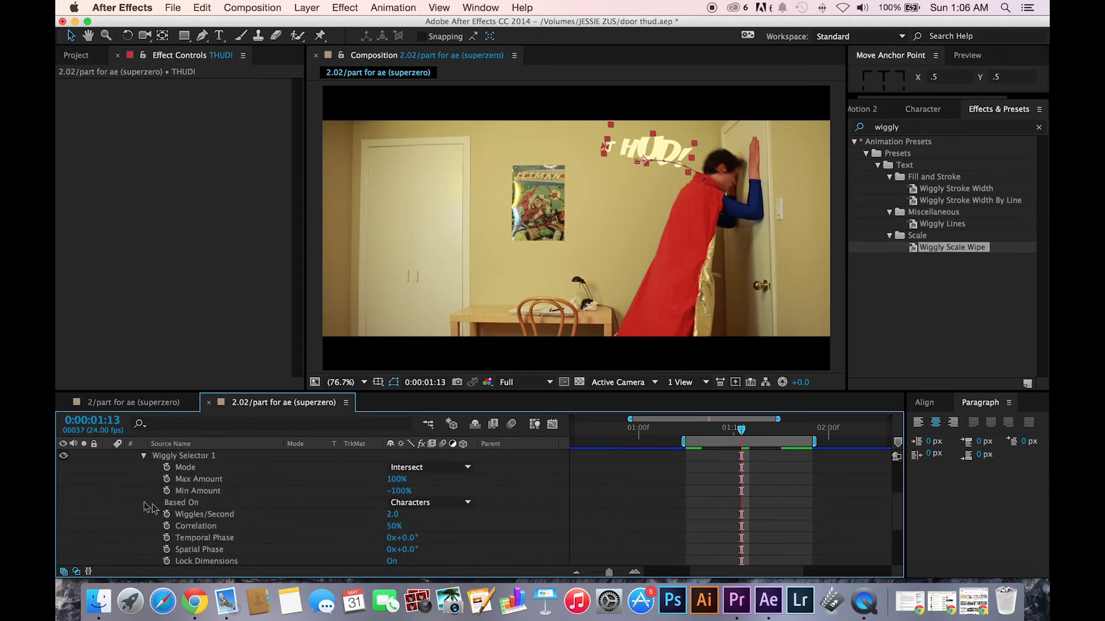
left_click(142, 456)
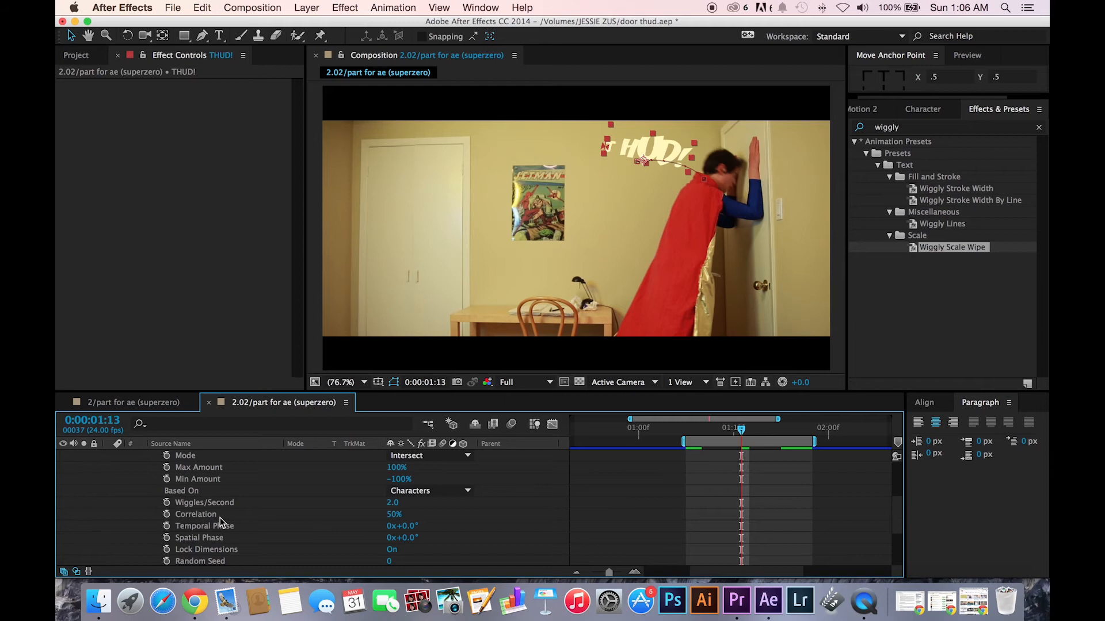
mouse_move(692, 157)
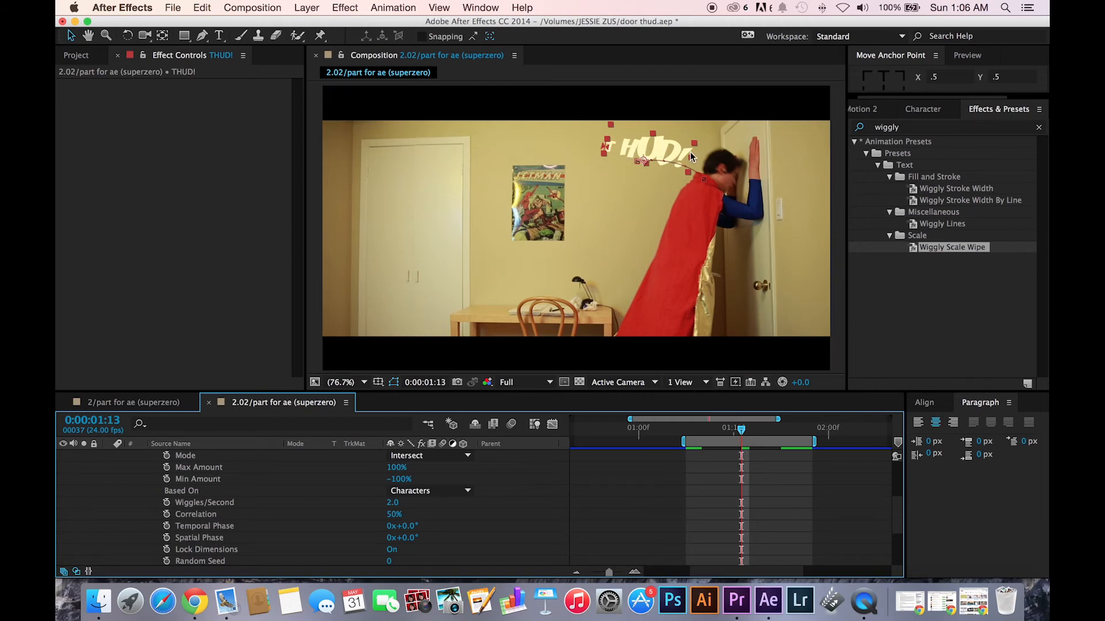
mouse_move(669, 156)
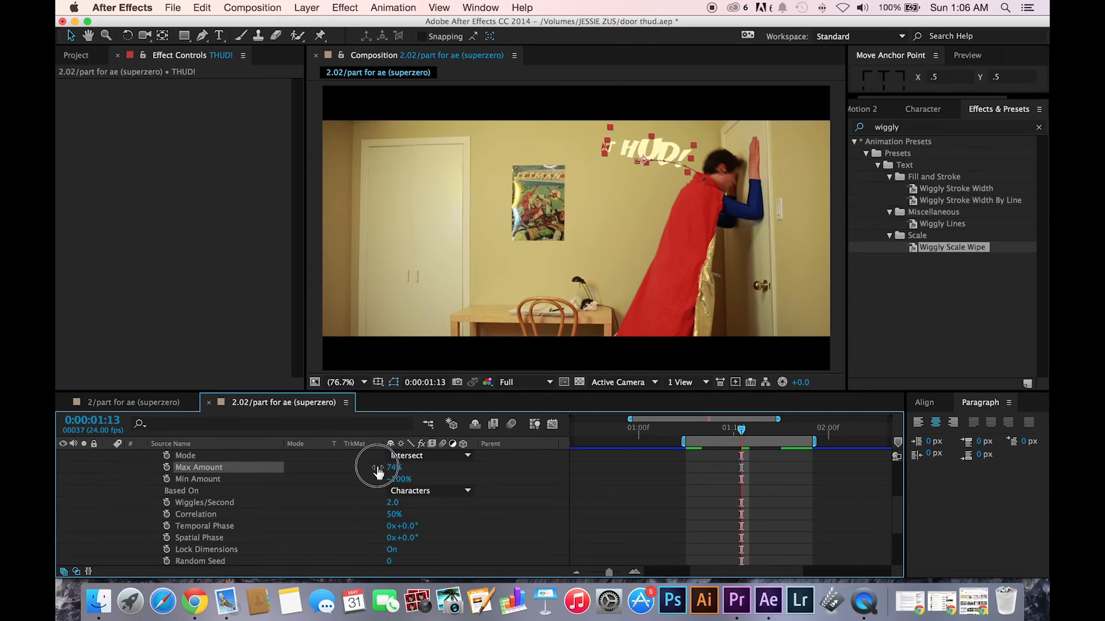
Scrub the wiggle's Max Amount down to about 71% and Min Amount to -58%.
left_click_drag(391, 467, 381, 475)
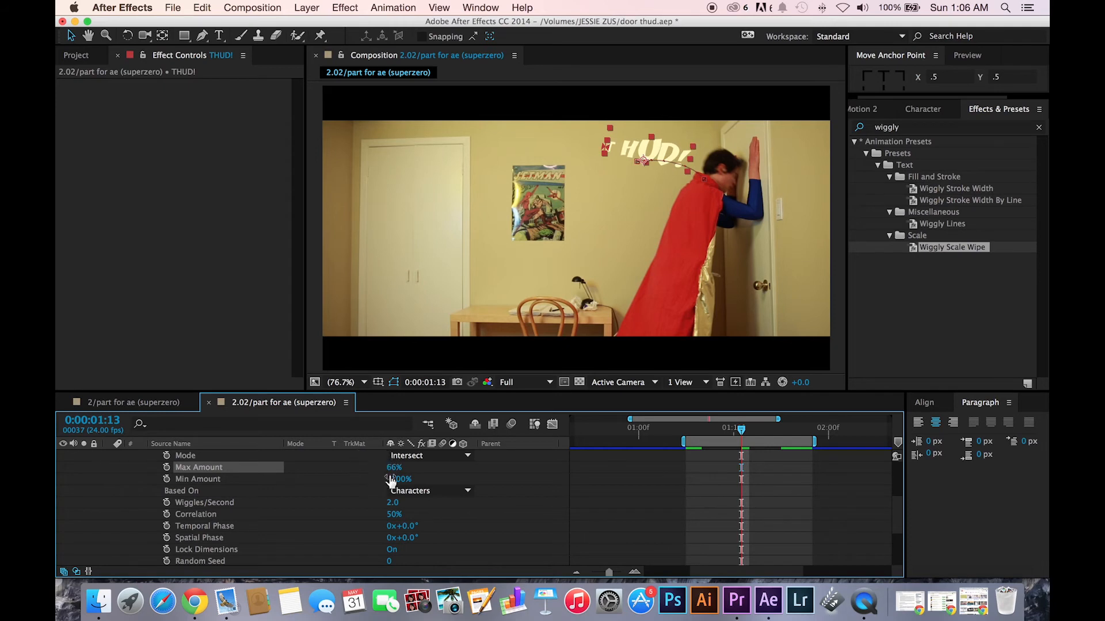
left_click_drag(394, 478, 409, 478)
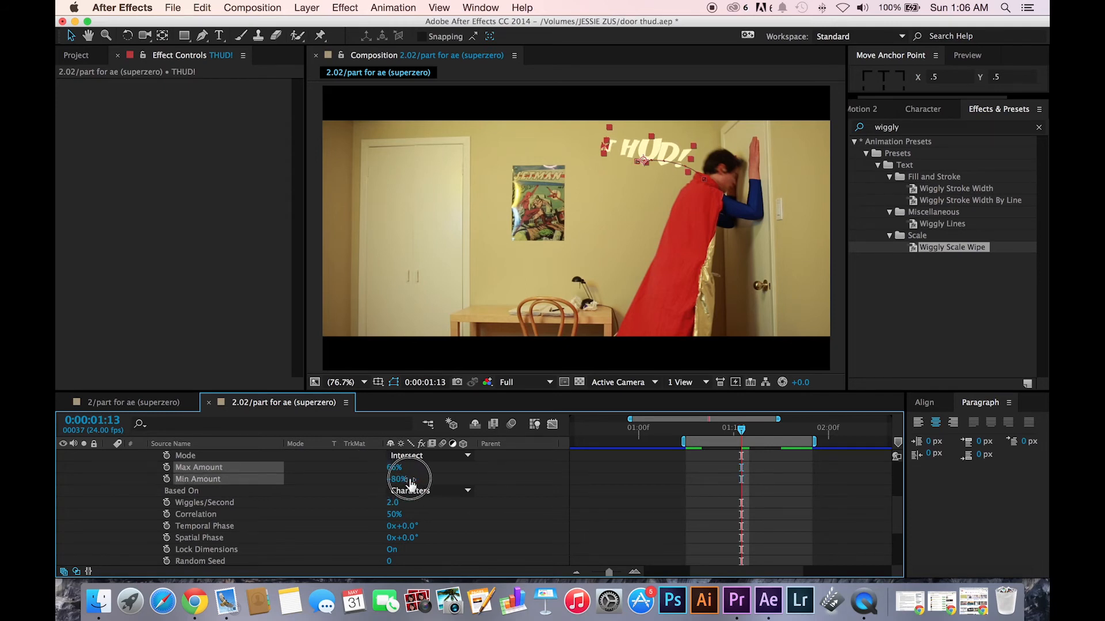
left_click_drag(412, 478, 429, 482)
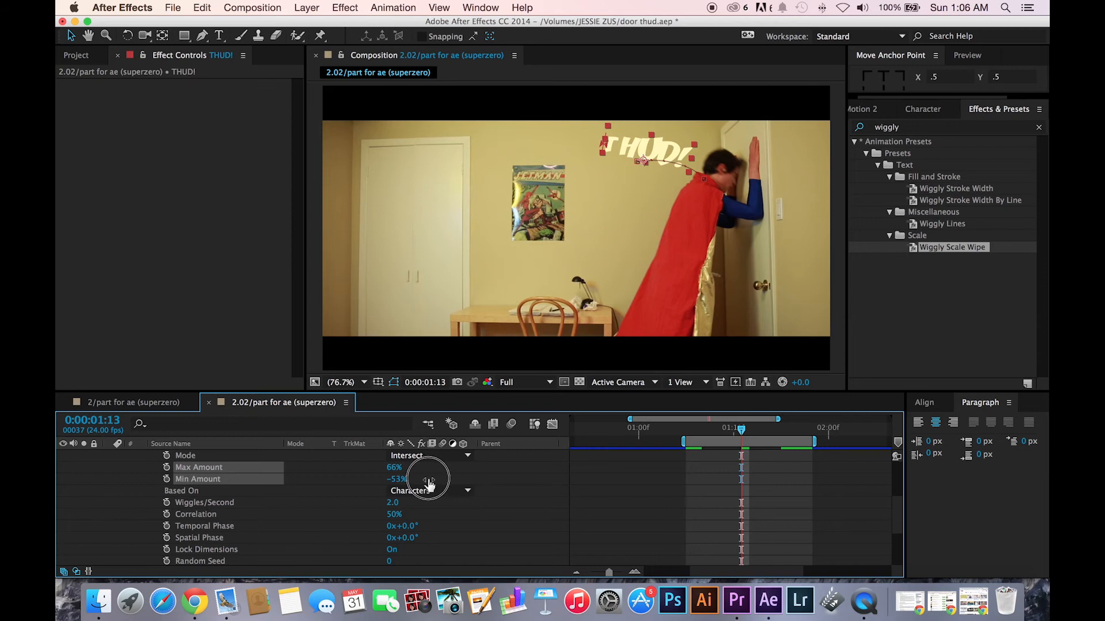
left_click_drag(394, 467, 405, 467)
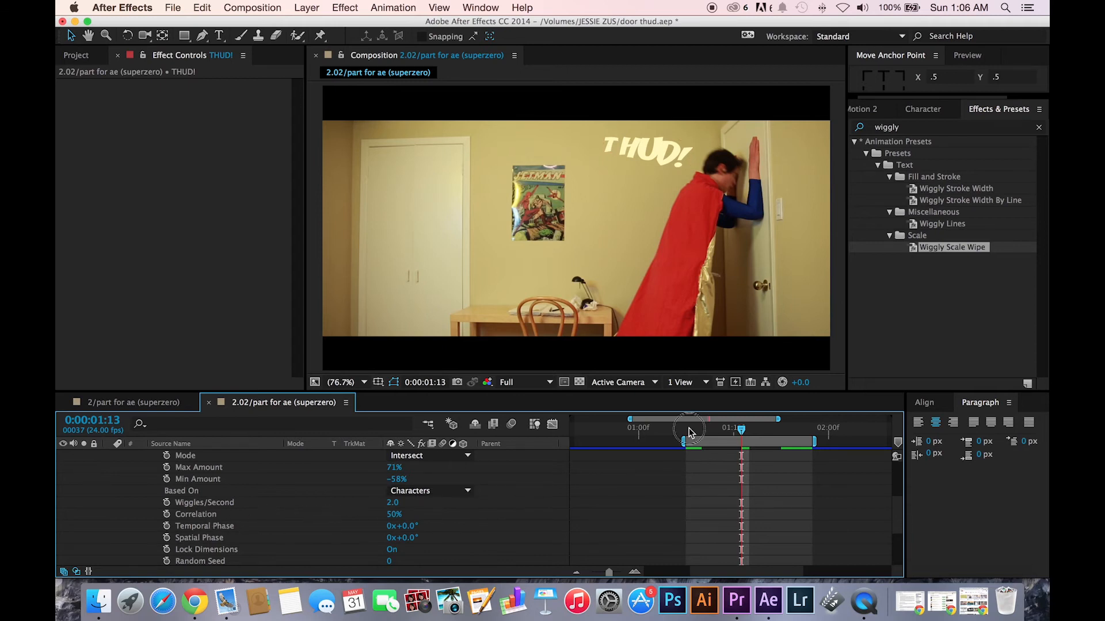
Scrub through the shot to preview the wiggling THUD! letters.
left_click_drag(741, 428, 685, 428)
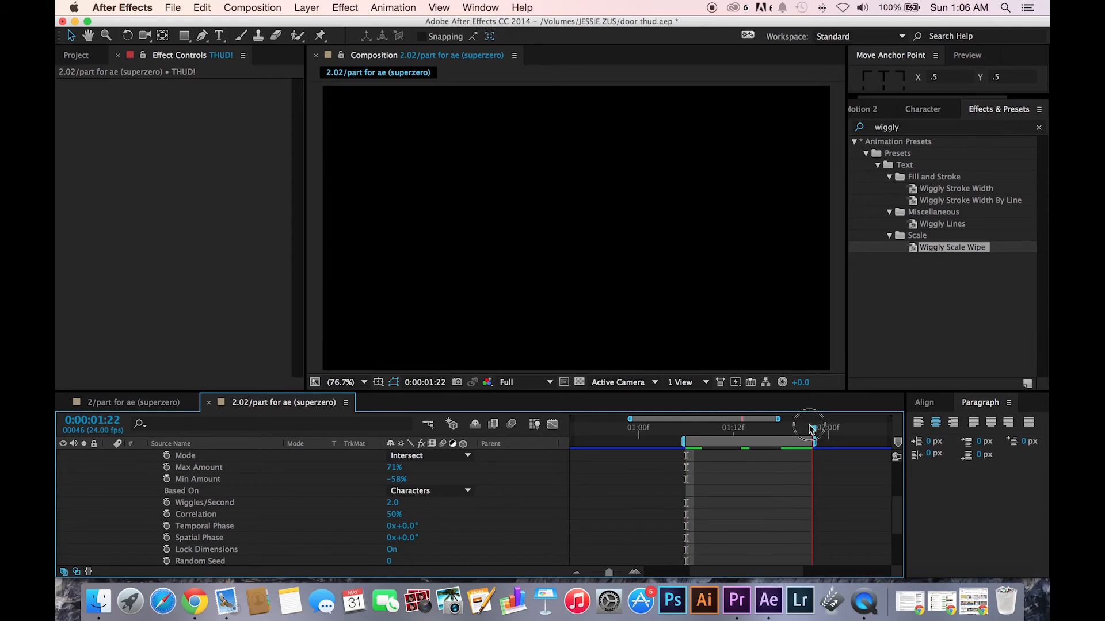
left_click_drag(810, 428, 733, 428)
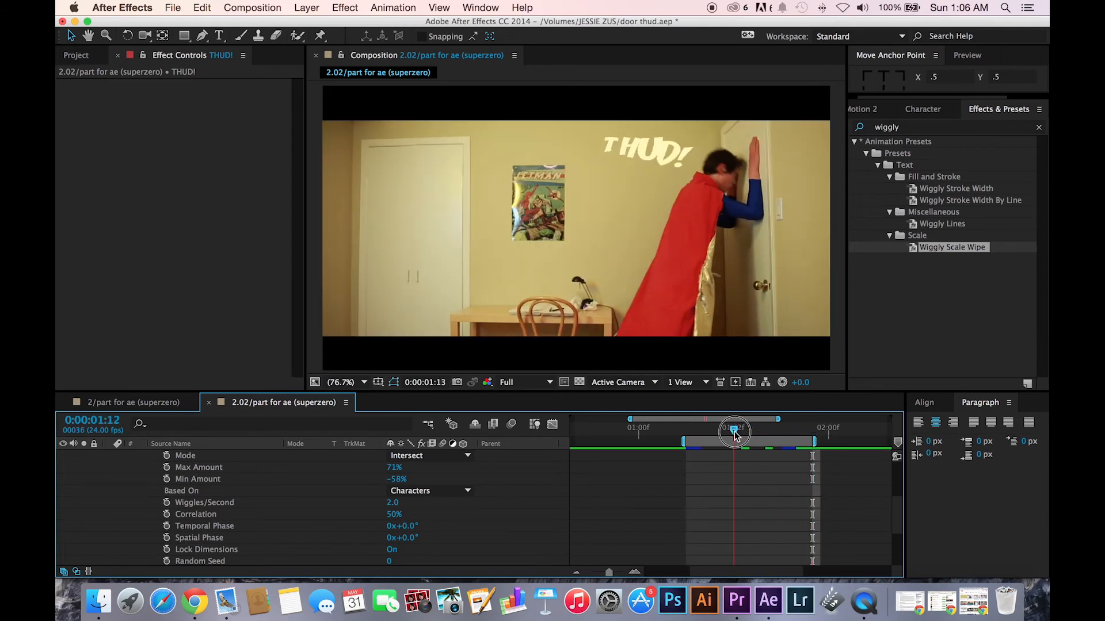
left_click_drag(734, 428, 811, 428)
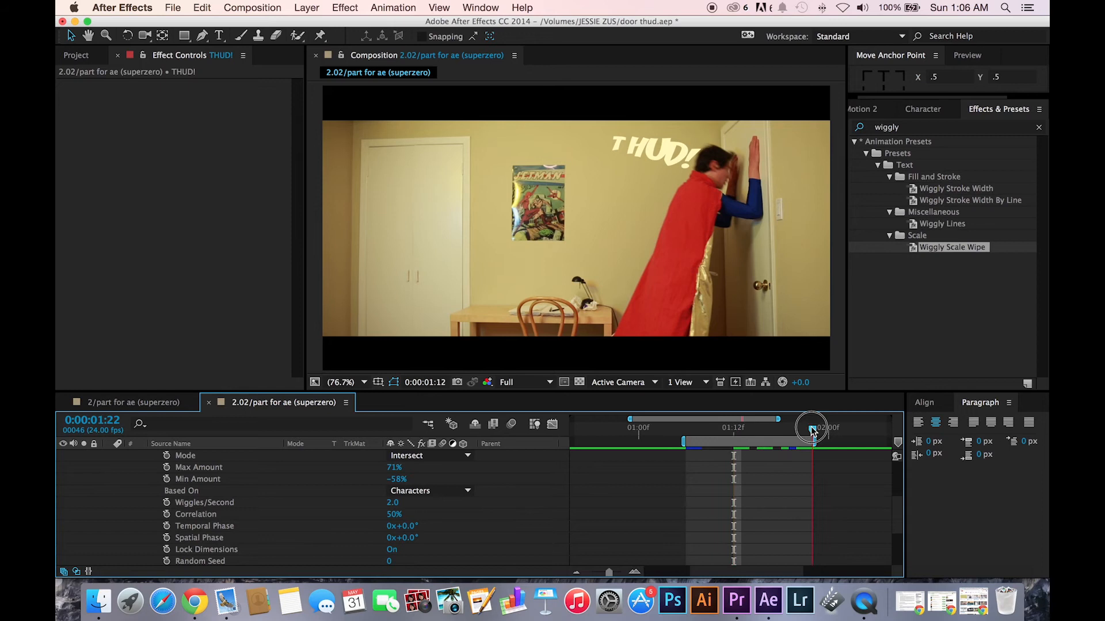
left_click_drag(810, 428, 723, 428)
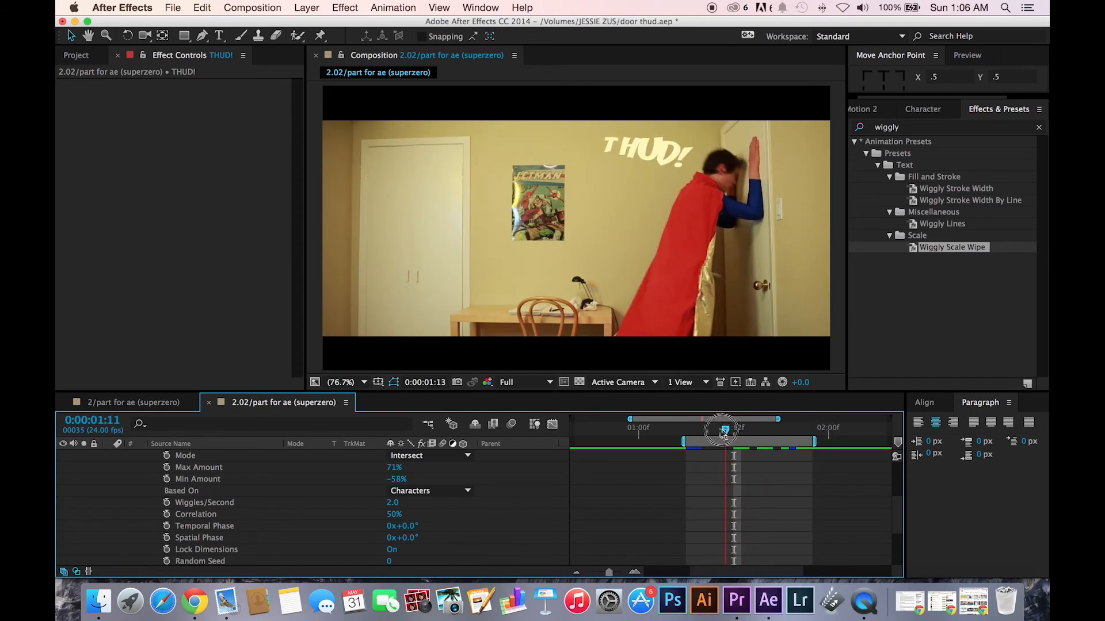
left_click_drag(723, 430, 787, 430)
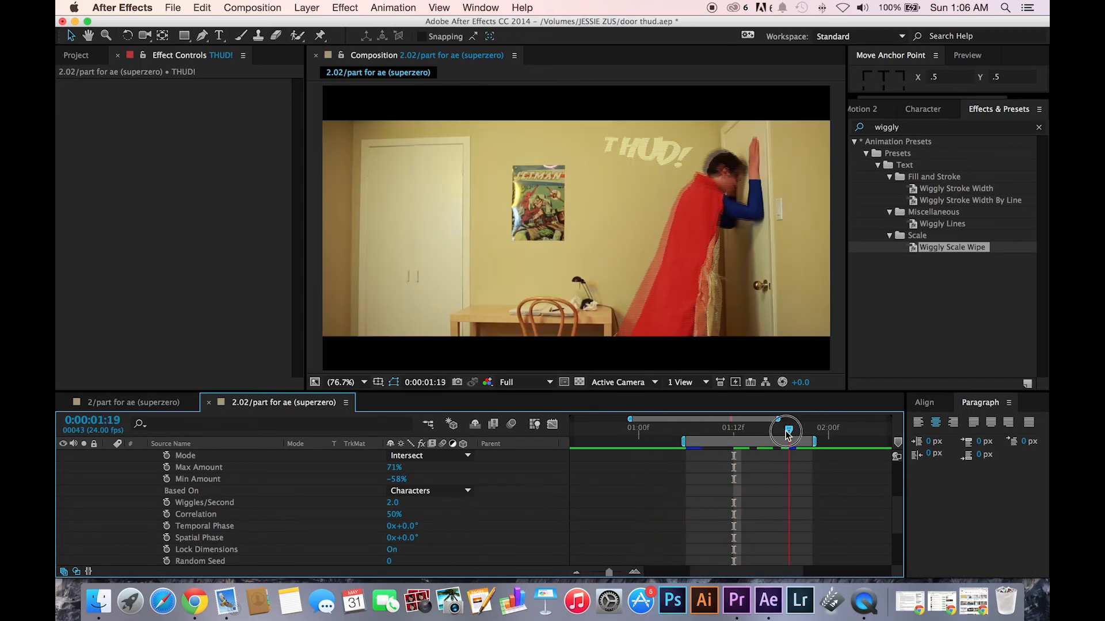
left_click(635, 427)
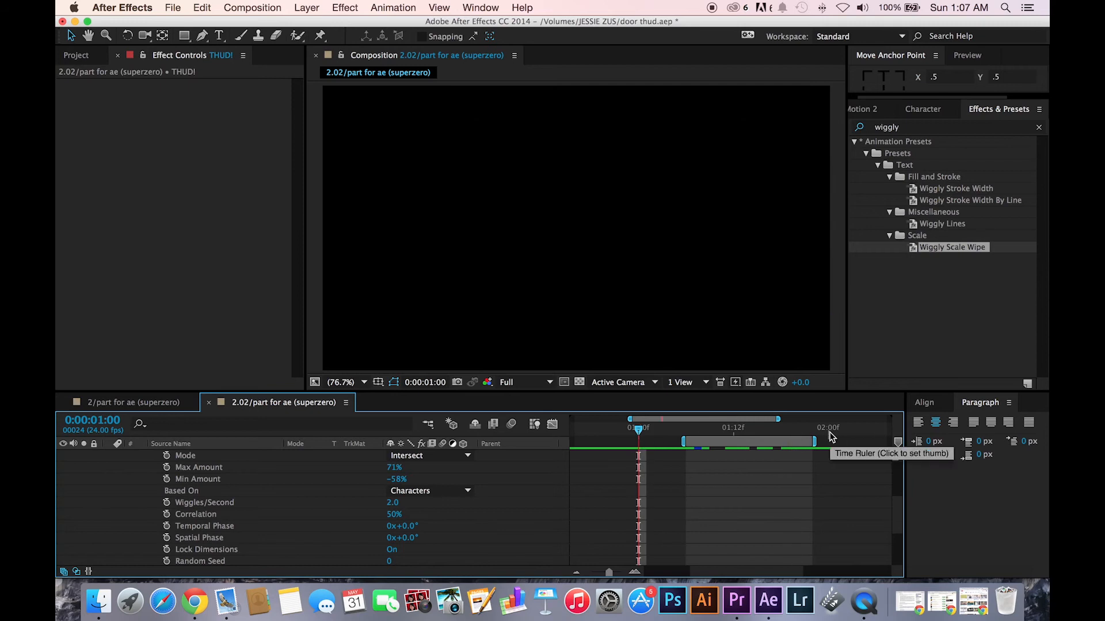
Set Wiggles/Second to 5, Max Amount to 77% and Min Amount to -39%.
left_click(723, 427)
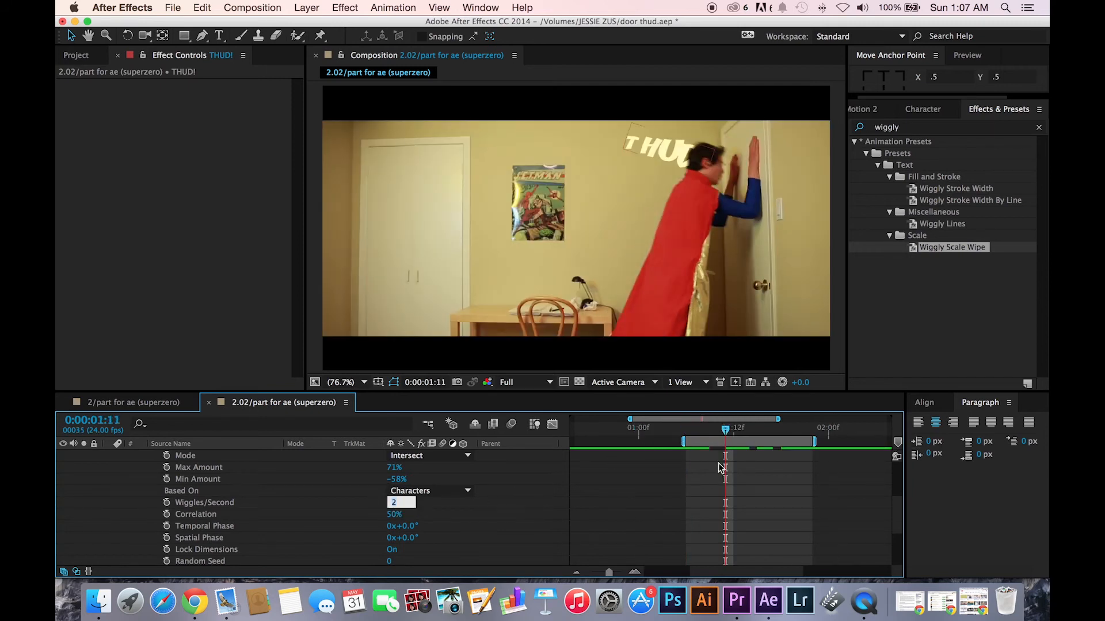
type("4")
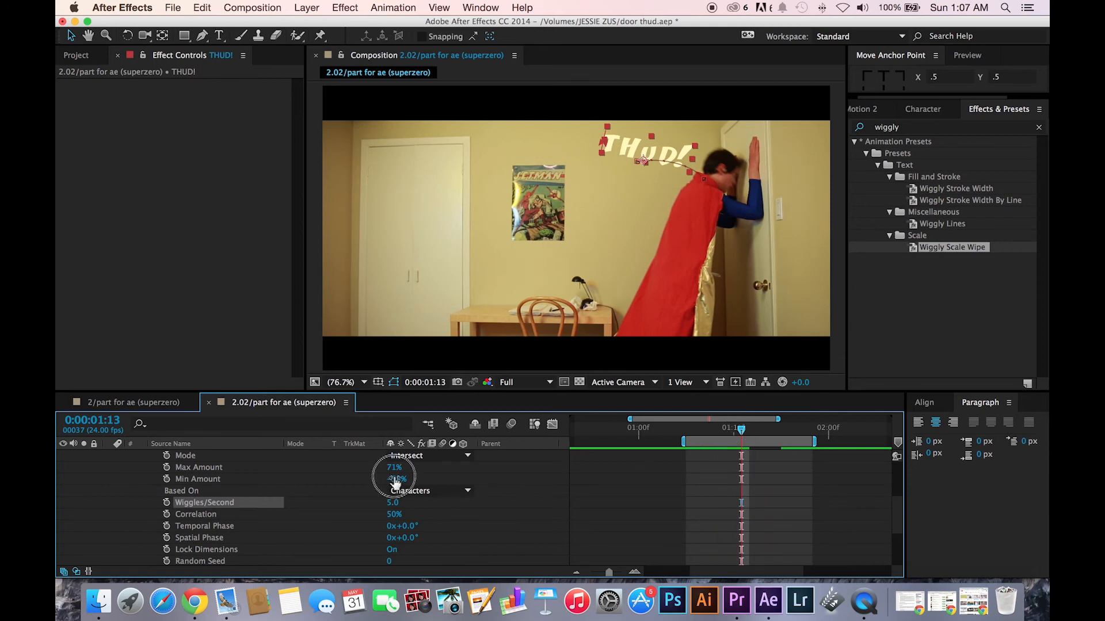
left_click_drag(397, 478, 397, 479)
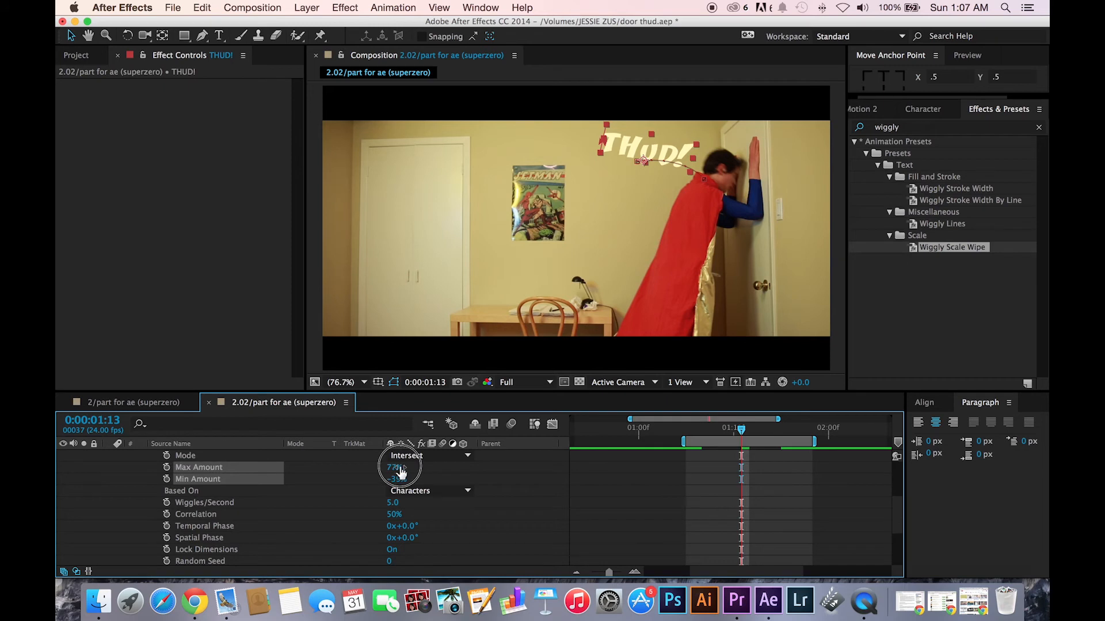
left_click_drag(740, 429, 744, 429)
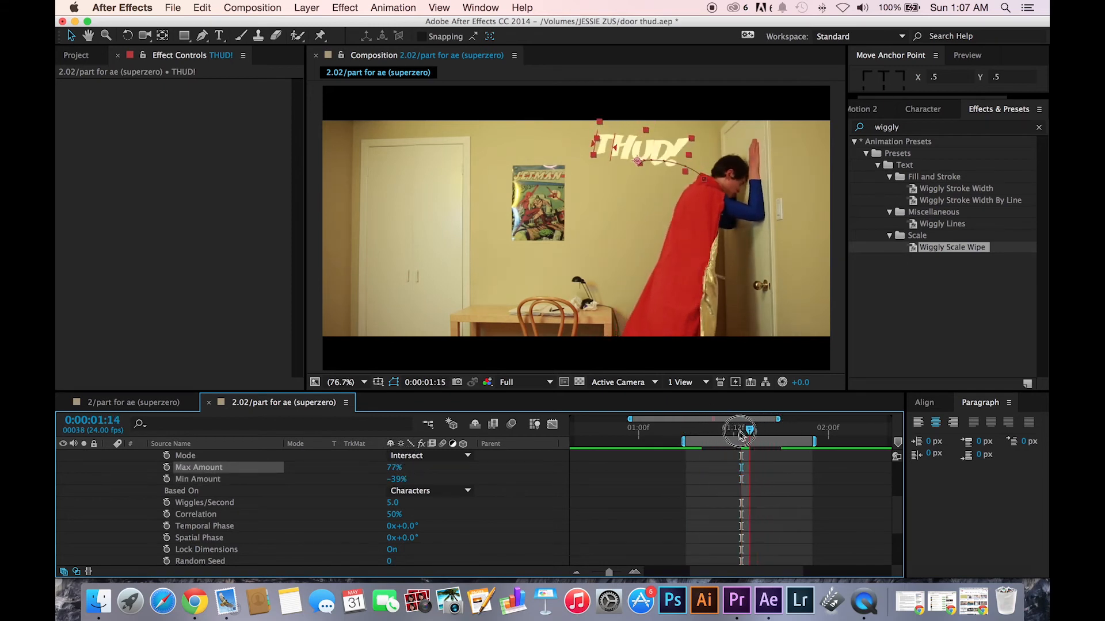
left_click_drag(739, 431, 749, 432)
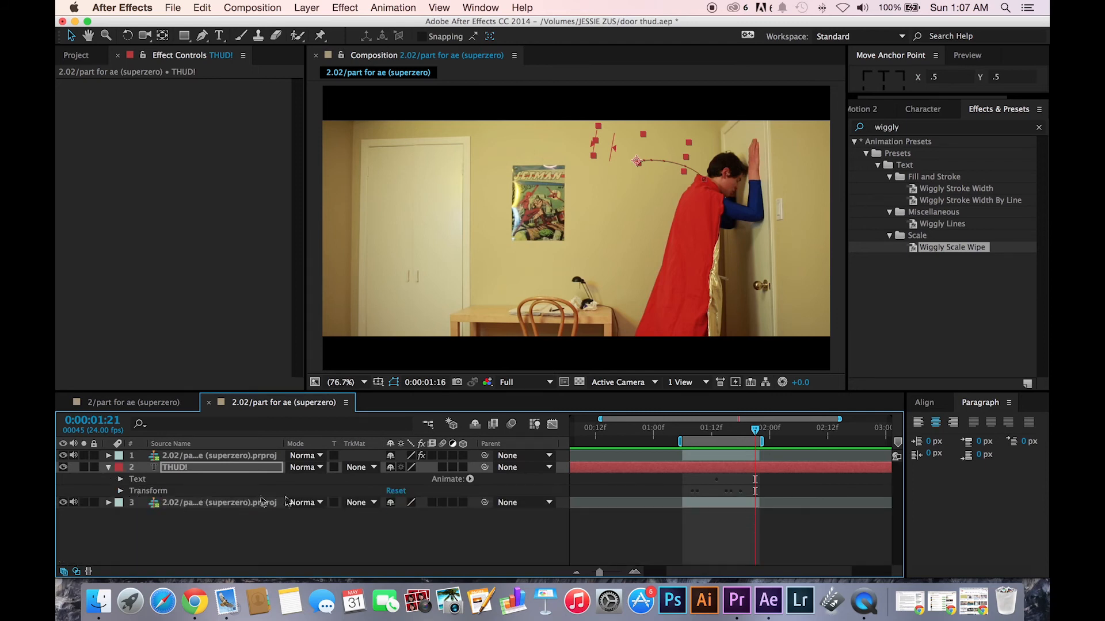
Move the time indicator to the frame just before THUD! appears at the impact.
left_click_drag(755, 430, 684, 430)
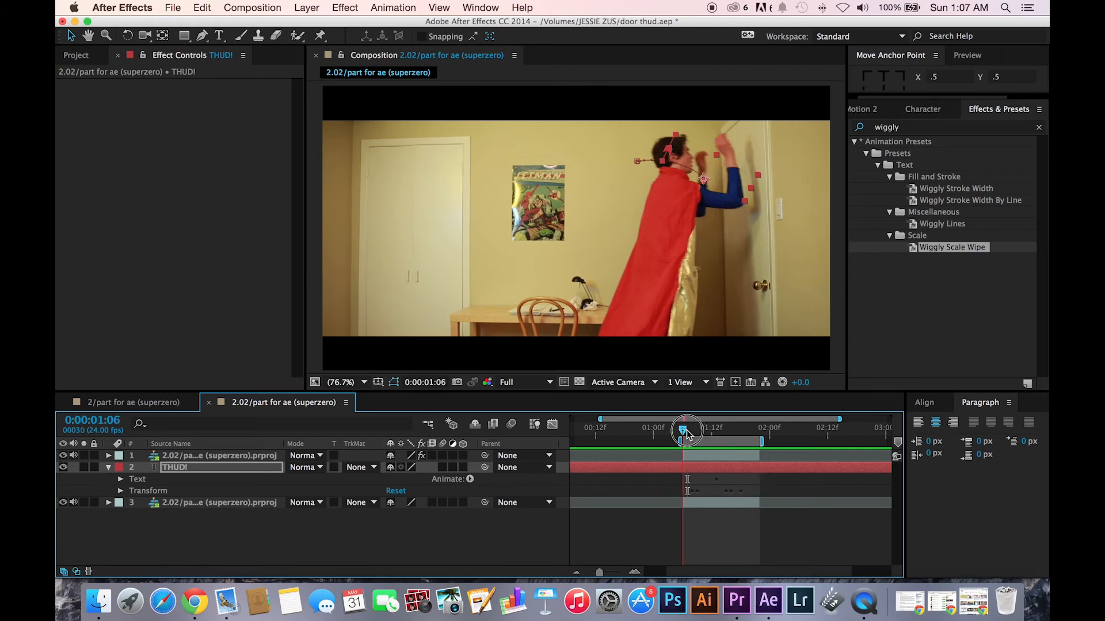
left_click_drag(684, 429, 696, 429)
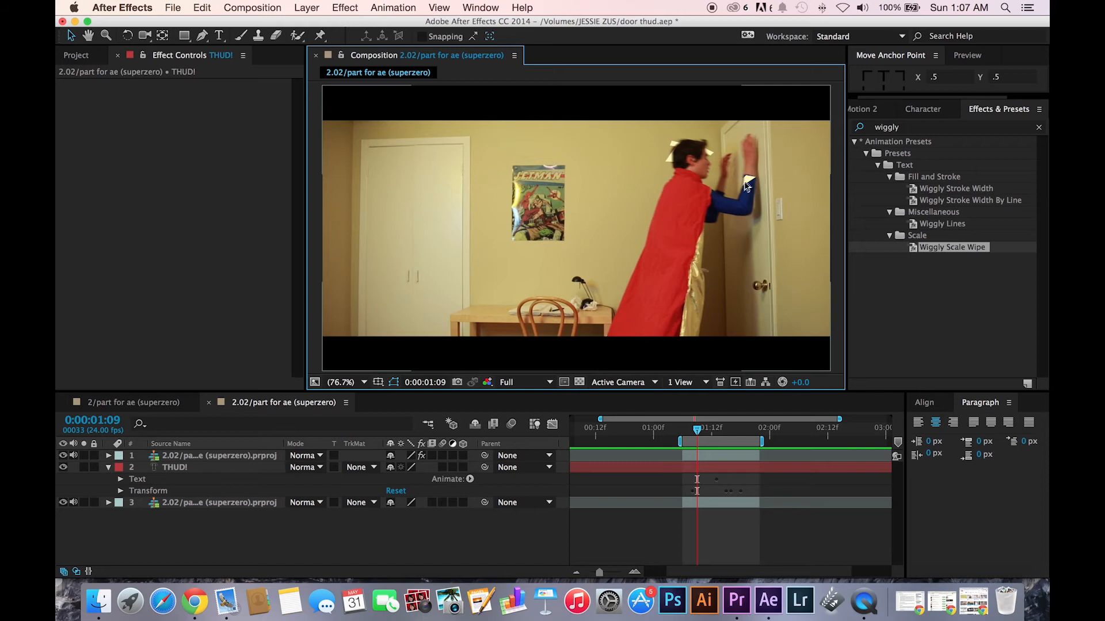
mouse_move(477, 561)
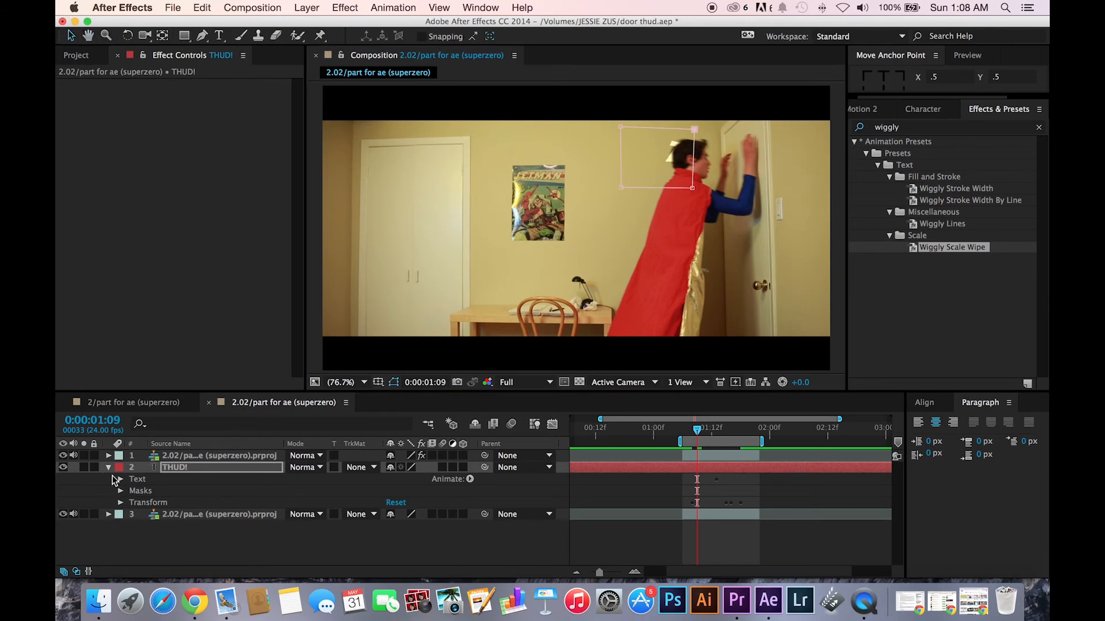
Expand Mask 1 on THUD! and set a starting Mask Path keyframe at 1:08.
left_click(119, 490)
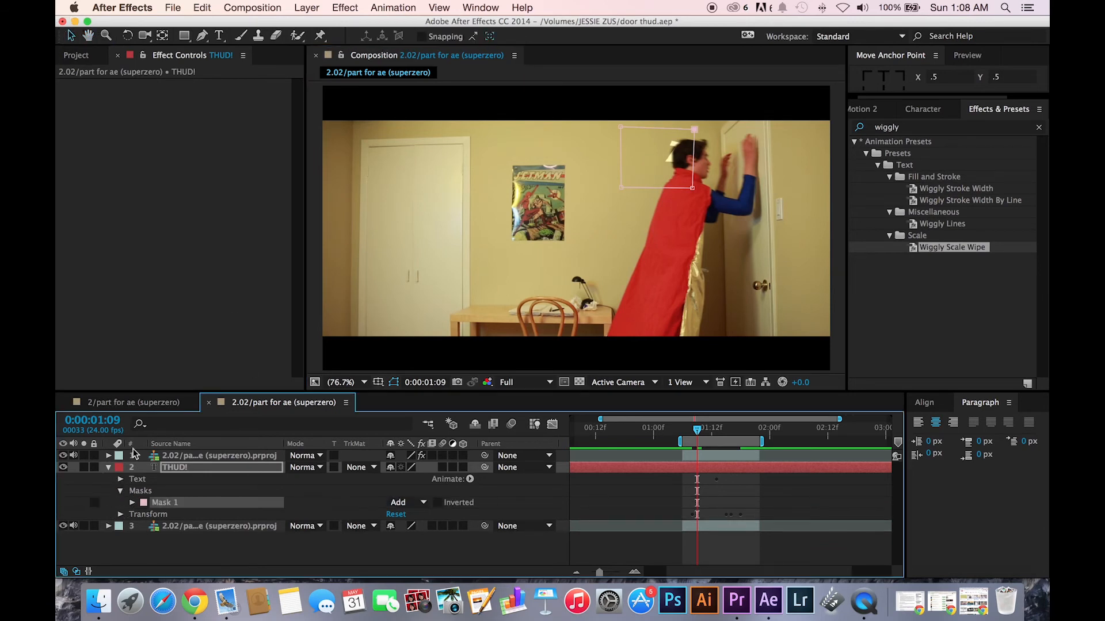
left_click(131, 501)
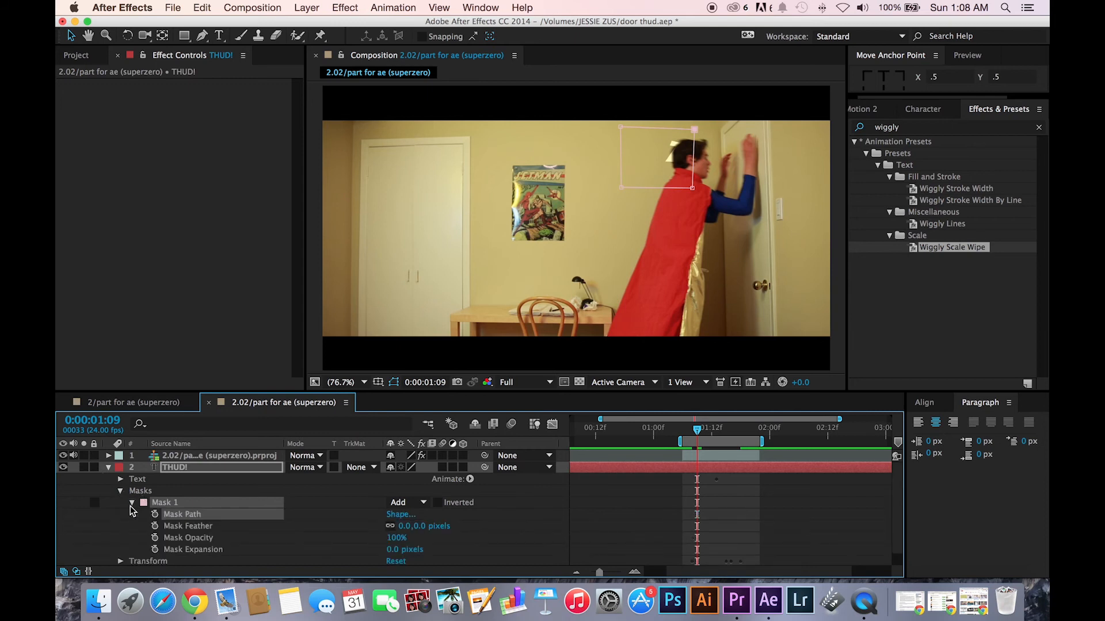
mouse_move(654, 139)
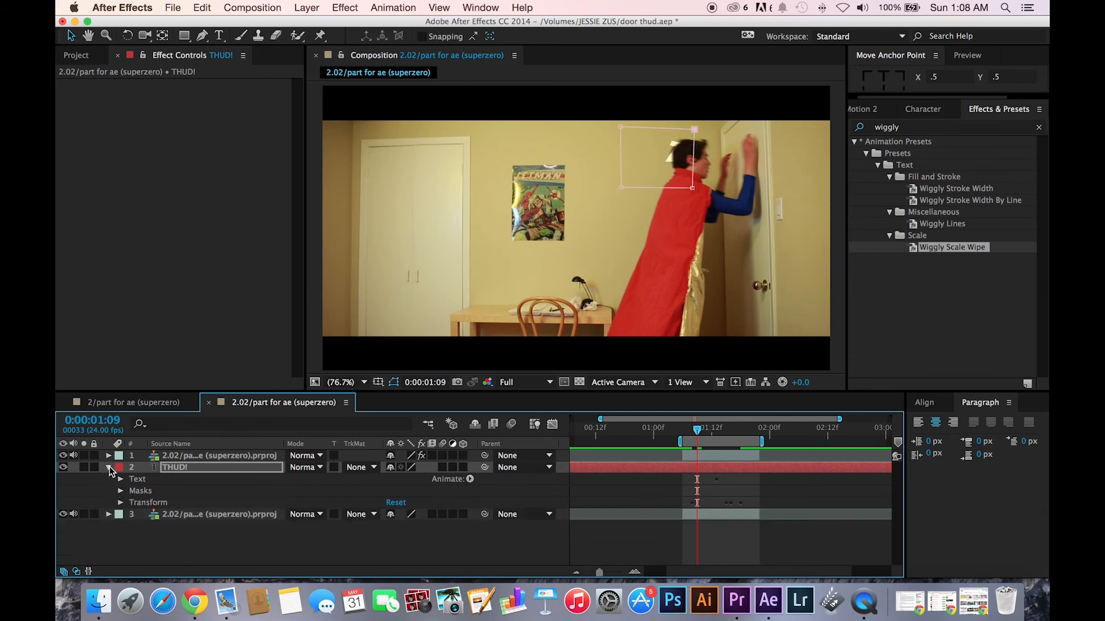
left_click(122, 490)
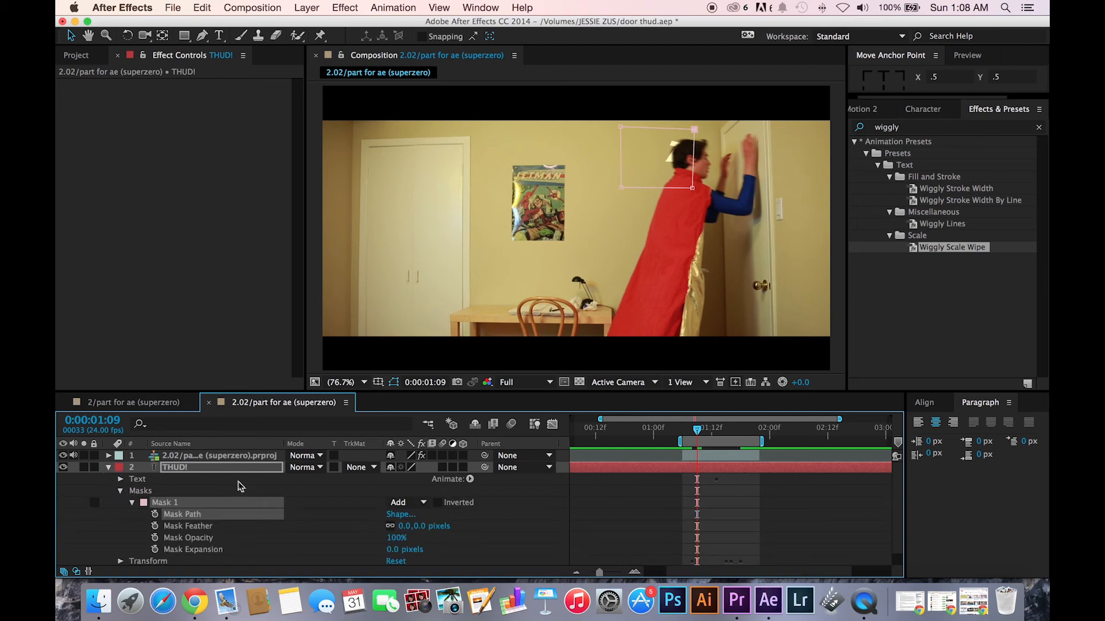
mouse_move(273, 513)
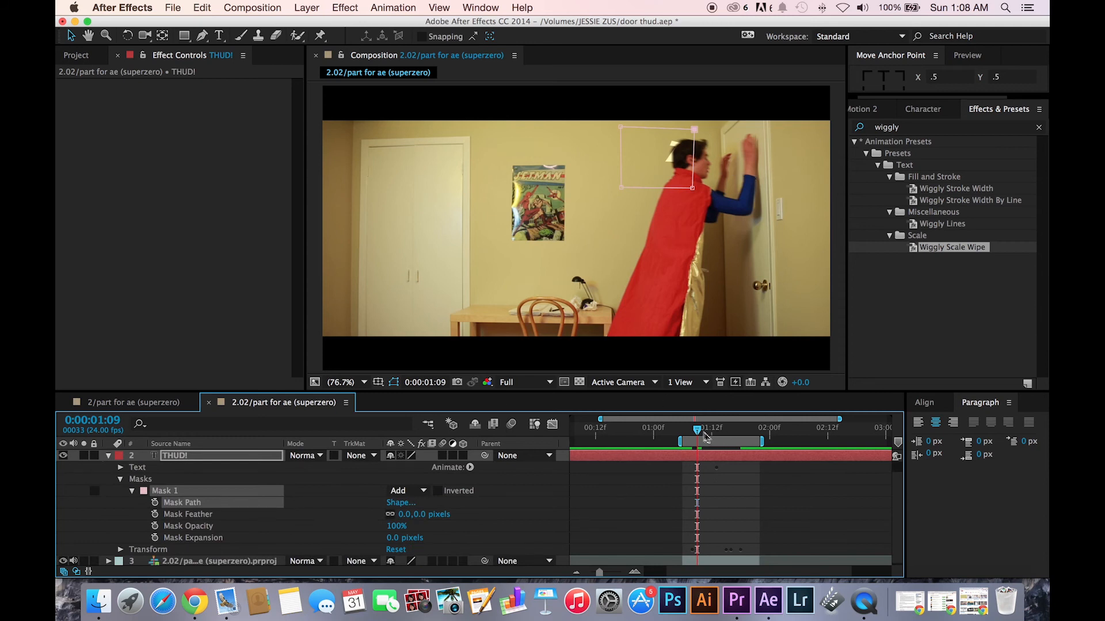
left_click_drag(697, 429, 690, 429)
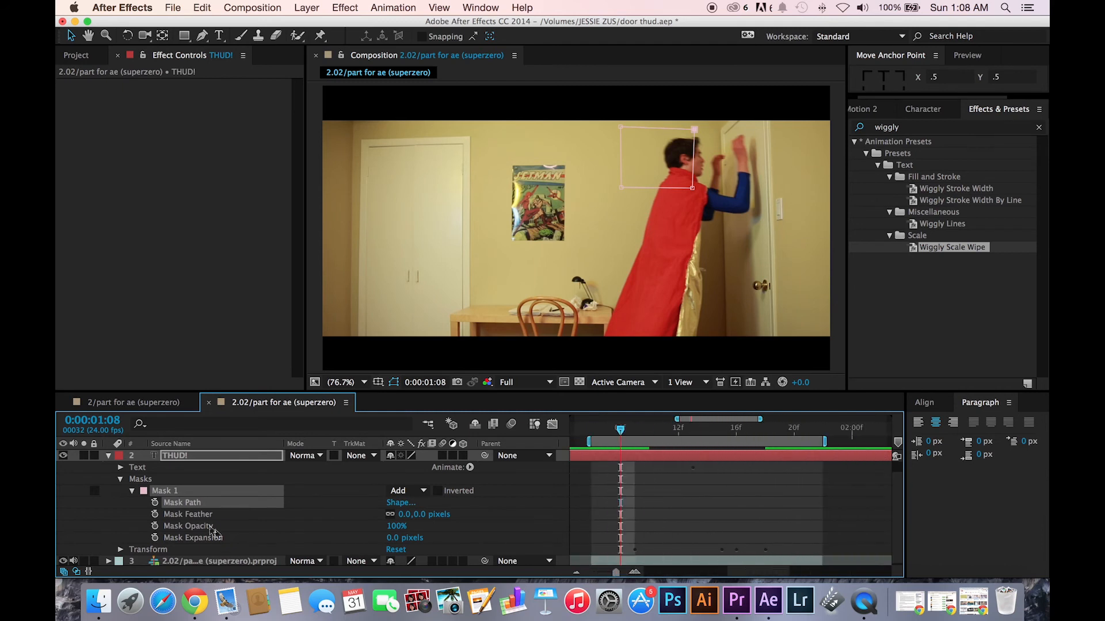
left_click(154, 502)
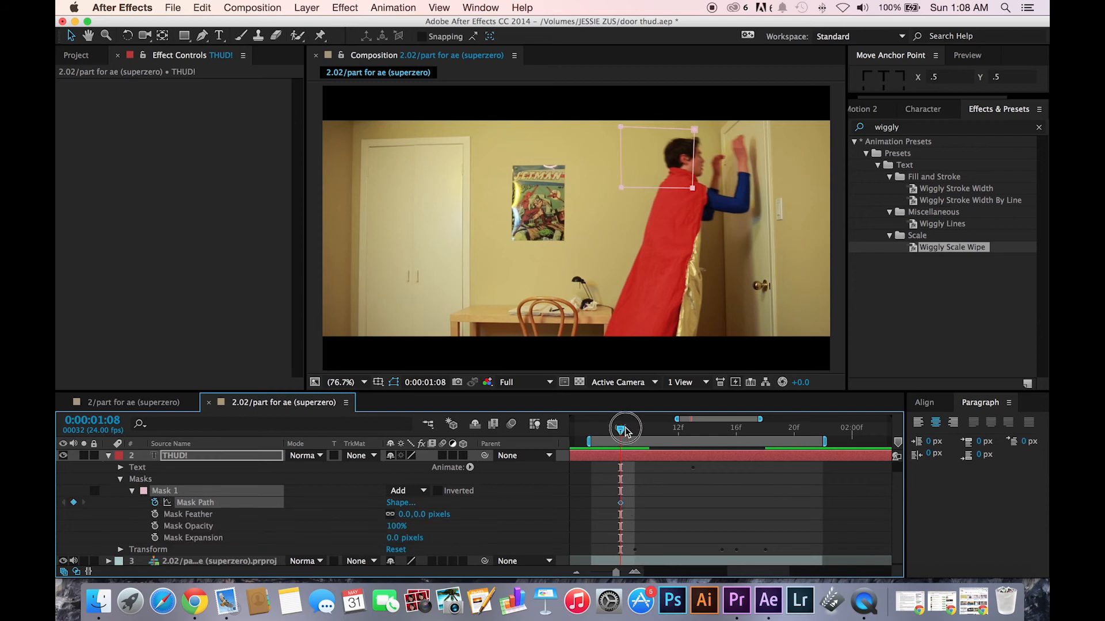
Step forward and enlarge the mask to progressively uncover the word.
left_click_drag(624, 428, 644, 428)
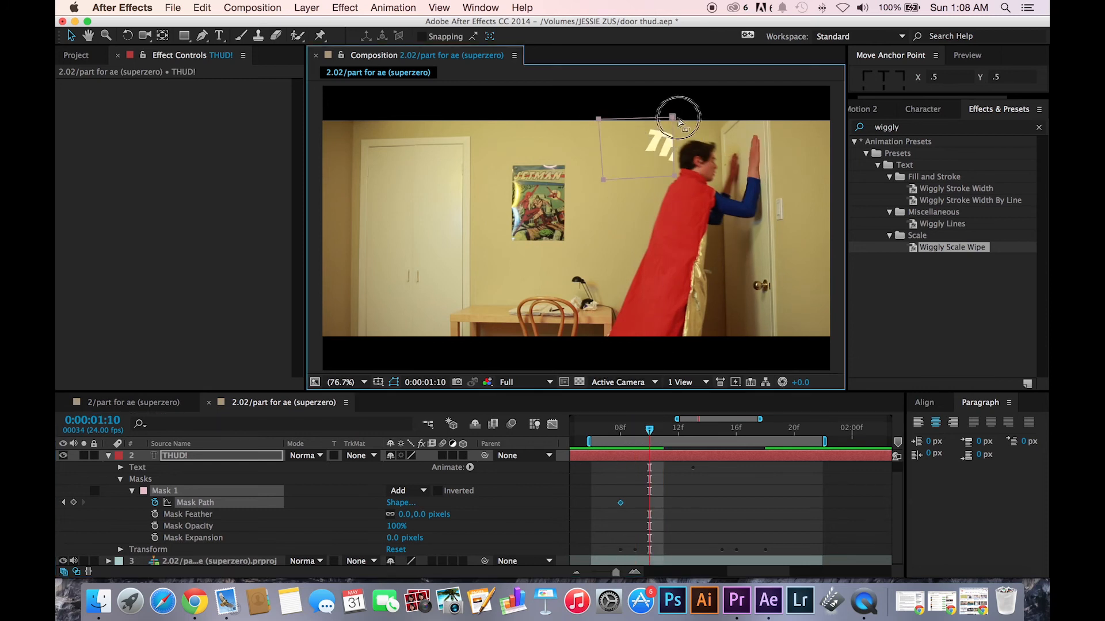
left_click_drag(674, 117, 690, 122)
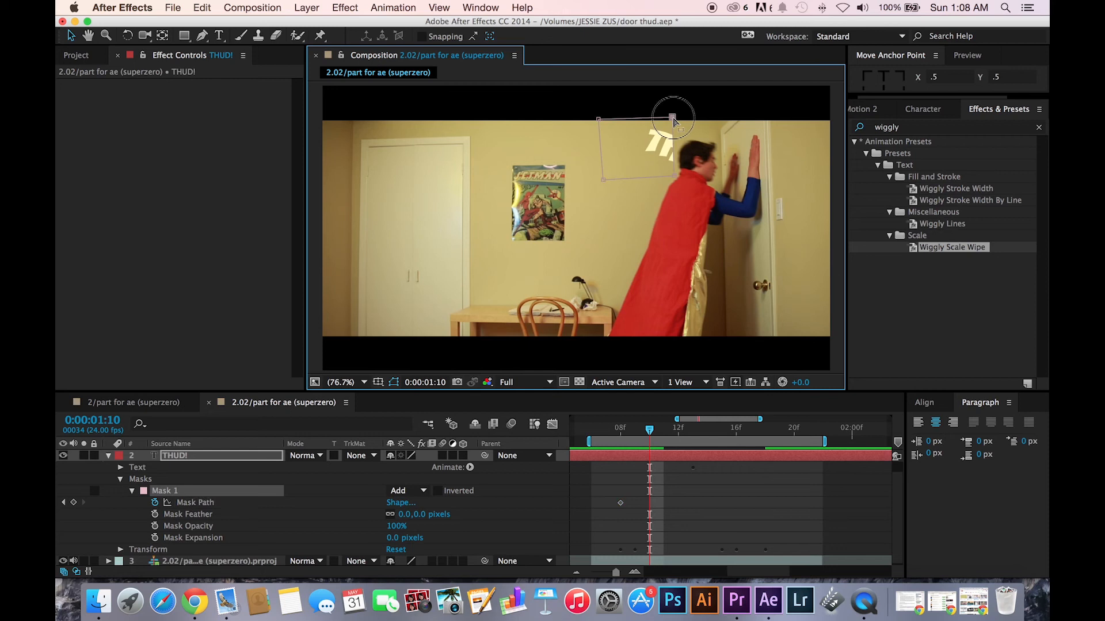
left_click_drag(671, 117, 699, 190)
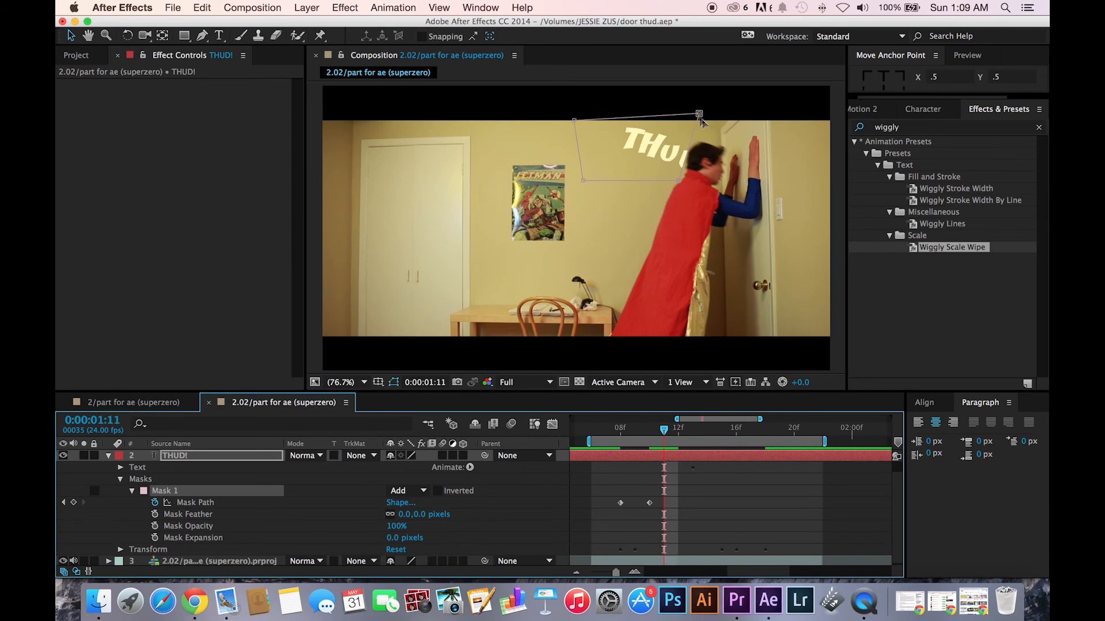
left_click_drag(699, 114, 730, 121)
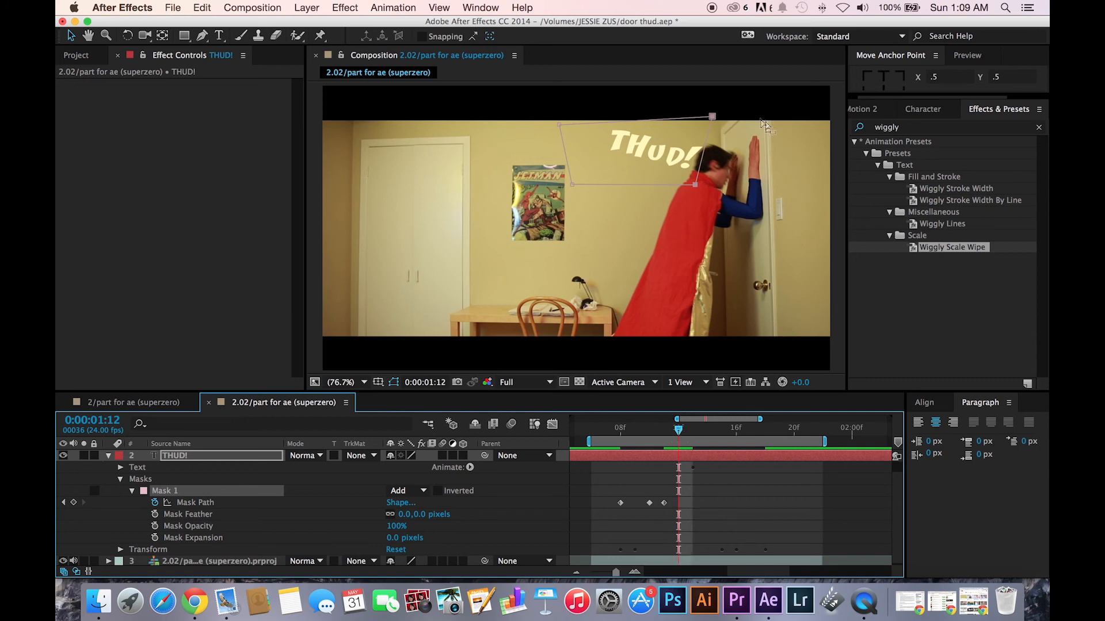
mouse_move(723, 198)
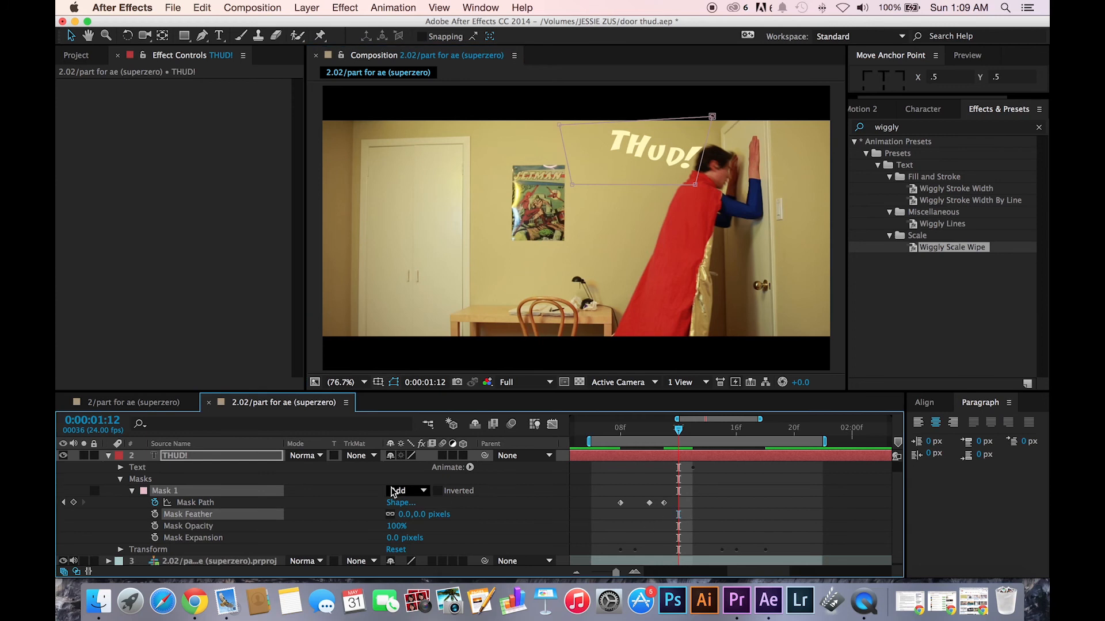
Refine the mask corners on later frames so THUD! stays fully uncovered.
left_click_drag(677, 428, 693, 428)
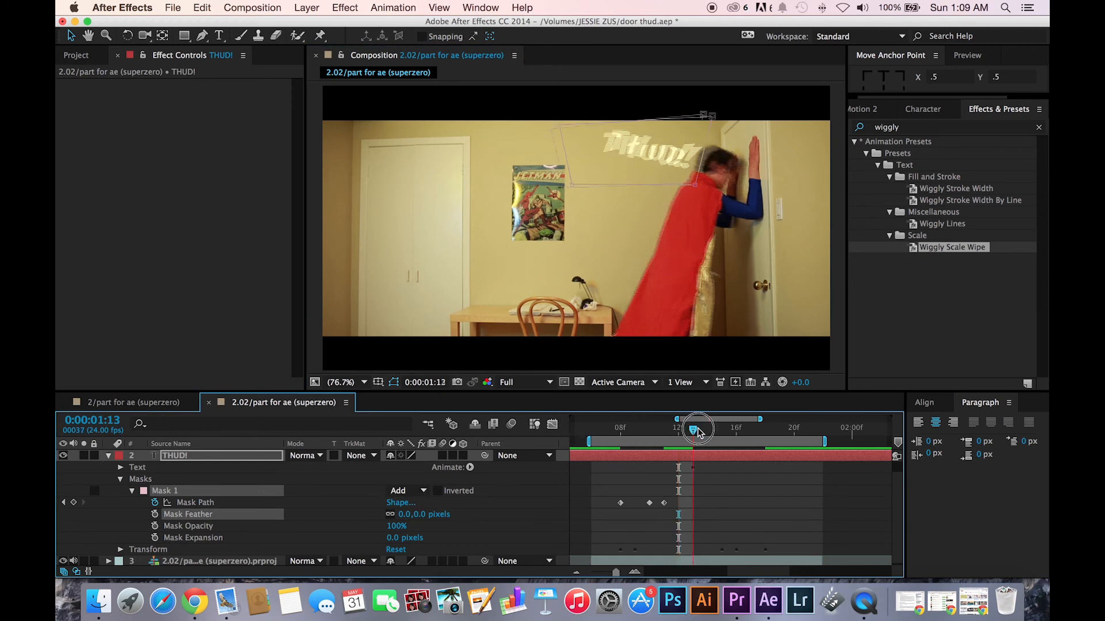
left_click_drag(694, 429, 721, 429)
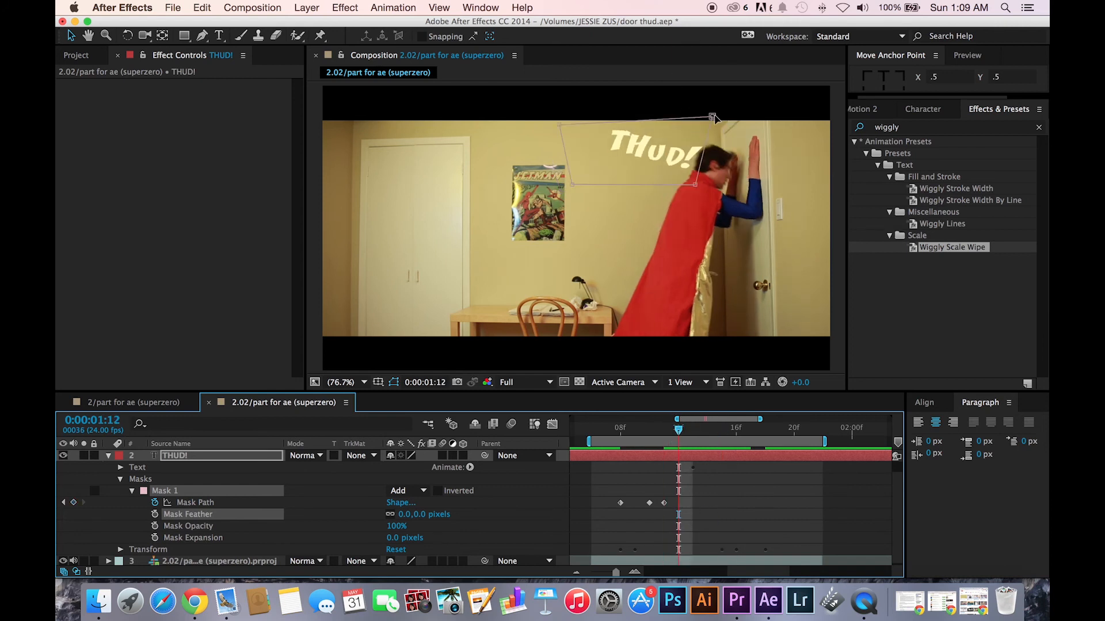
left_click_drag(711, 117, 726, 115)
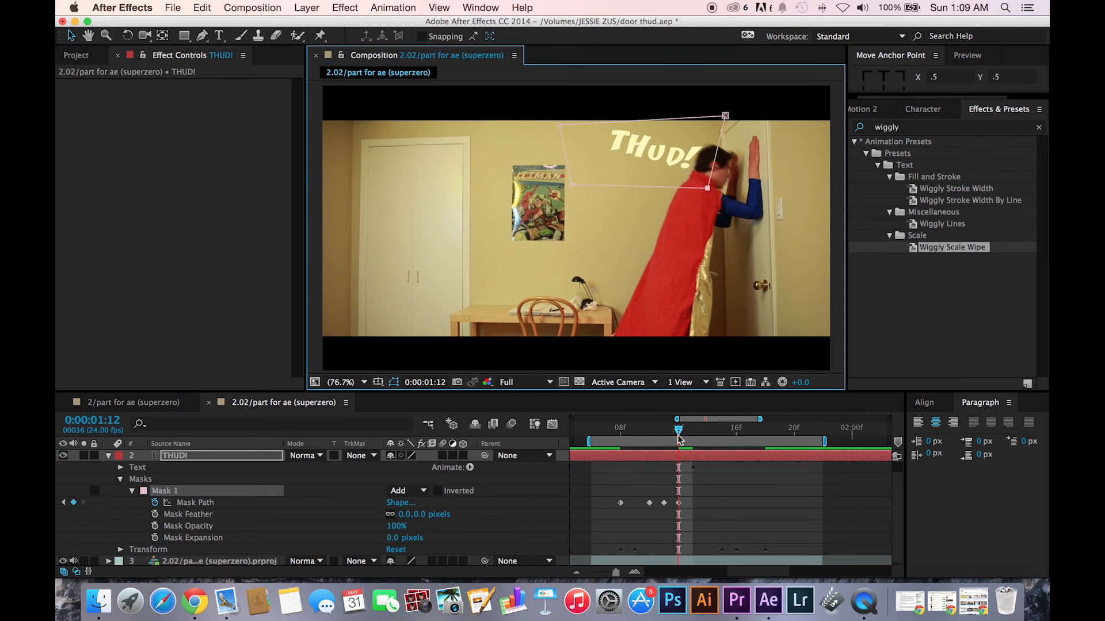
left_click_drag(679, 429, 750, 429)
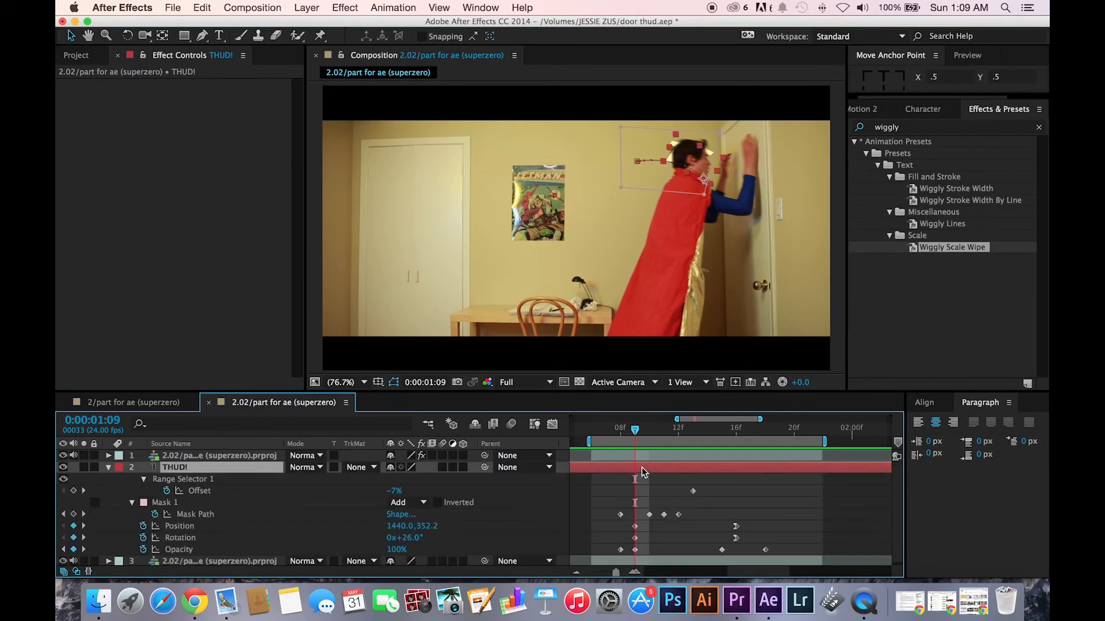
mouse_move(711, 154)
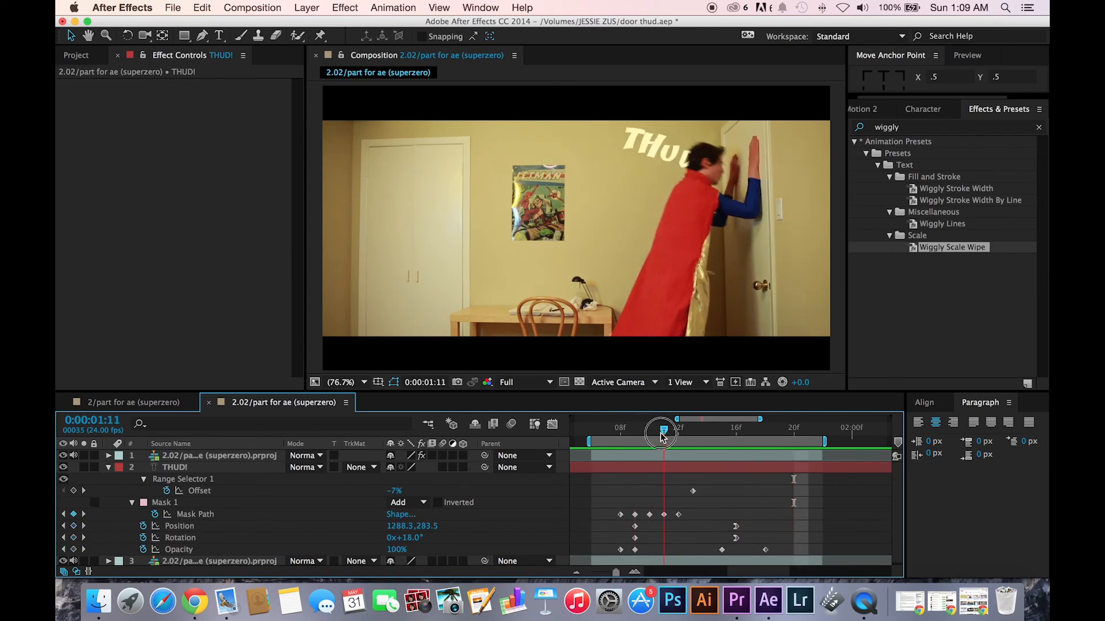
Scrub through the THUD! entrance to review the masked reveal.
left_click_drag(663, 432, 693, 431)
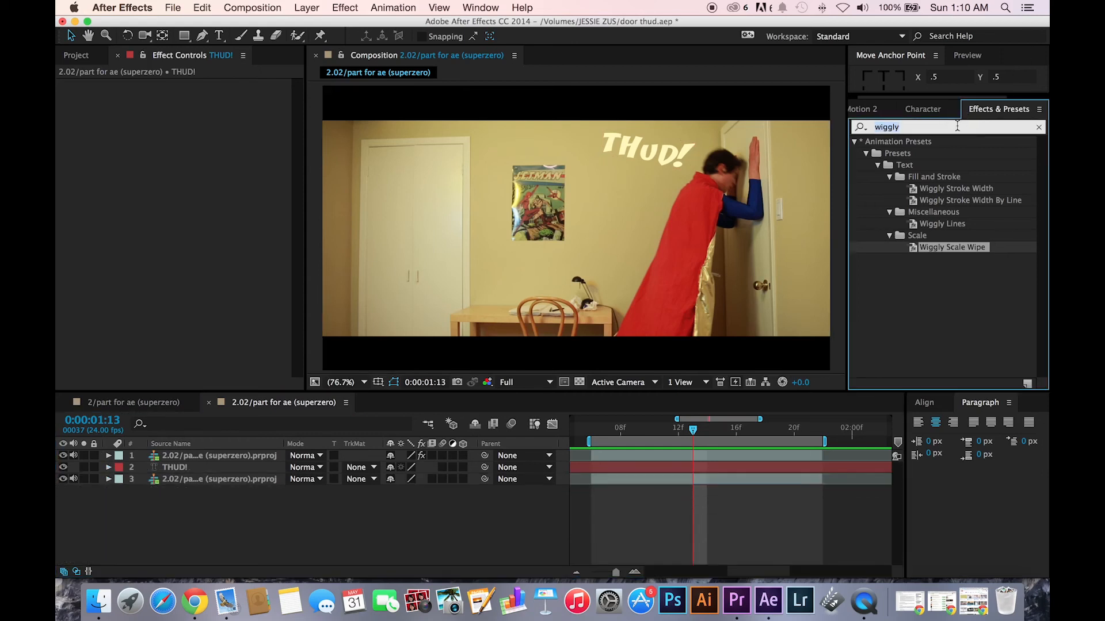
Apply Gaussian Blur to THUD! with Blurriness 1.3 and deselect the layer.
type("gaus")
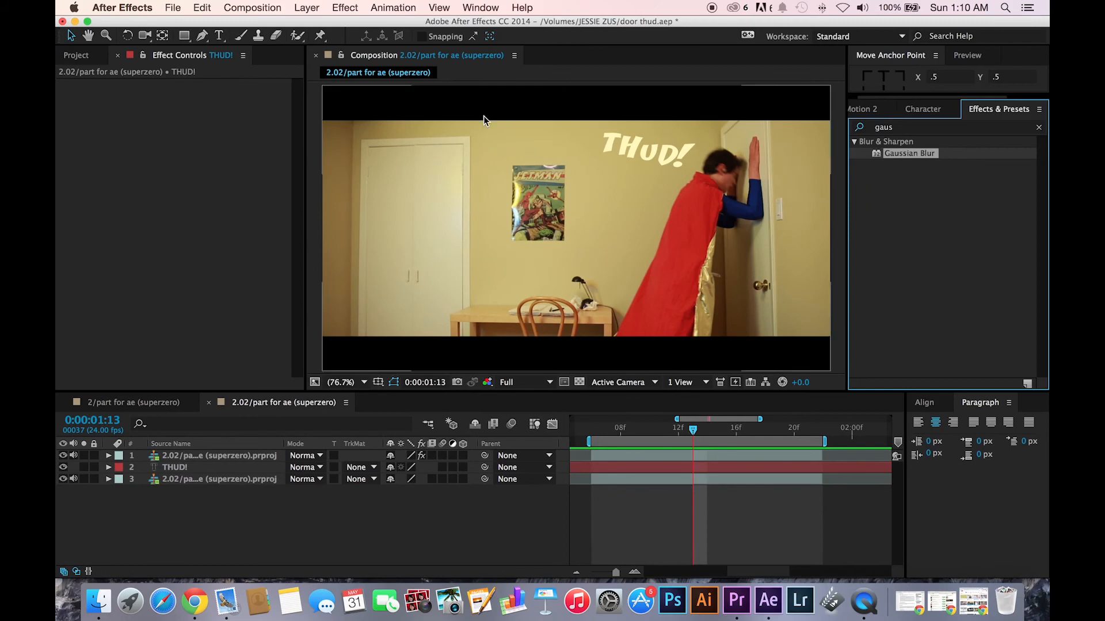
mouse_move(729, 477)
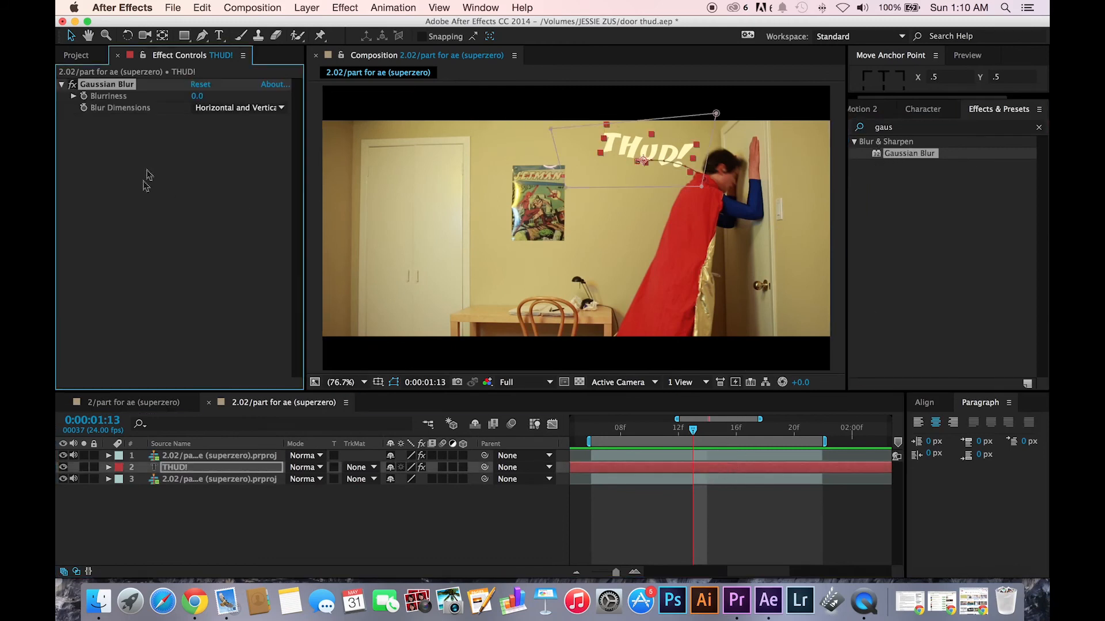
left_click(198, 96)
type("1.3")
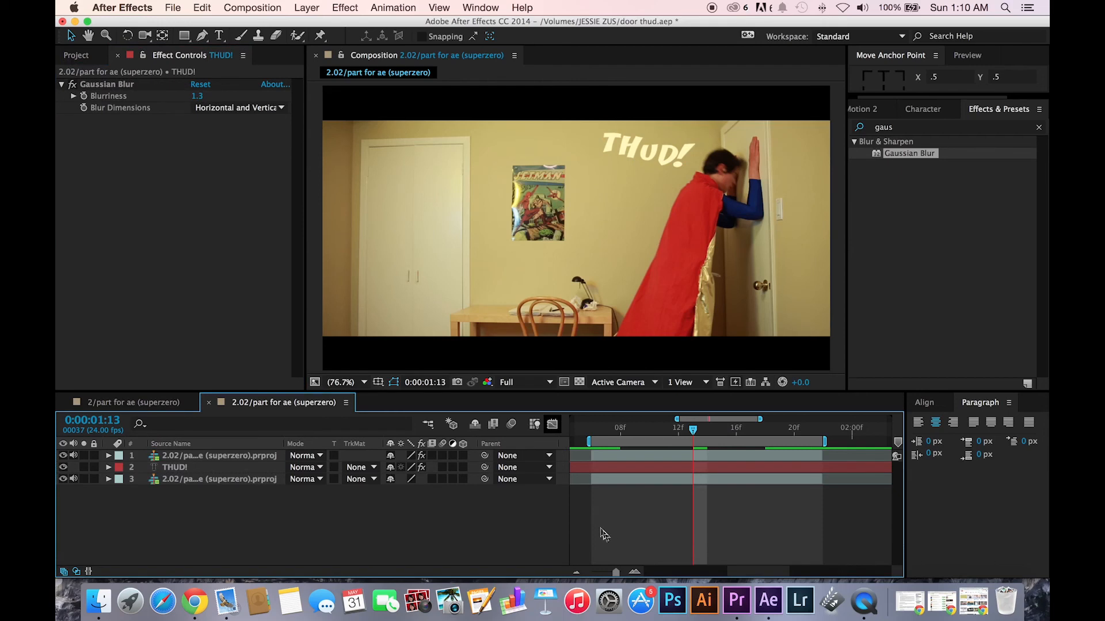
left_click(174, 467)
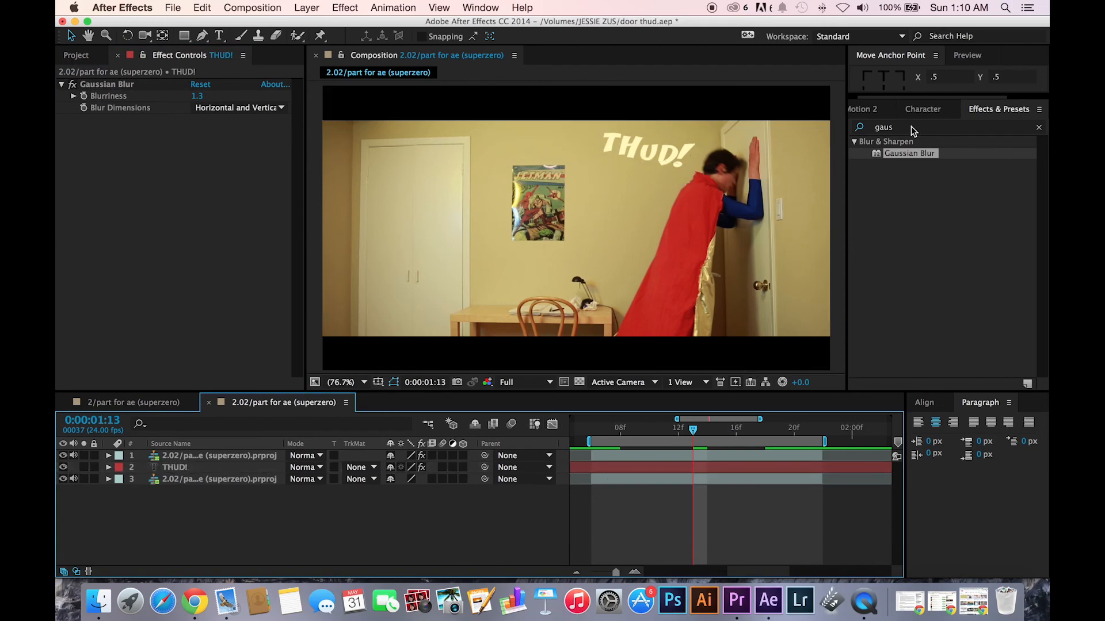
Search 'glow' in Effects & Presets for the next effect.
left_click(909, 126)
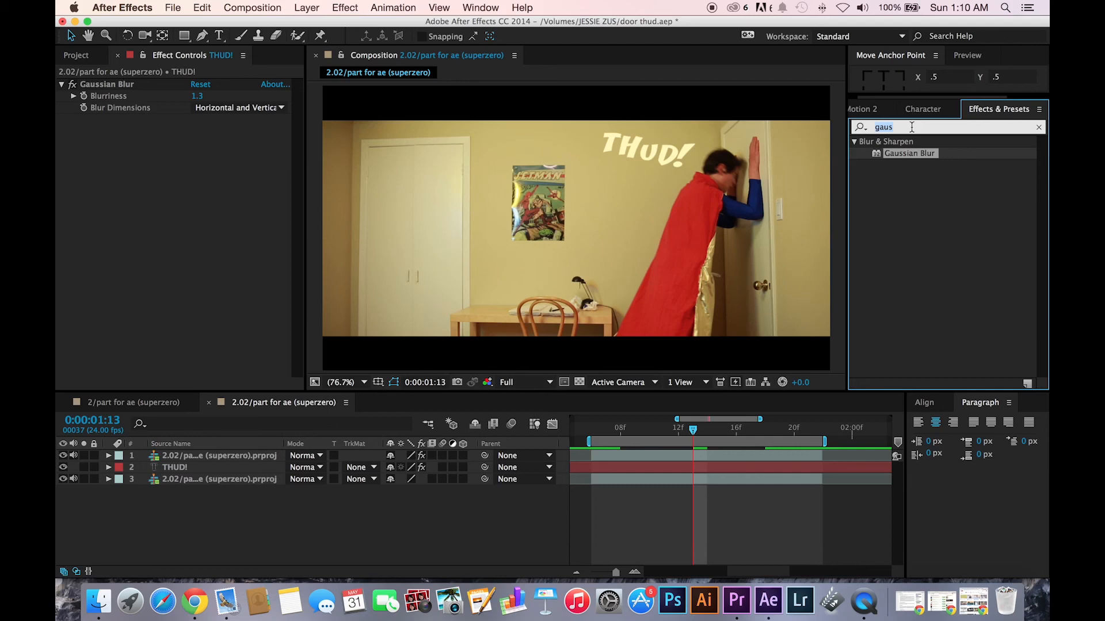
type("glow")
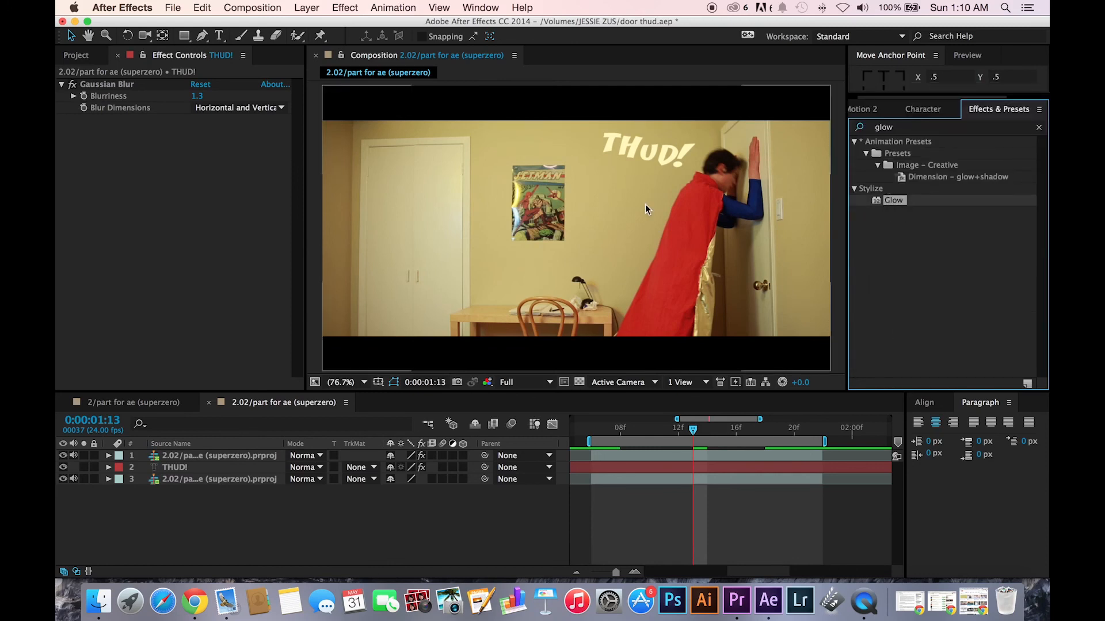
Apply Glow to THUD! and raise Glow Threshold to 75%.
left_click(175, 468)
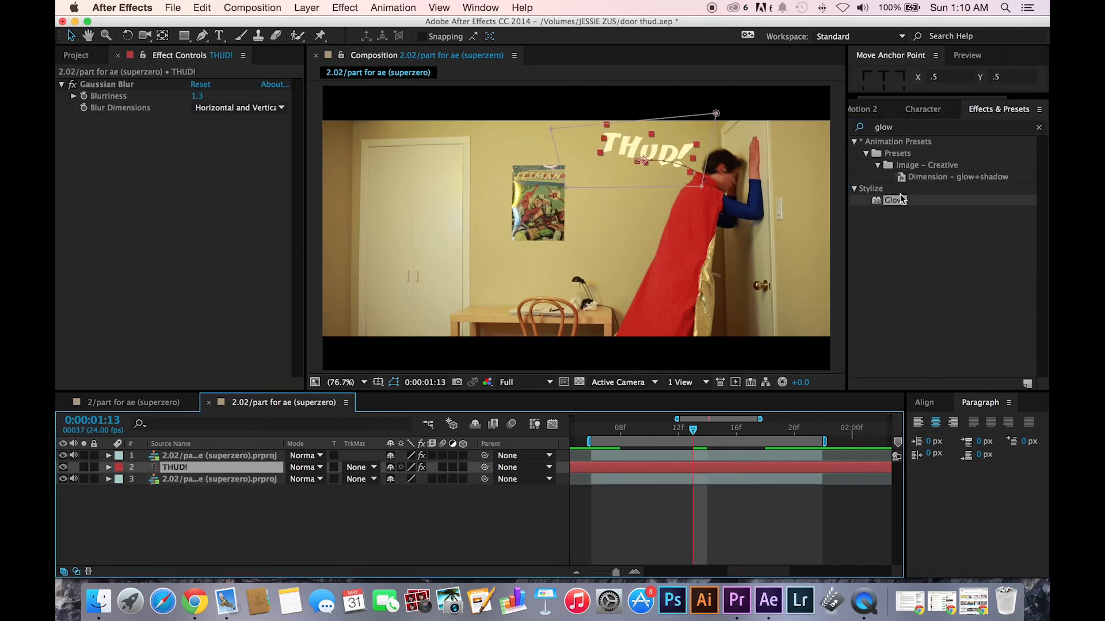
double_click(894, 200)
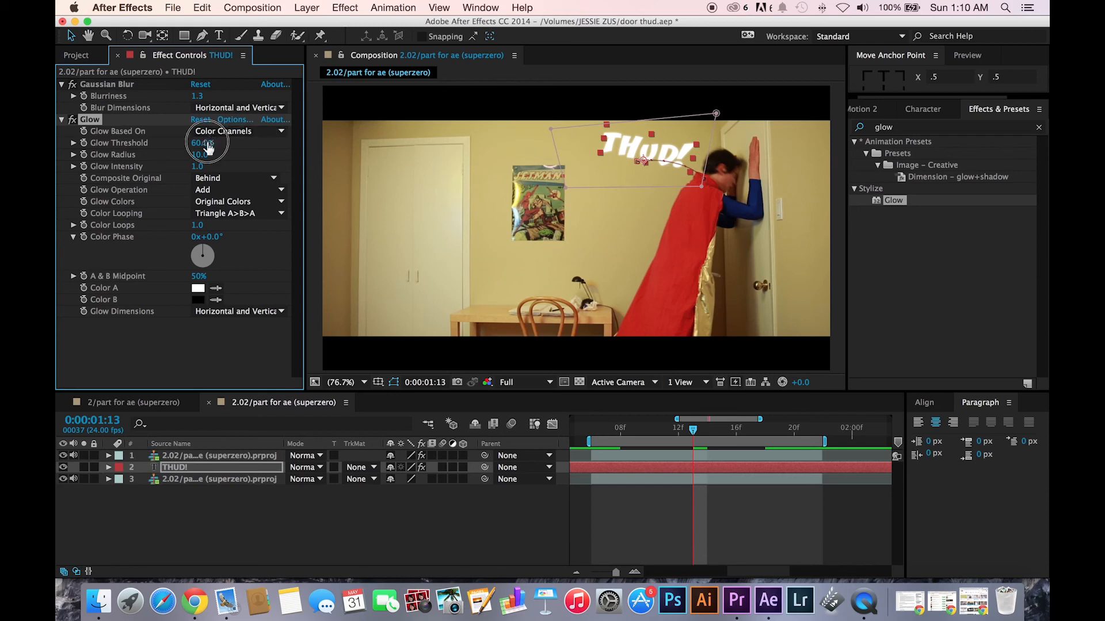
left_click(203, 142)
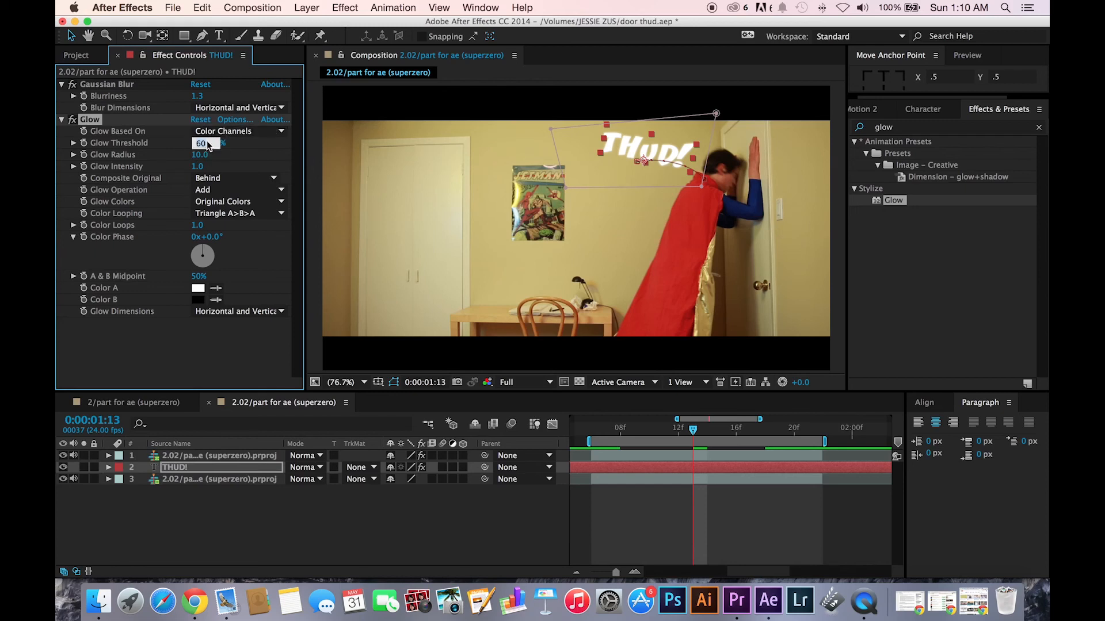
left_click_drag(204, 142, 215, 142)
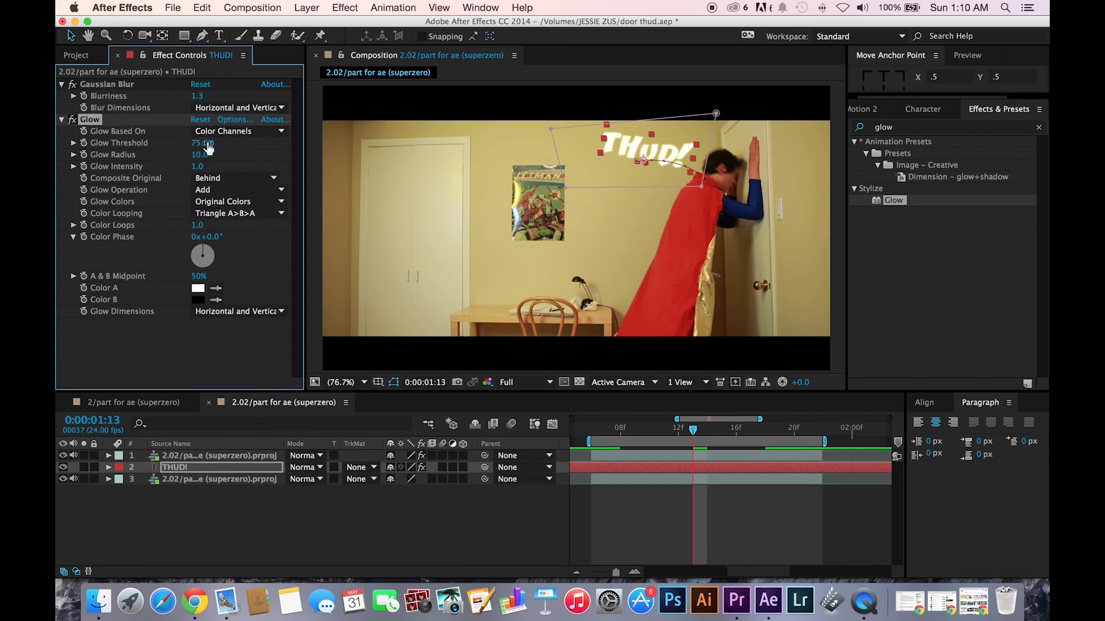
Set Glow Radius 24 and Color Phase 64°.
left_click(198, 154)
type("24")
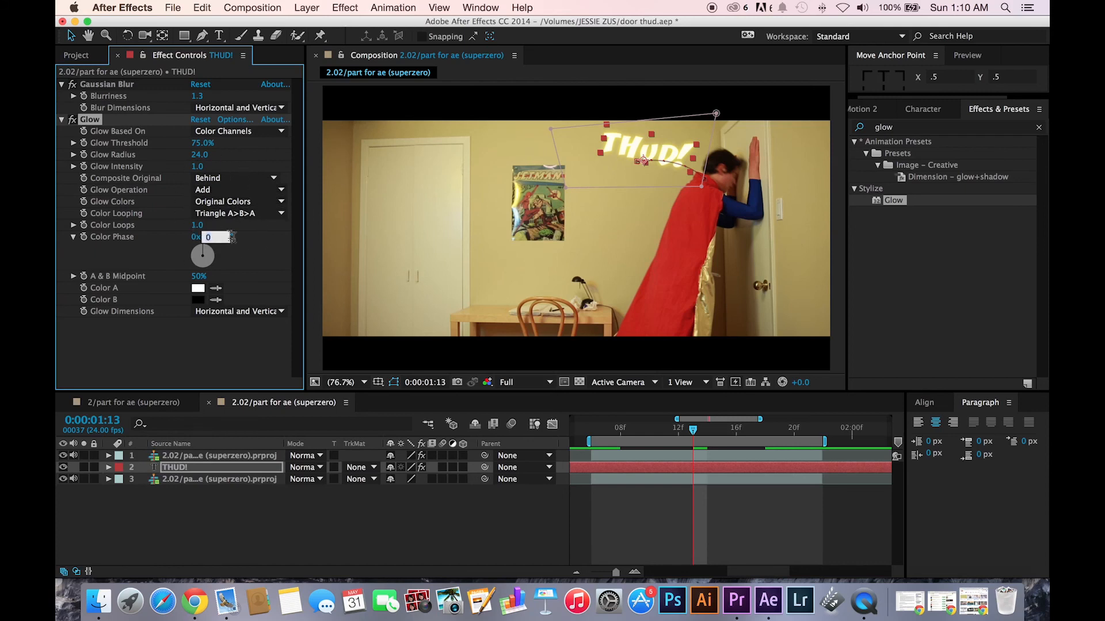
type("64.0°")
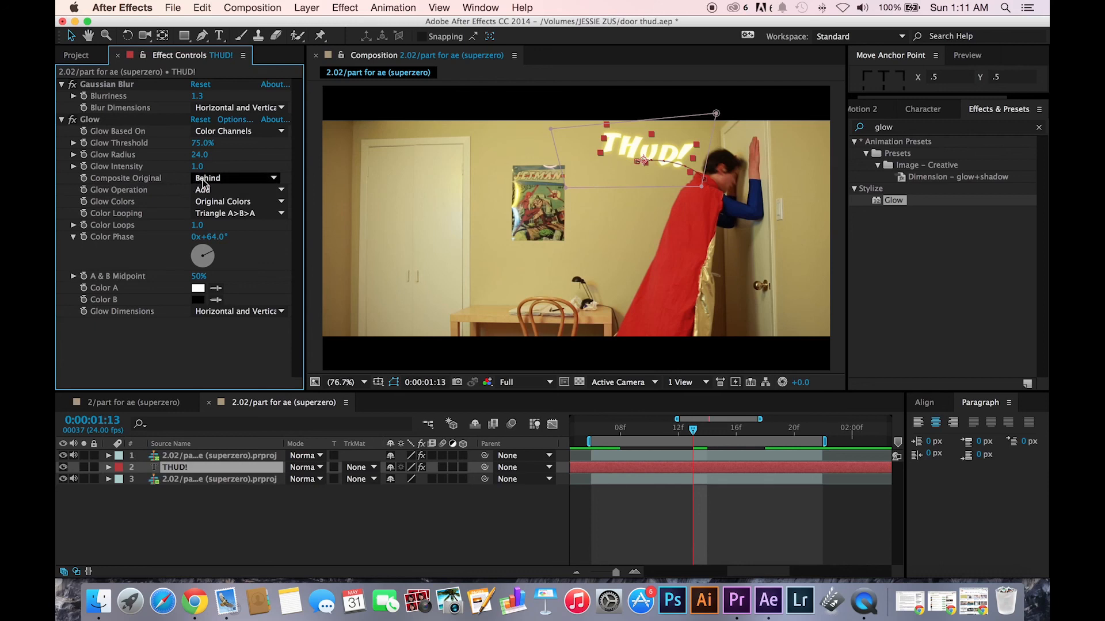
left_click(234, 190)
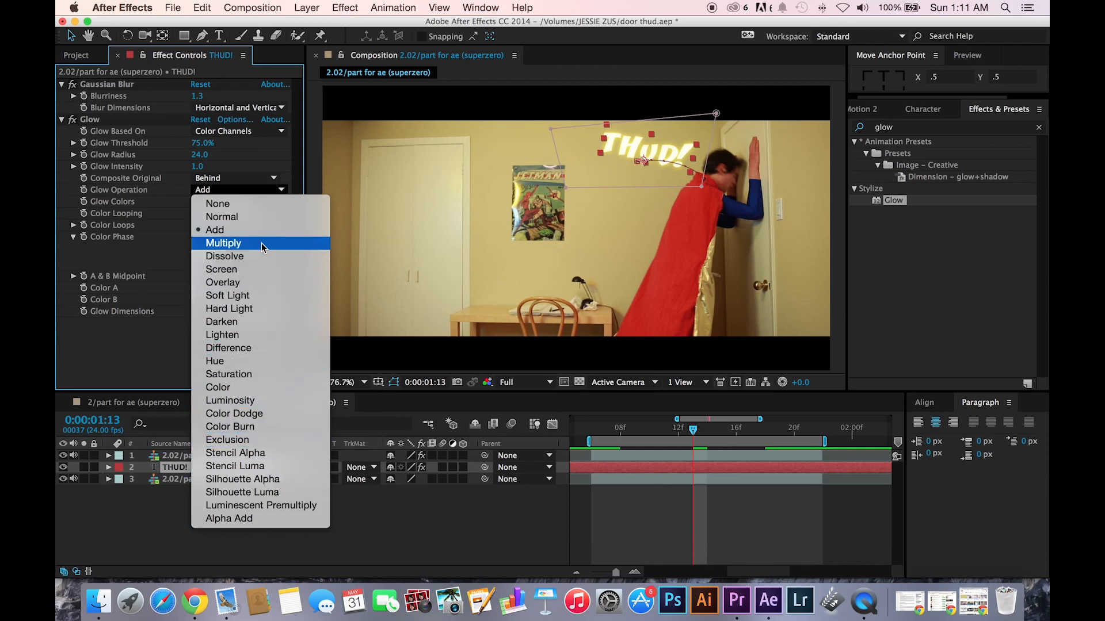
Set Glow Operation to Hard Light, Color Looping Sawtooth A>B, Glow Dimensions Vertical.
left_click(223, 243)
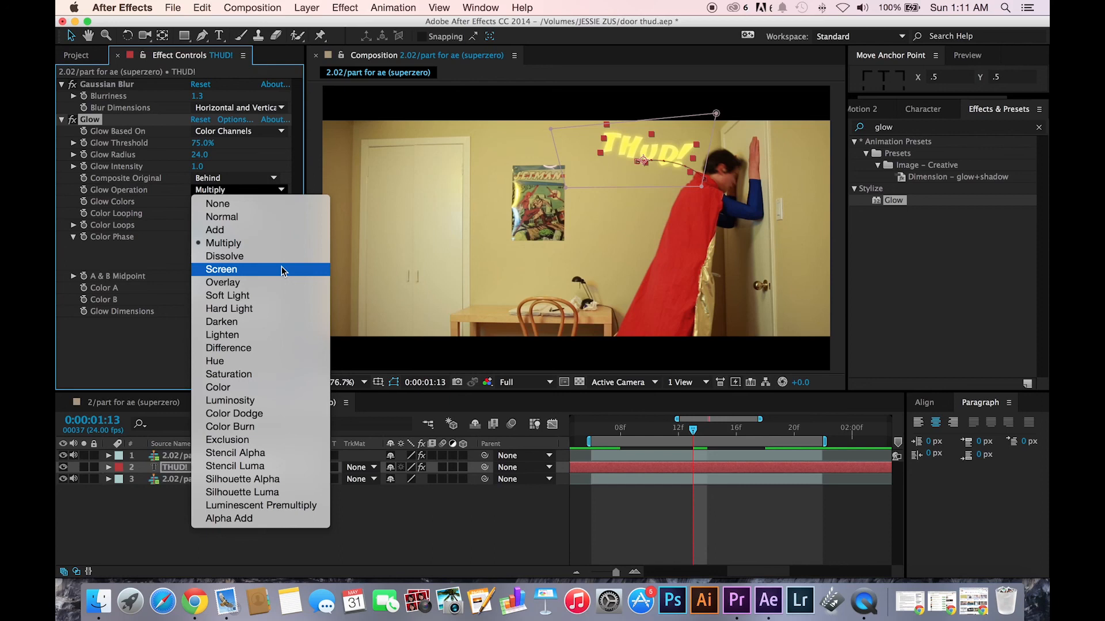
mouse_move(277, 322)
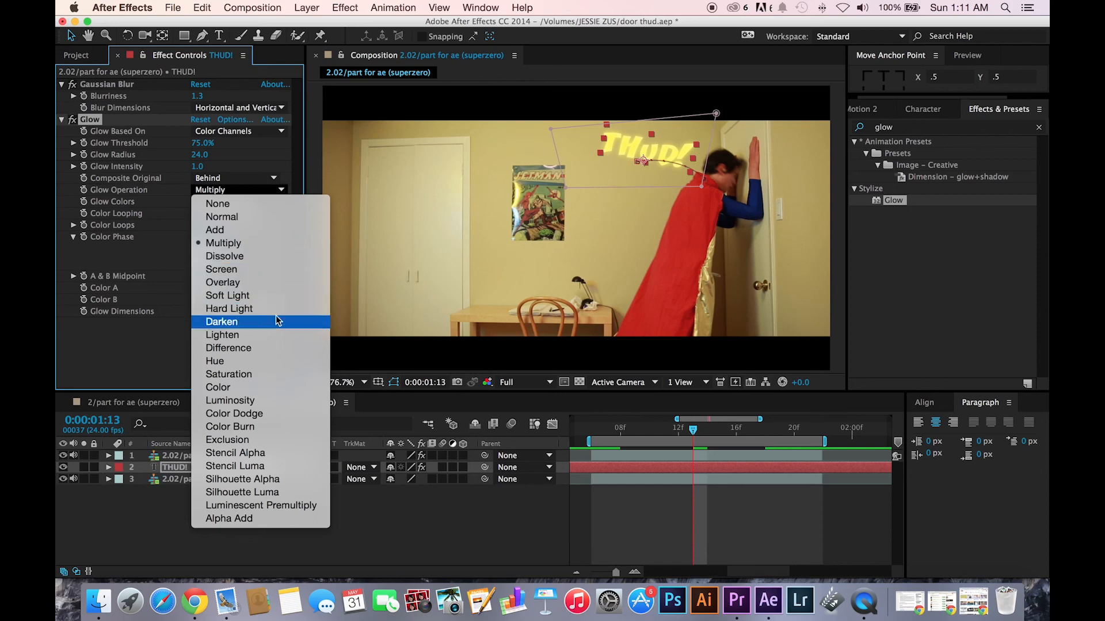
mouse_move(253, 308)
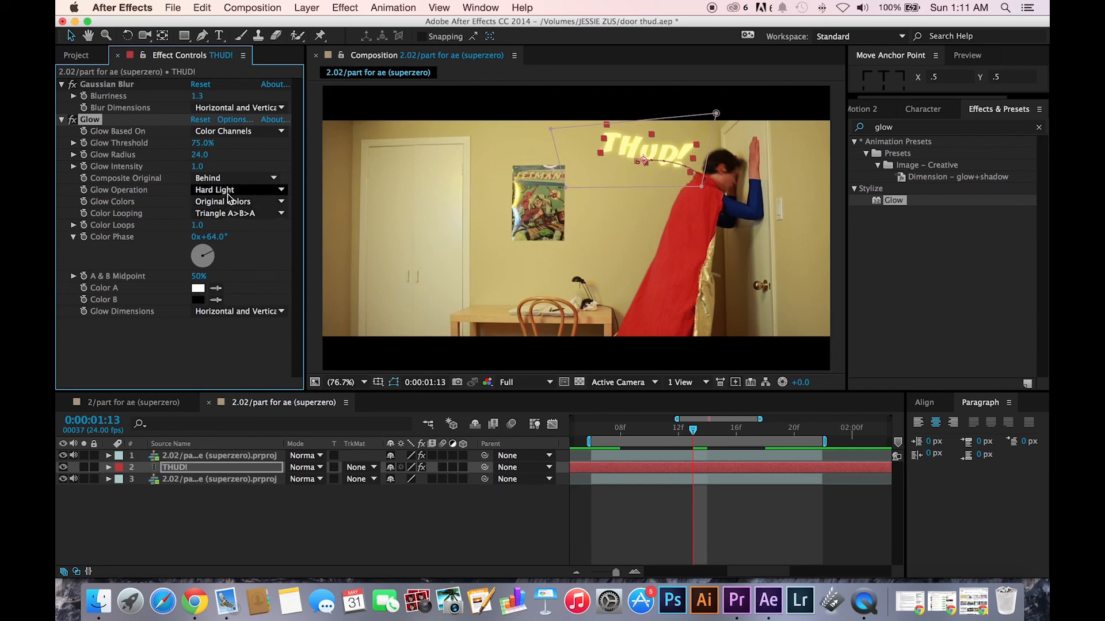
mouse_move(274, 197)
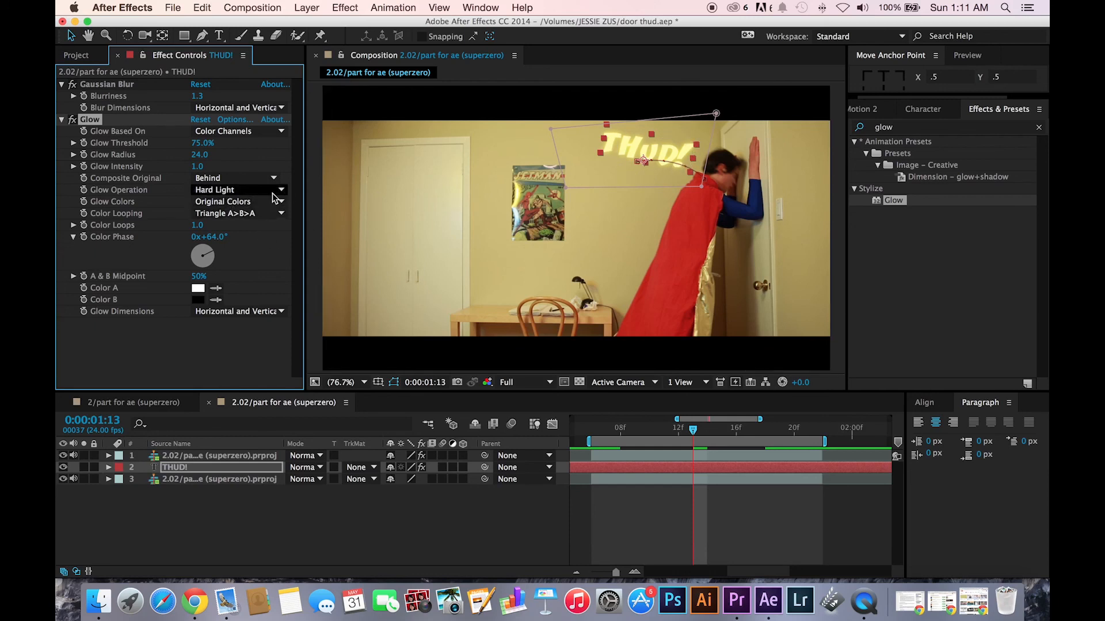
left_click(237, 213)
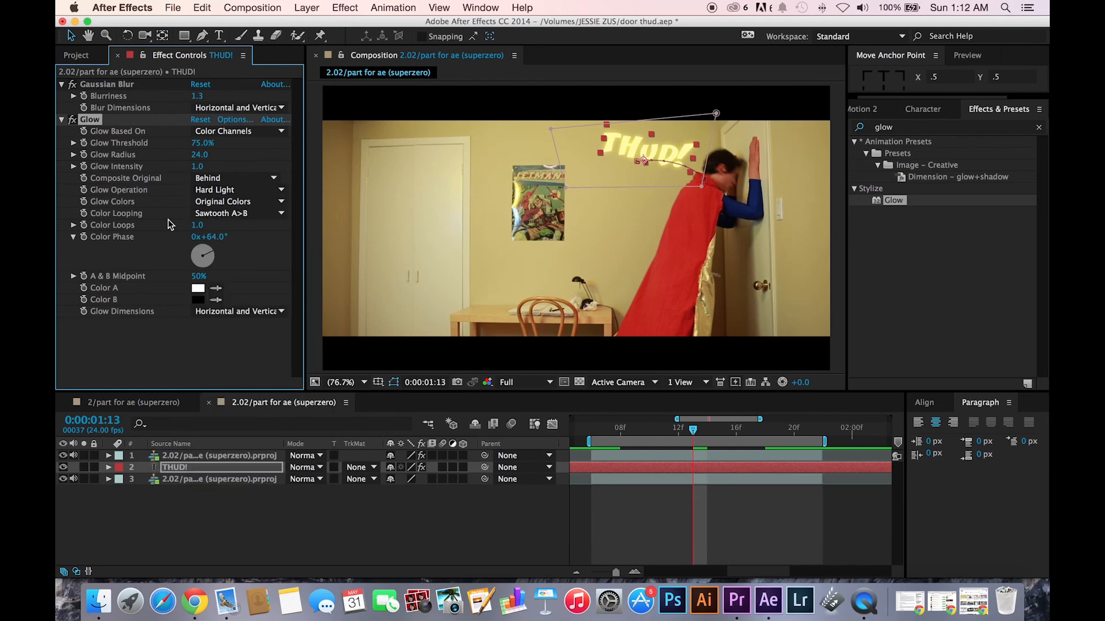
left_click(238, 311)
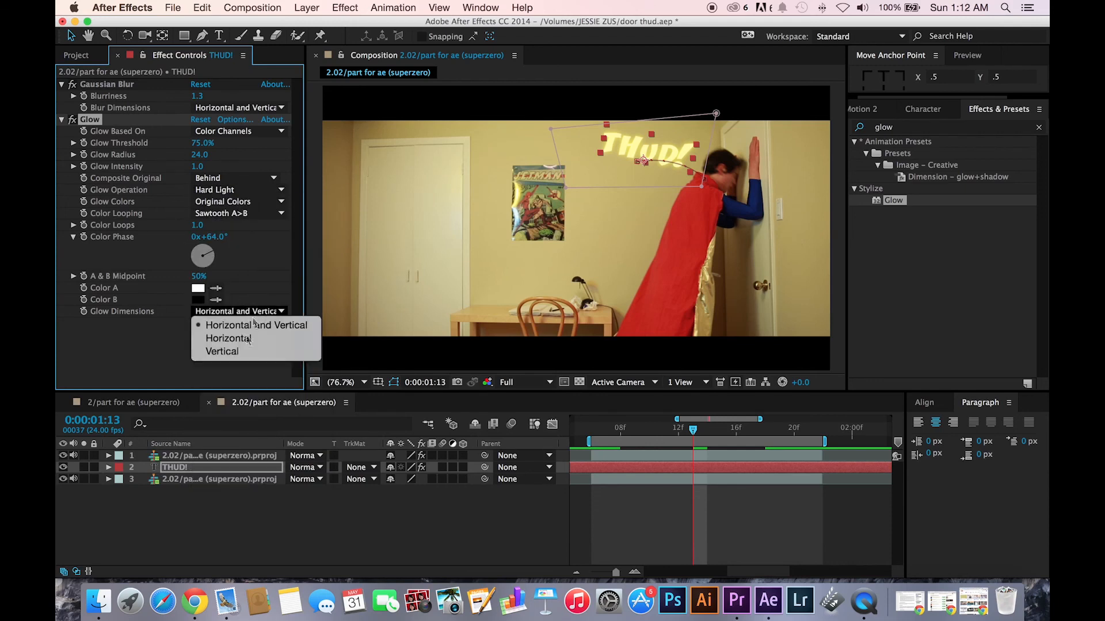
left_click(221, 350)
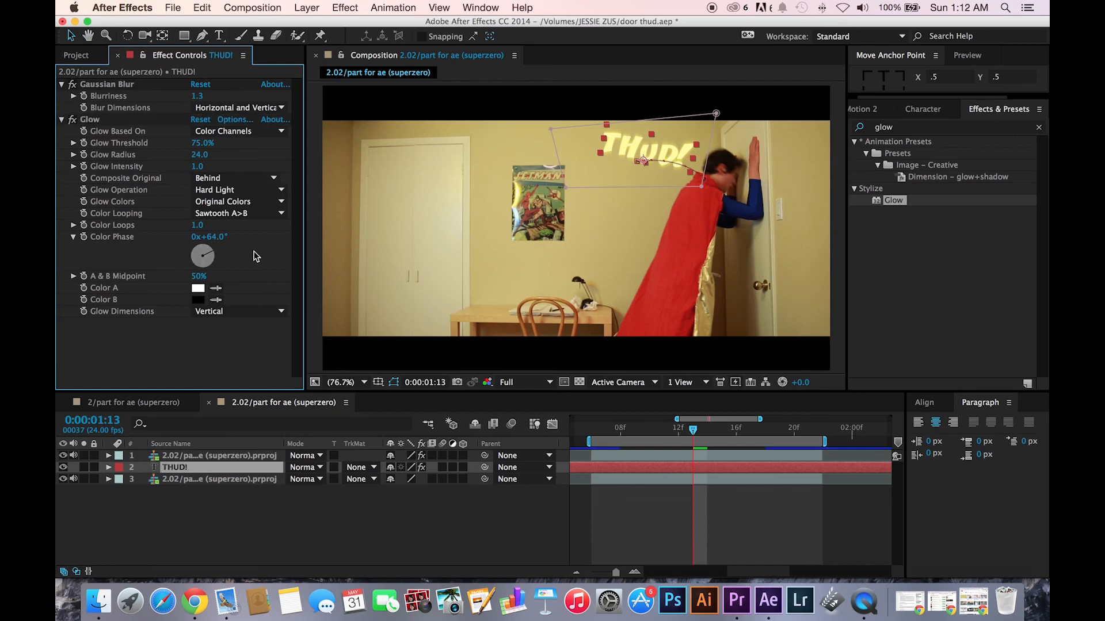
mouse_move(200, 156)
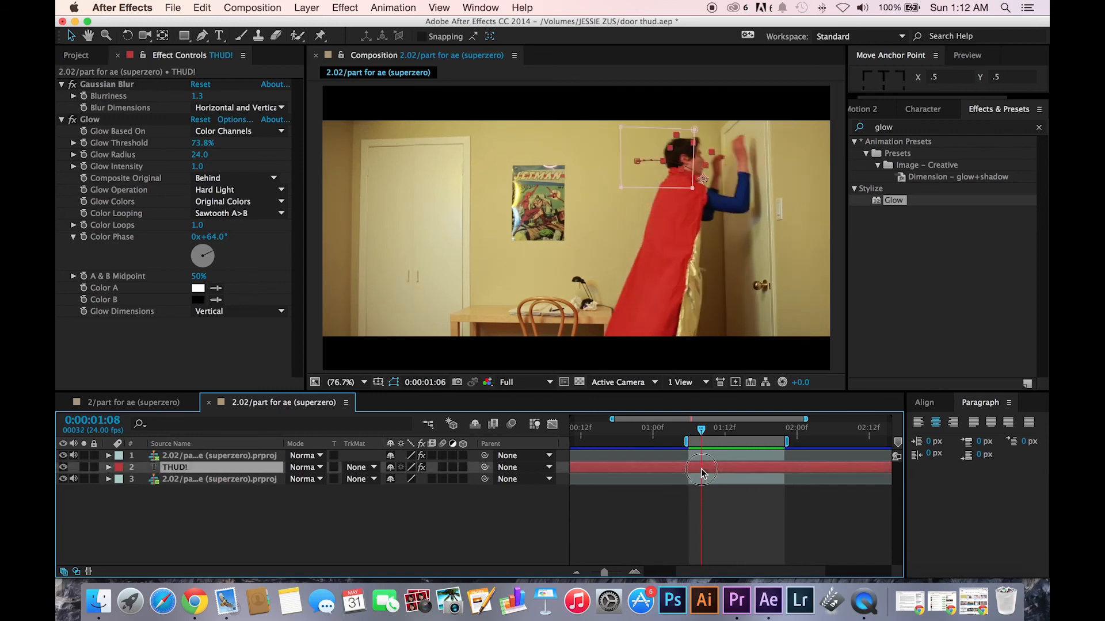
Select the THUD! layer and scrub through the impact frames to check the glowing text appearing.
left_click(108, 467)
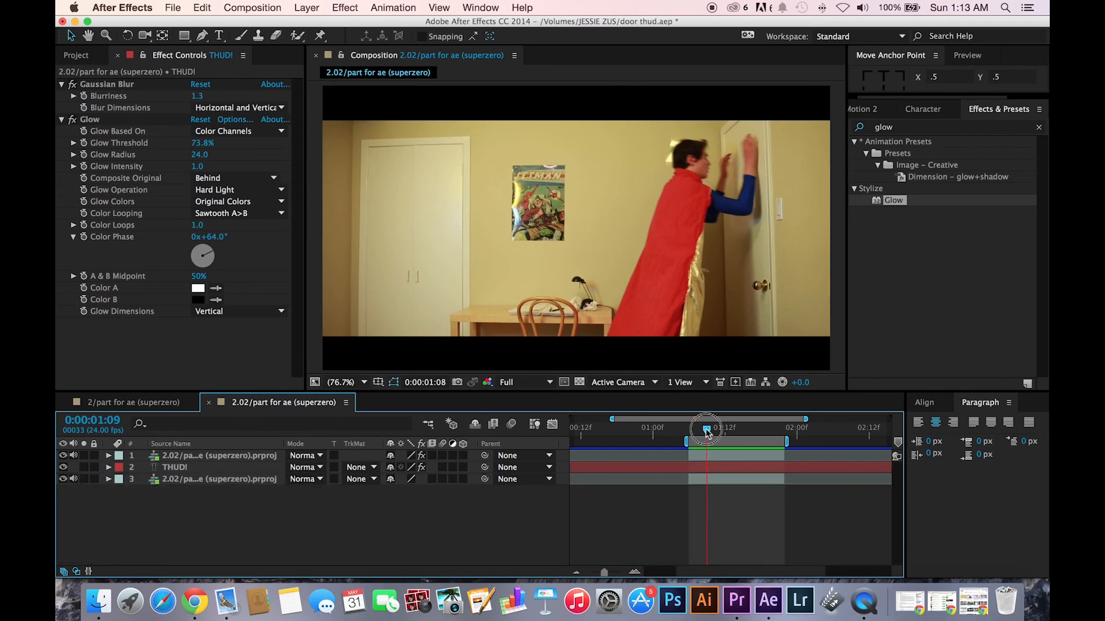
left_click_drag(707, 428, 731, 428)
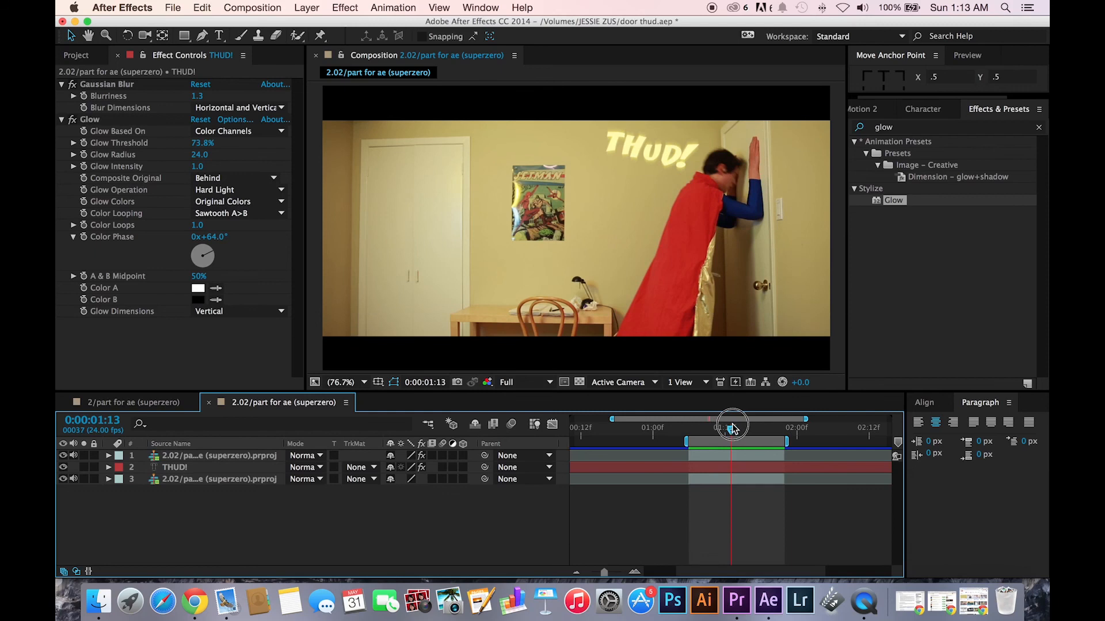
left_click_drag(731, 429, 754, 428)
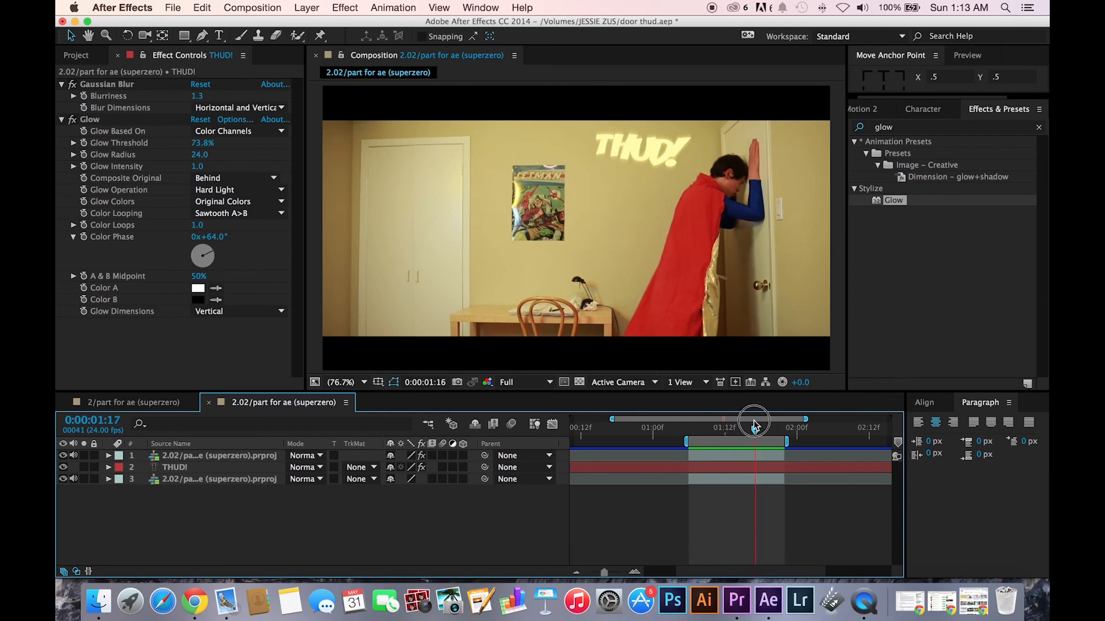